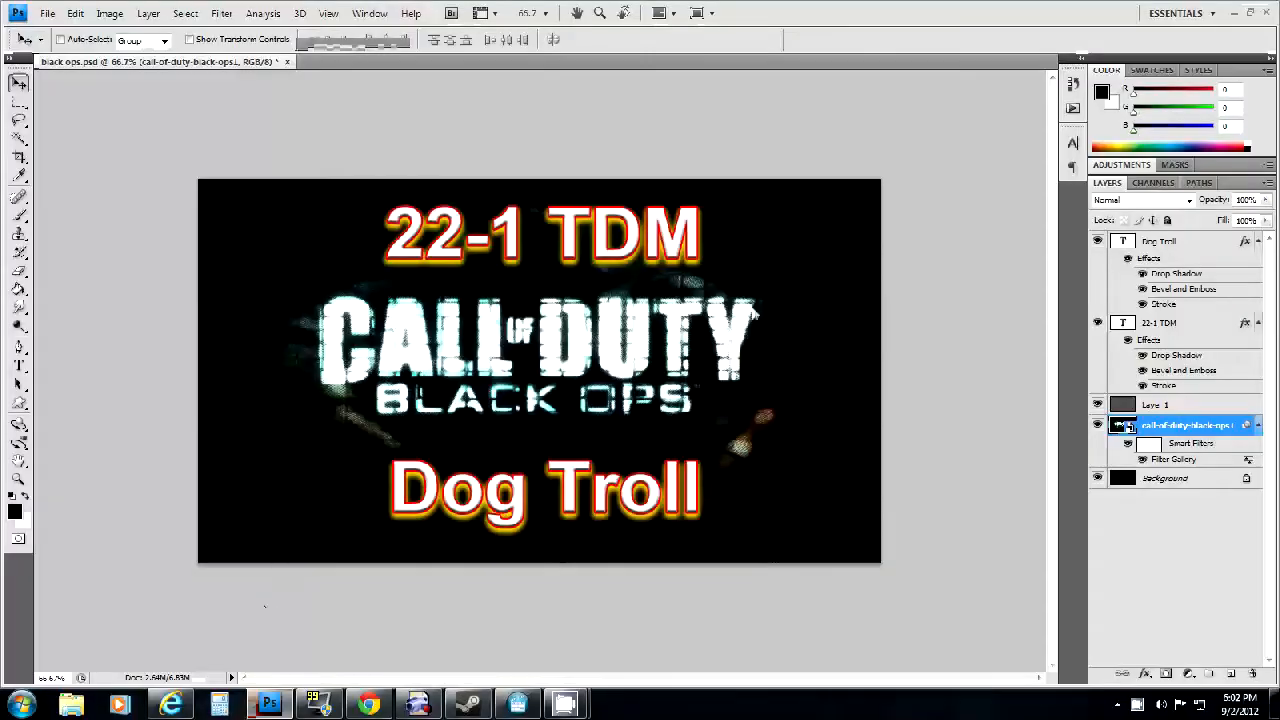
{"action": "mouse_move", "coordinate": [370, 260]}
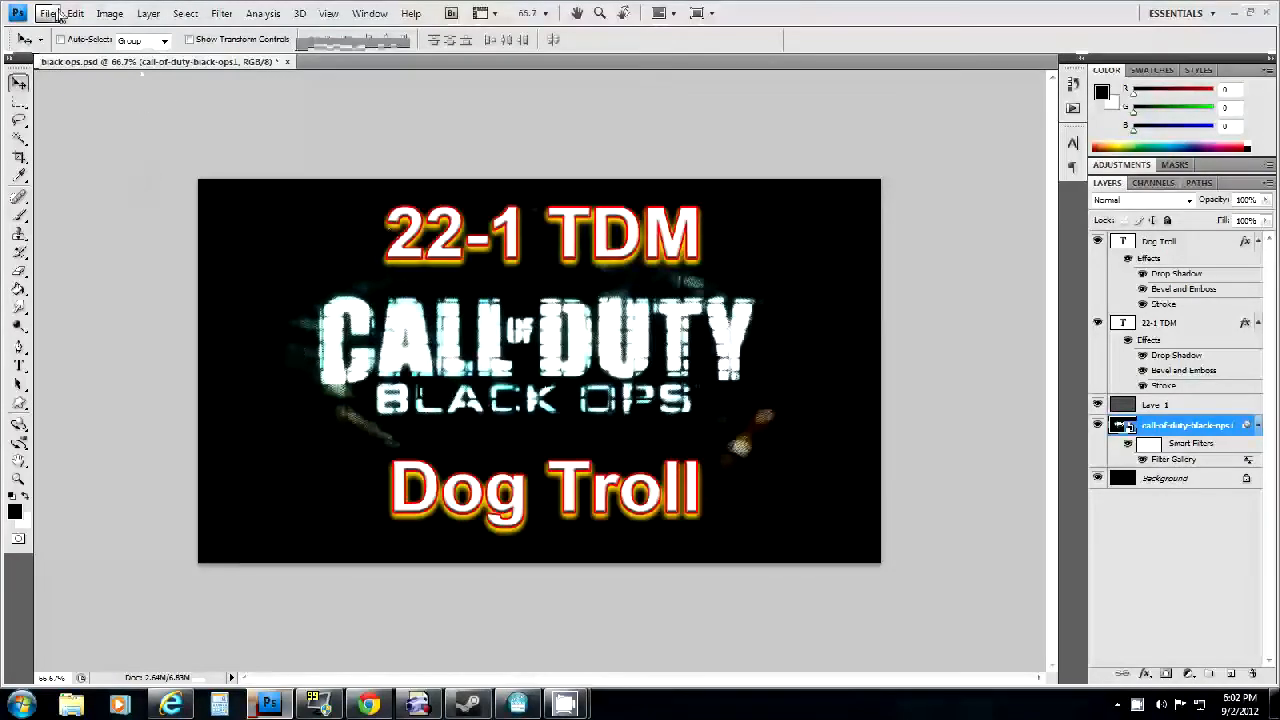
Step: Create a new blank white 1280×720 pixel document
{"action": "left_click", "coordinate": [48, 12]}
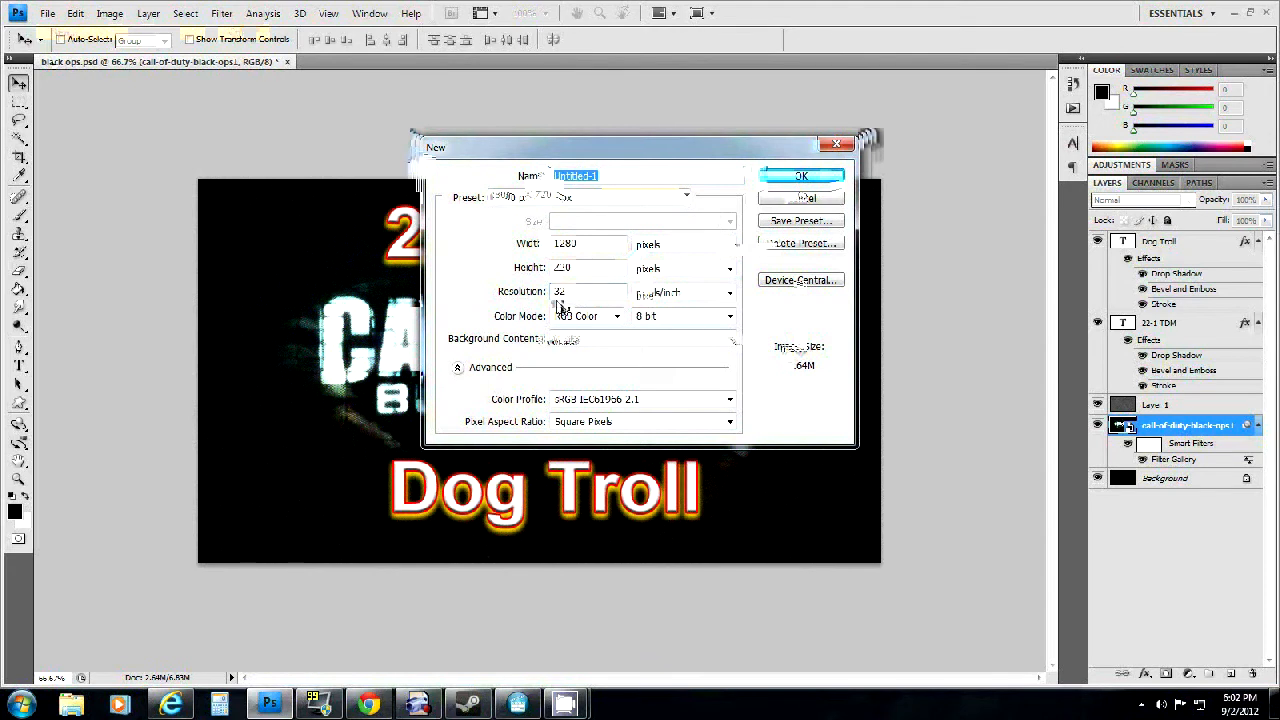
{"action": "mouse_move", "coordinate": [835, 348]}
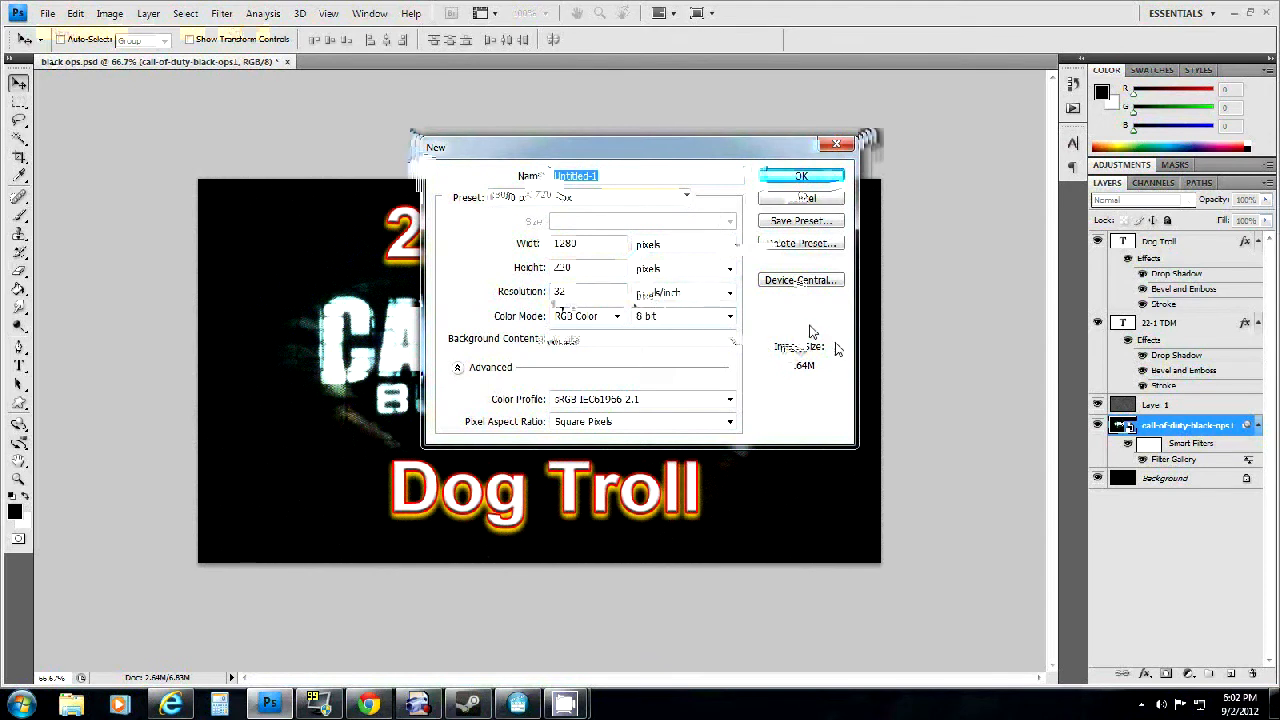
{"action": "mouse_move", "coordinate": [750, 315]}
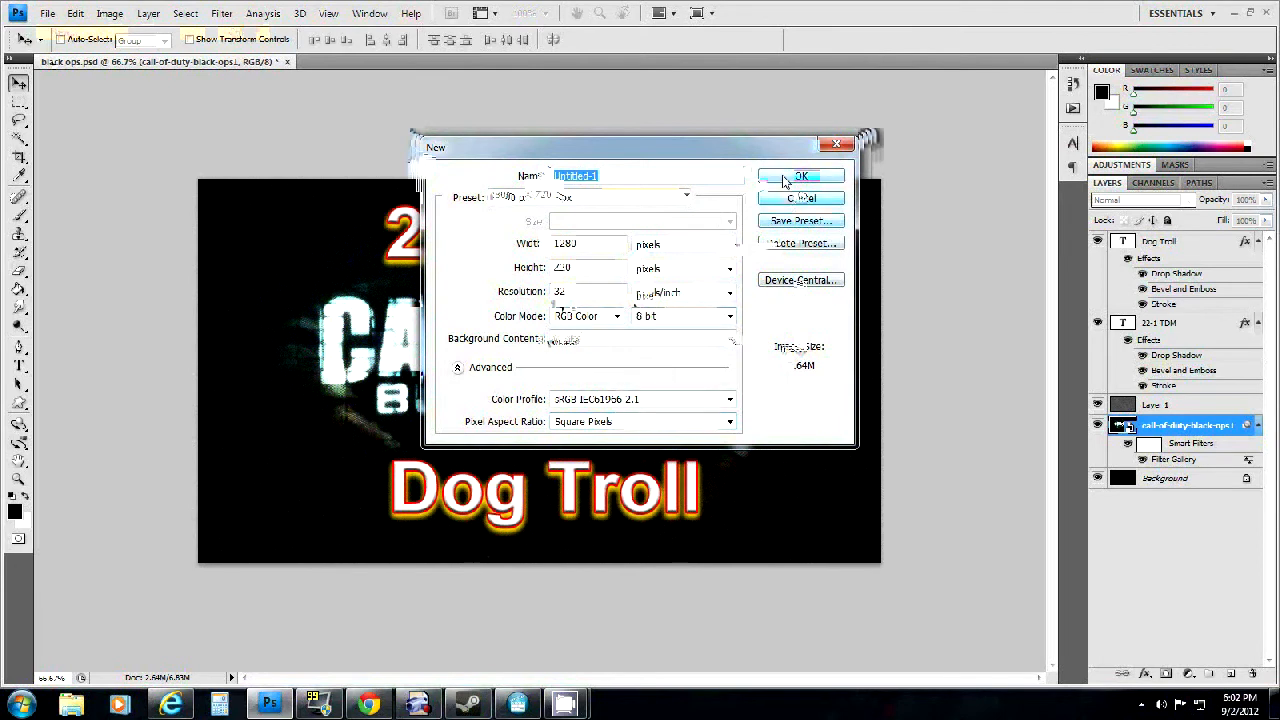
{"action": "left_click", "coordinate": [801, 176]}
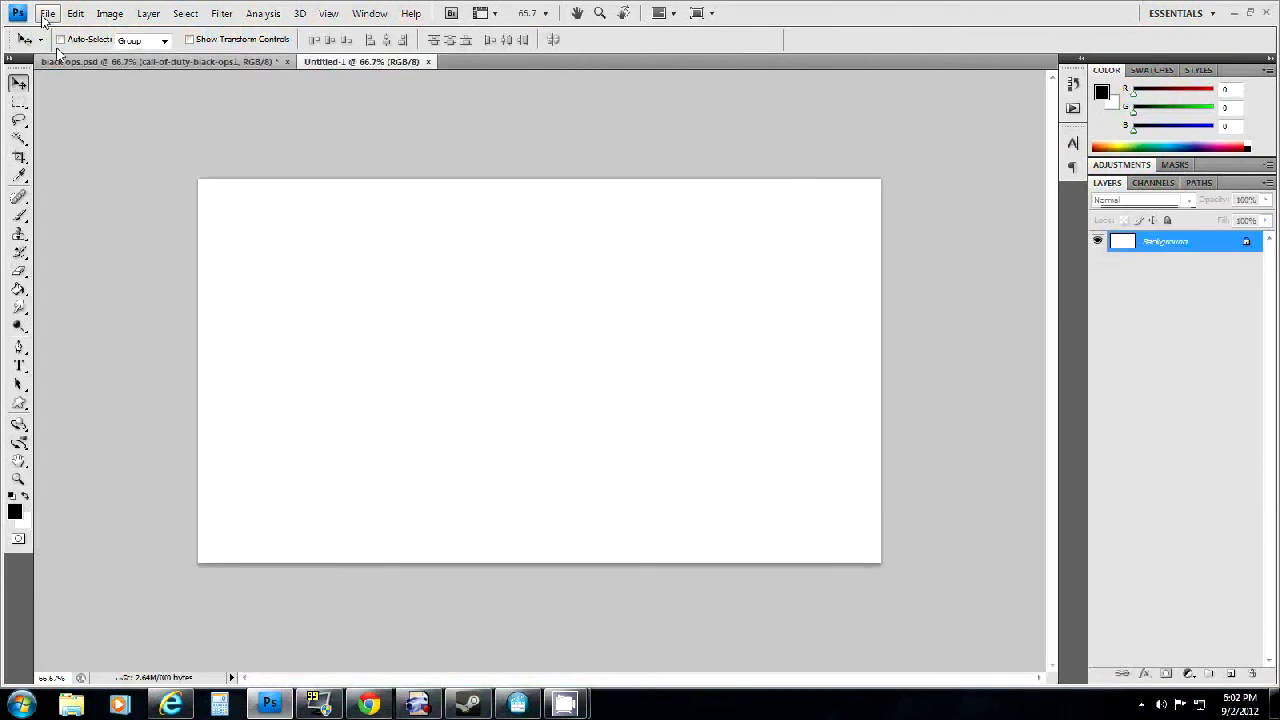
Step: Place the sleeping-dogs image from the Desktop as a new layer
{"action": "left_click", "coordinate": [46, 13]}
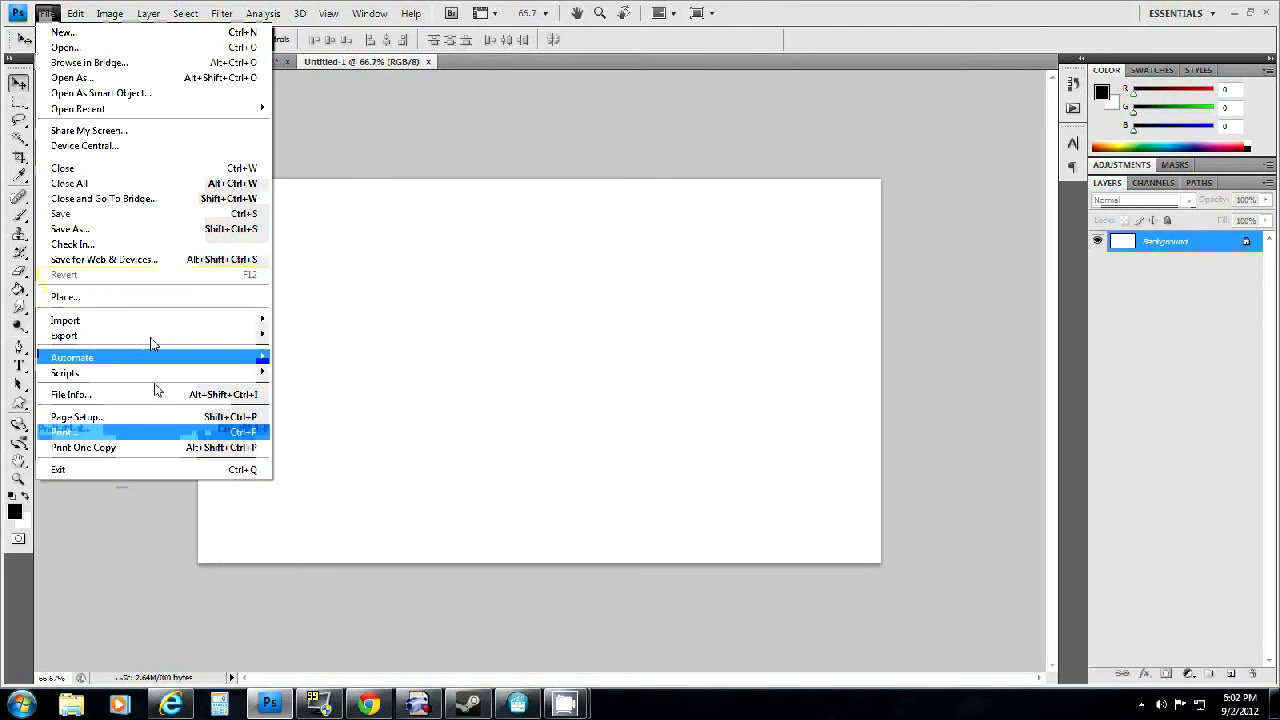
{"action": "left_click", "coordinate": [64, 297]}
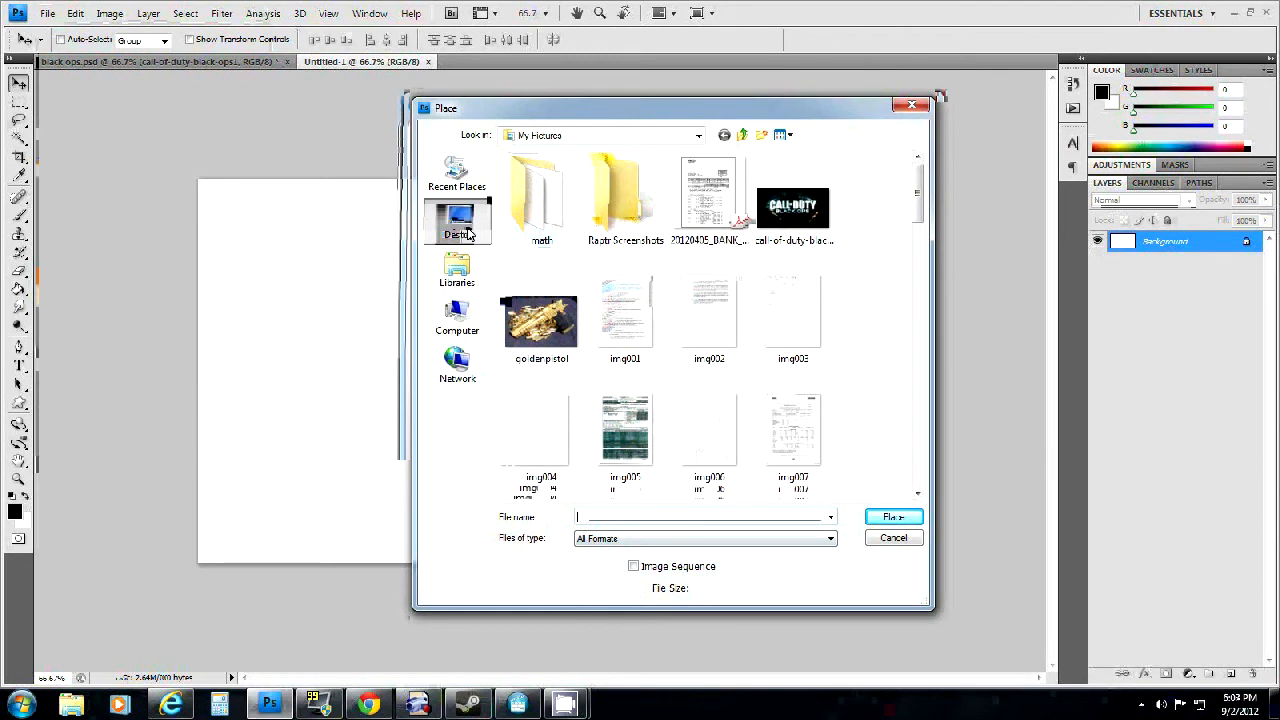
{"action": "left_click", "coordinate": [457, 218]}
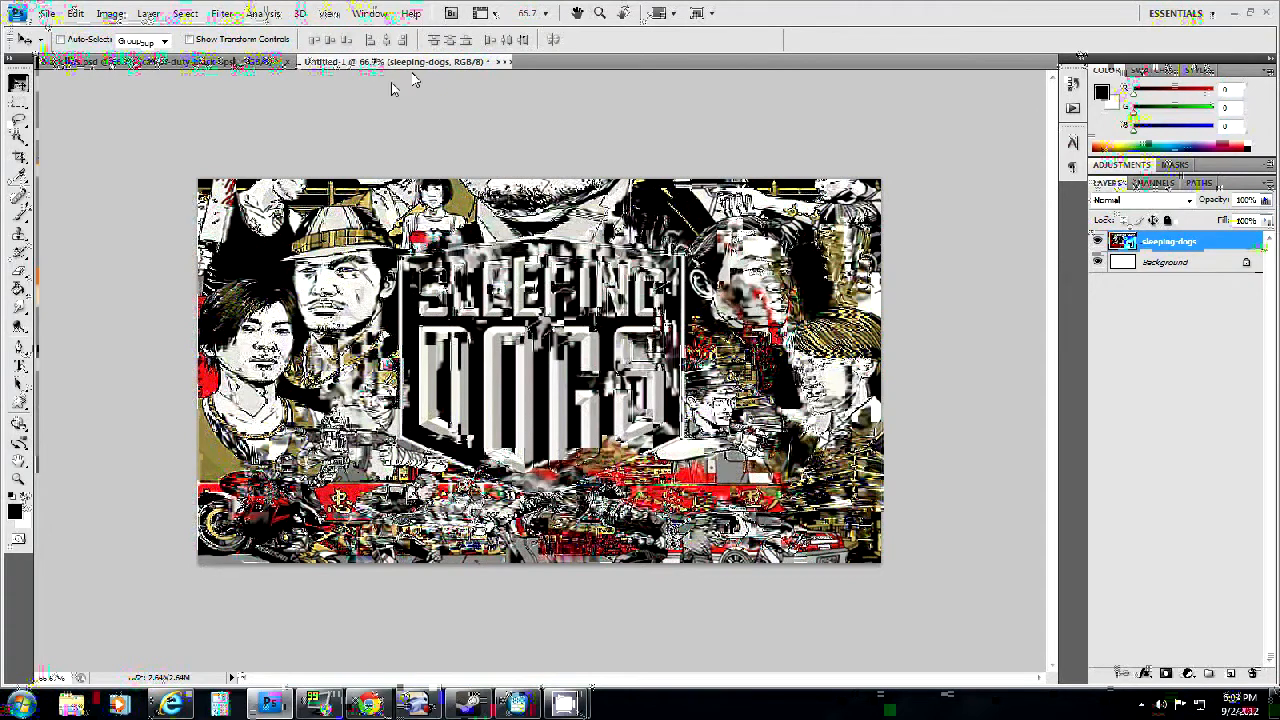
Step: Apply the Photocopy sketch effect from the Filter Gallery to the Sleeping Dogs layer
{"action": "left_click", "coordinate": [222, 12]}
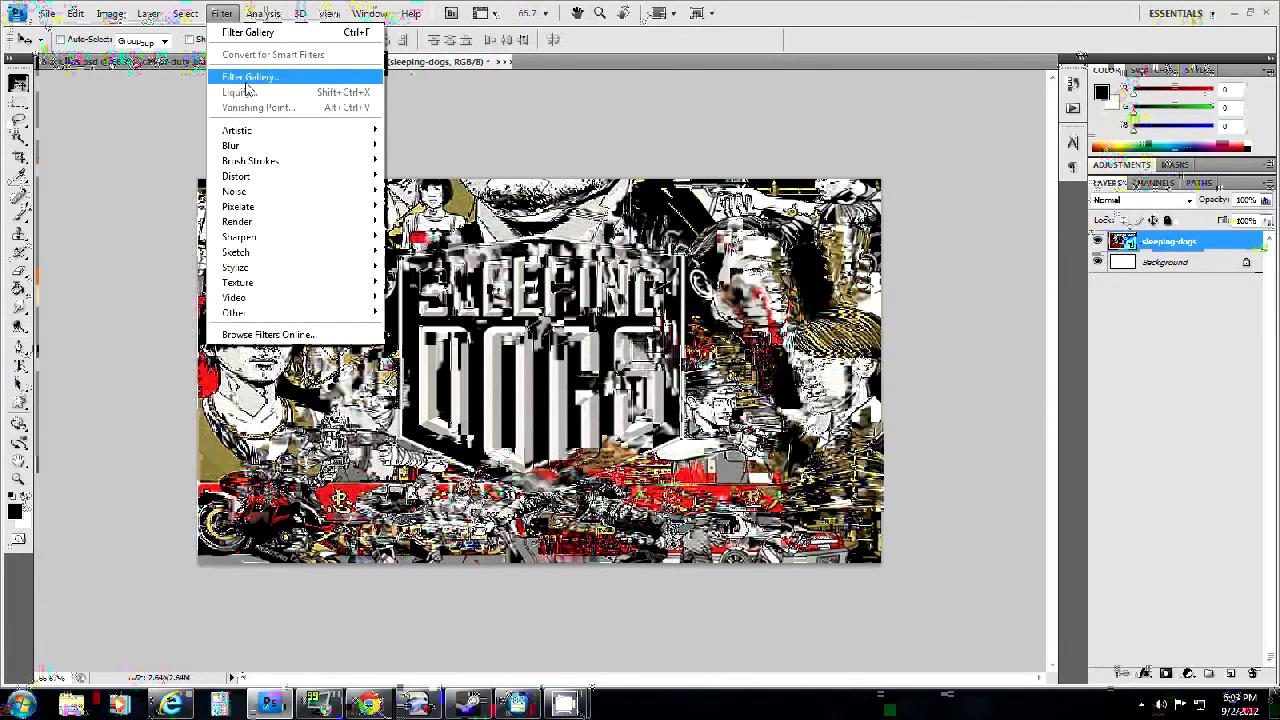
{"action": "left_click", "coordinate": [249, 77]}
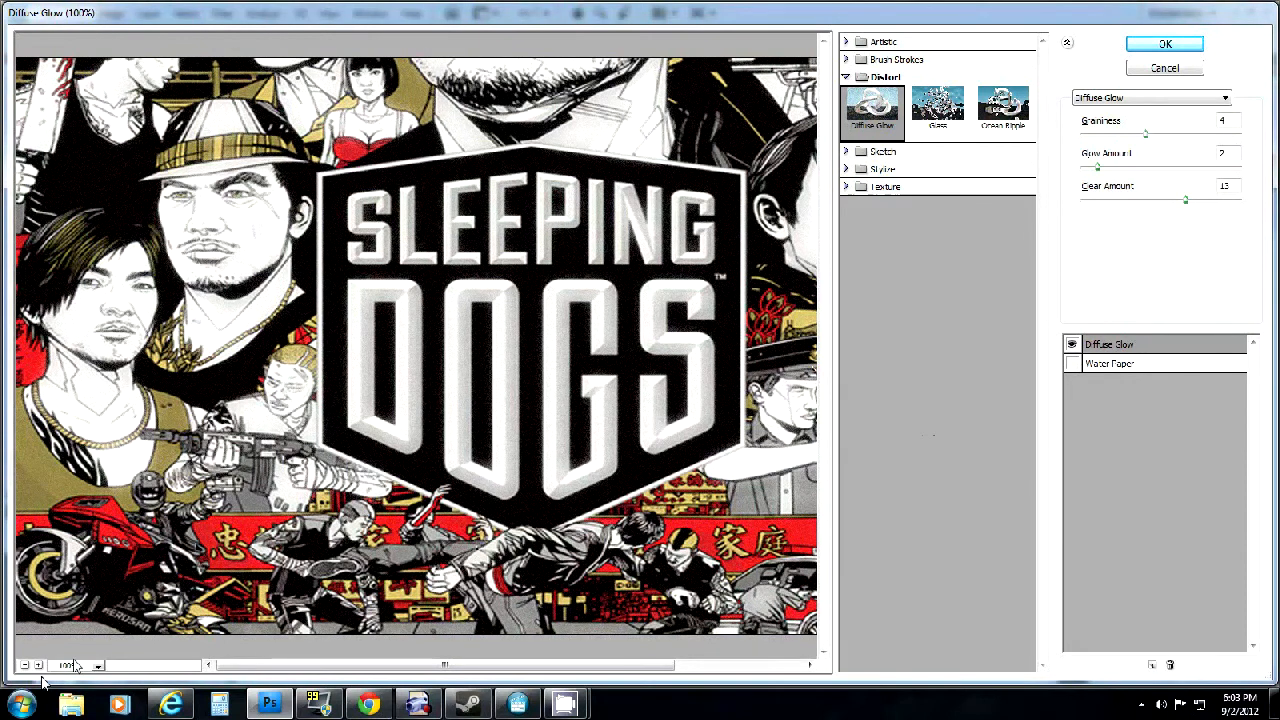
{"action": "left_click", "coordinate": [25, 665]}
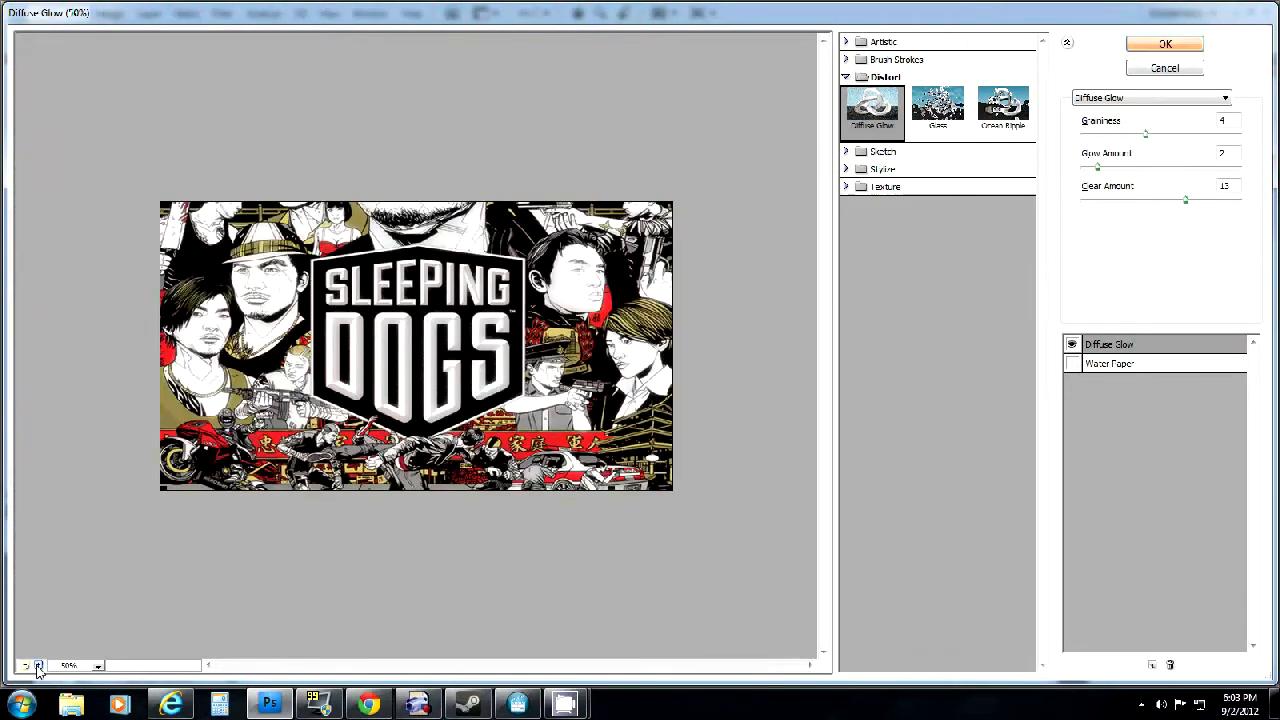
{"action": "left_click", "coordinate": [25, 665]}
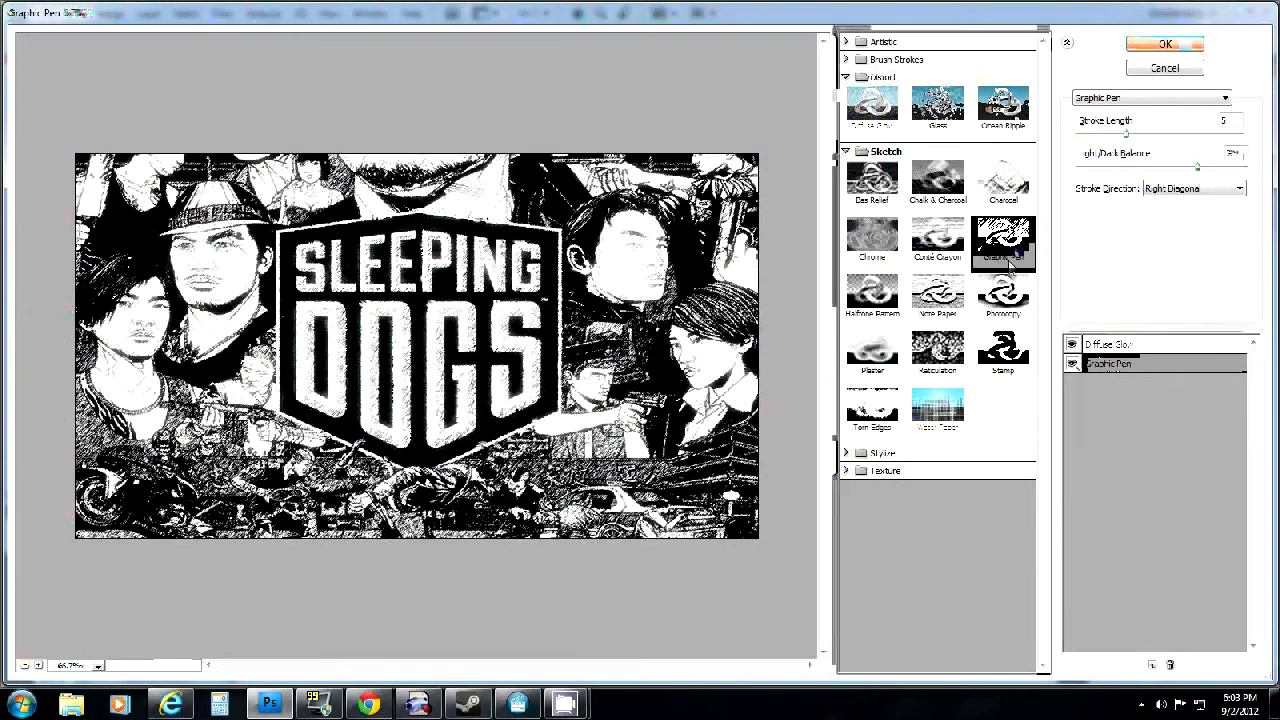
{"action": "left_click", "coordinate": [1003, 295]}
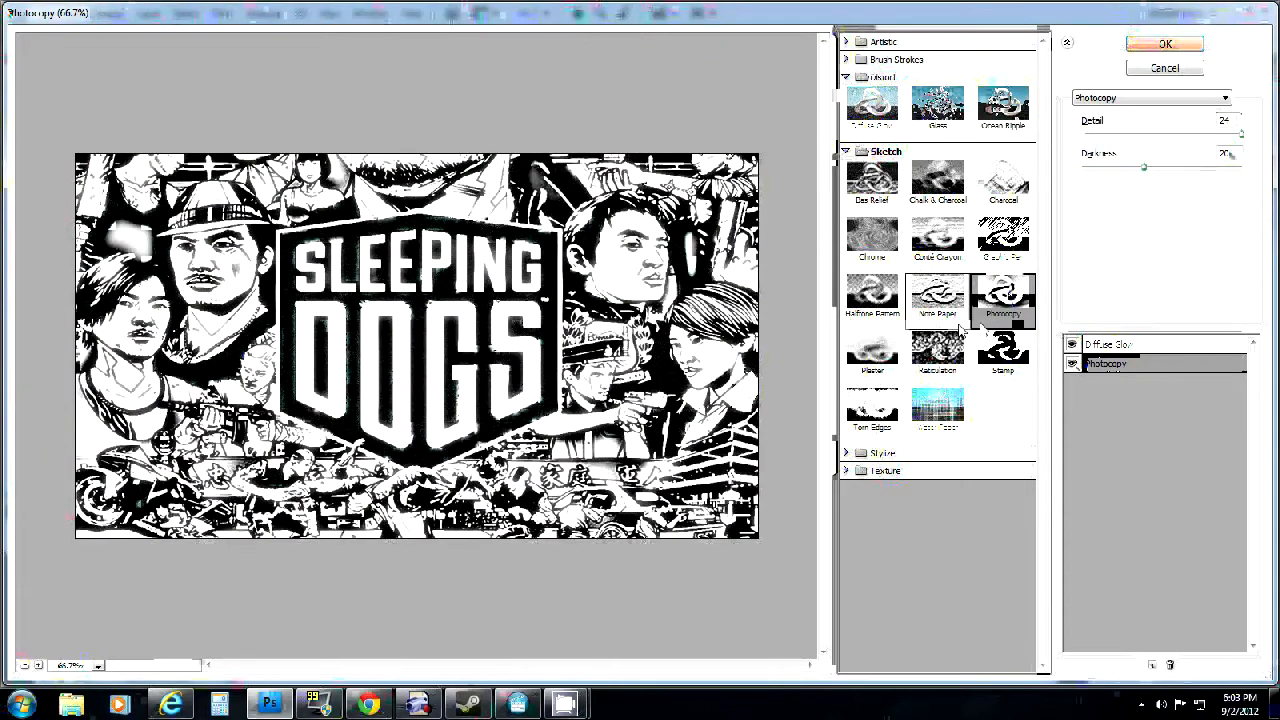
{"action": "left_click", "coordinate": [1003, 350]}
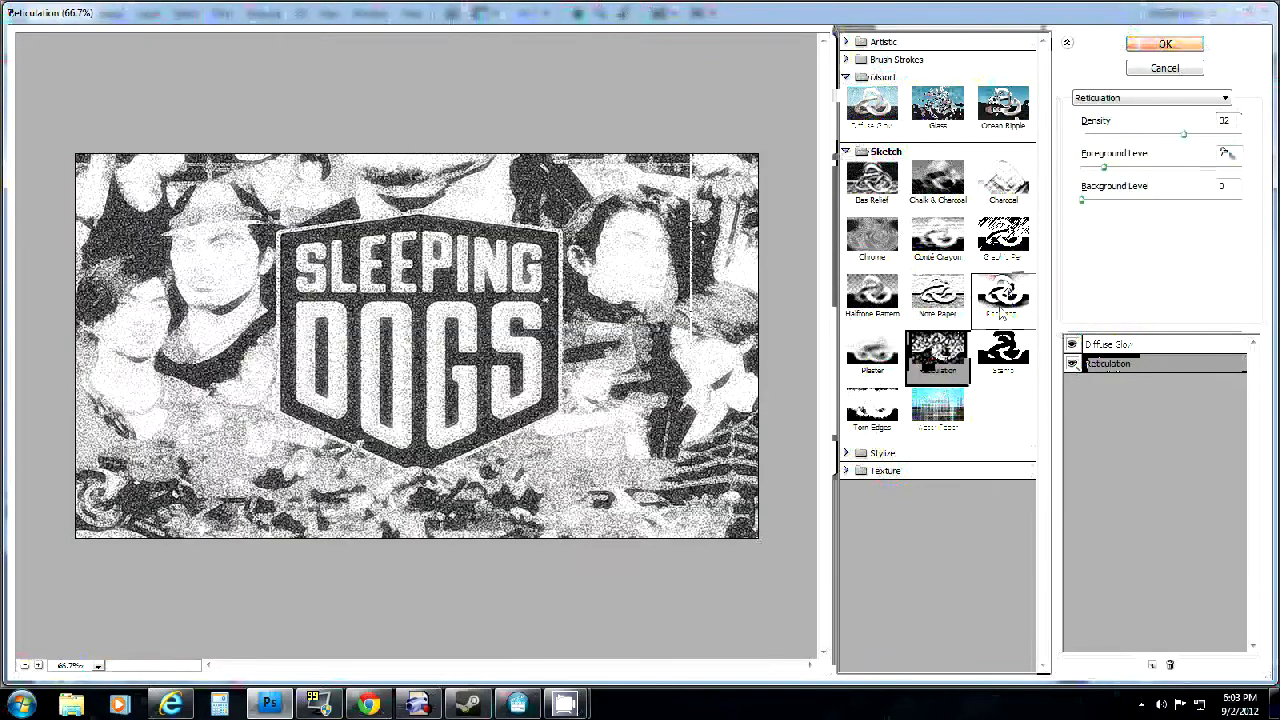
{"action": "left_click", "coordinate": [1003, 295]}
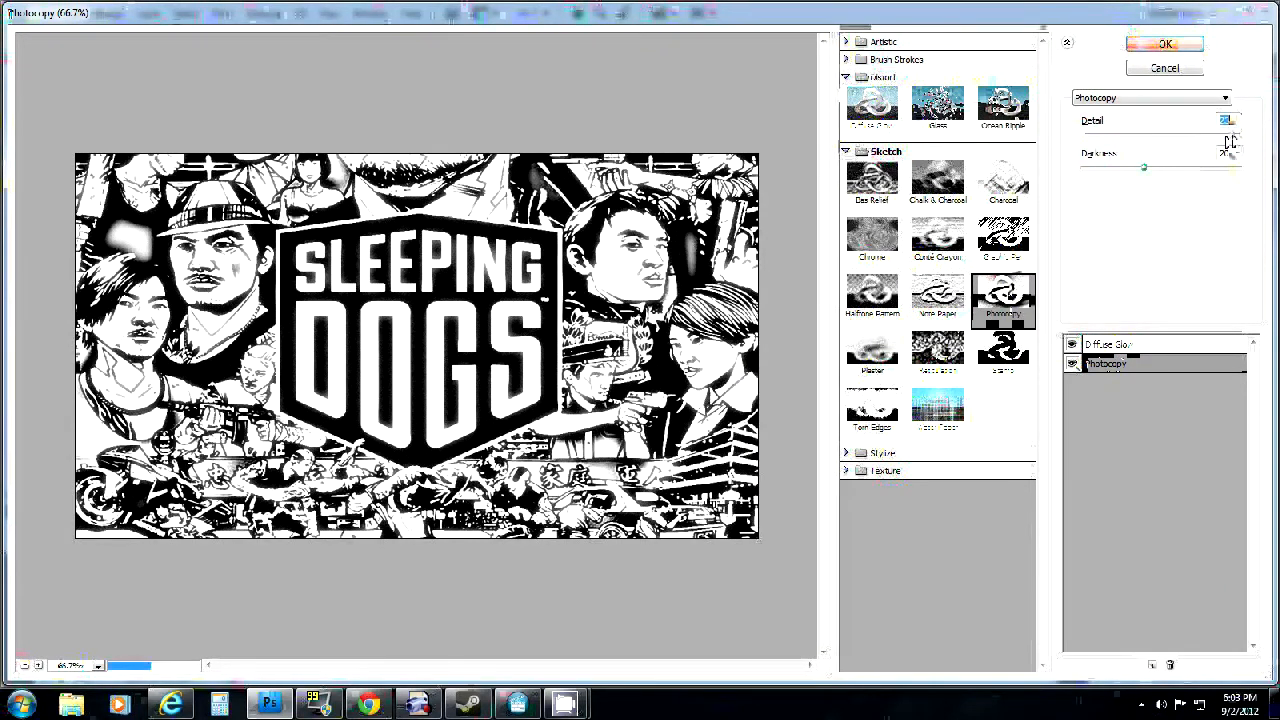
{"action": "left_click", "coordinate": [1164, 44]}
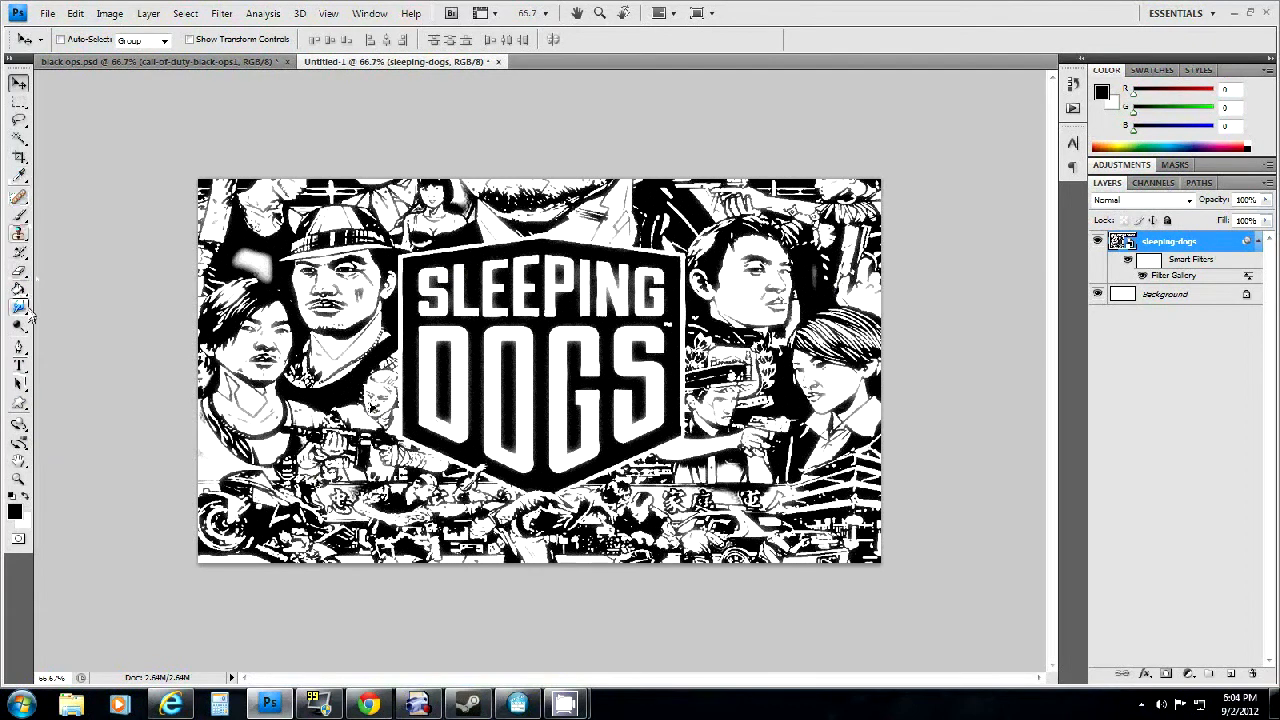
Step: Add a new pattern layer and warp it with the Fisheye preset
{"action": "left_click", "coordinate": [18, 289]}
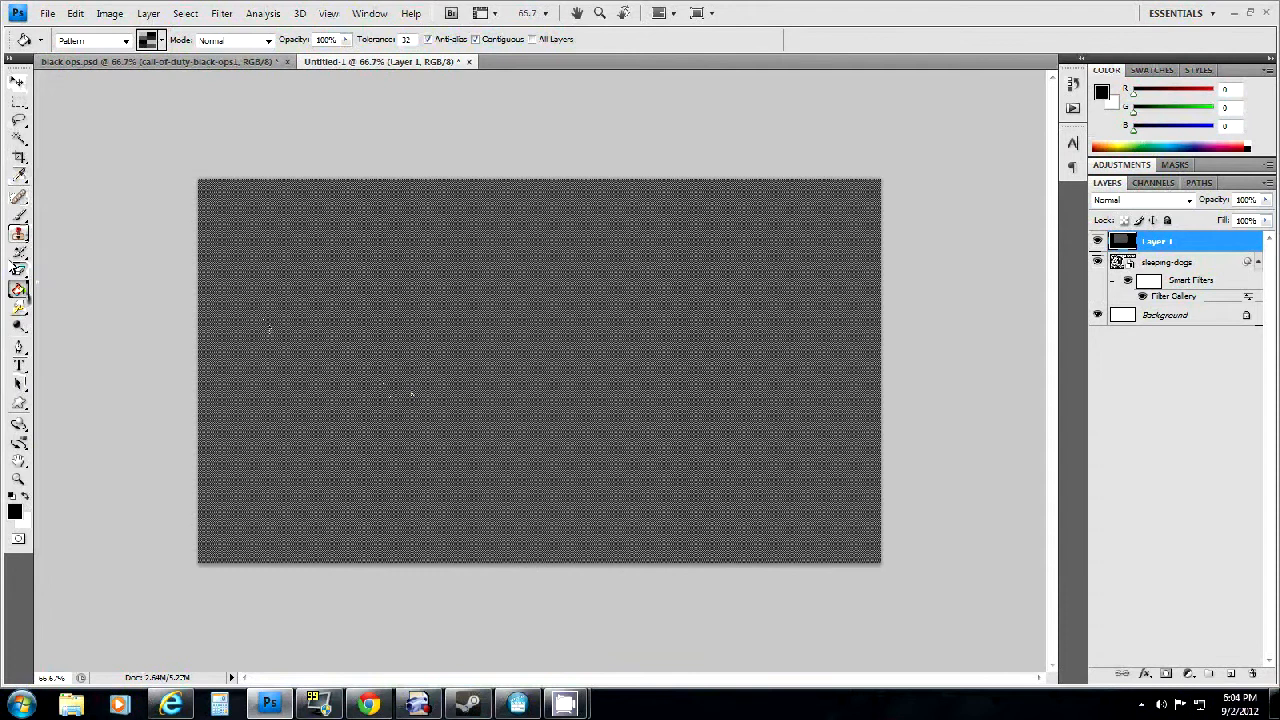
{"action": "left_click", "coordinate": [75, 13]}
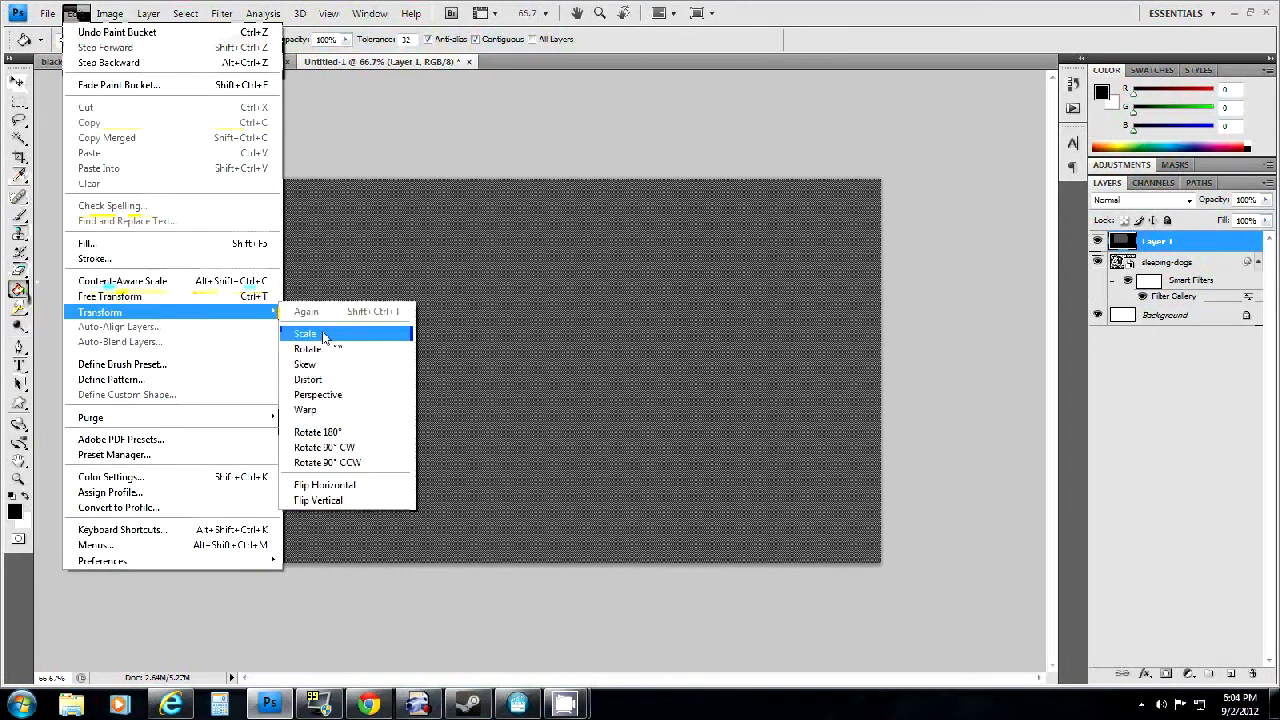
{"action": "left_click", "coordinate": [305, 409]}
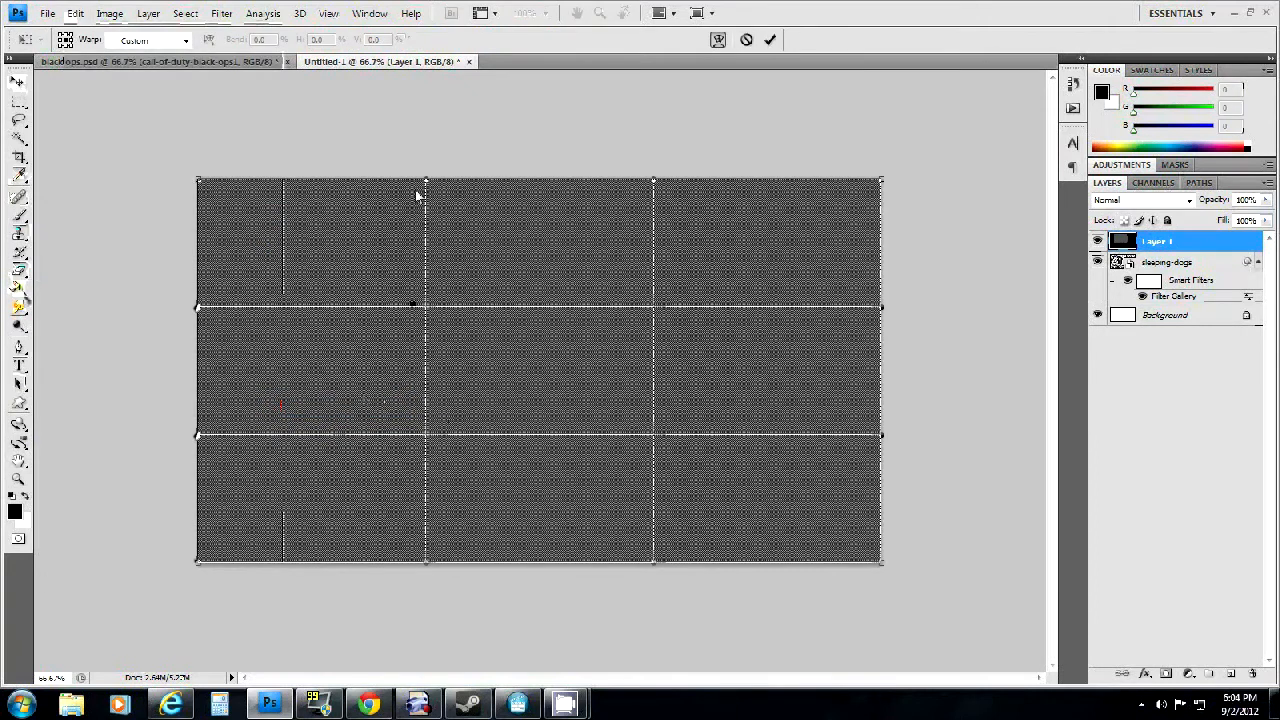
{"action": "left_click", "coordinate": [185, 40]}
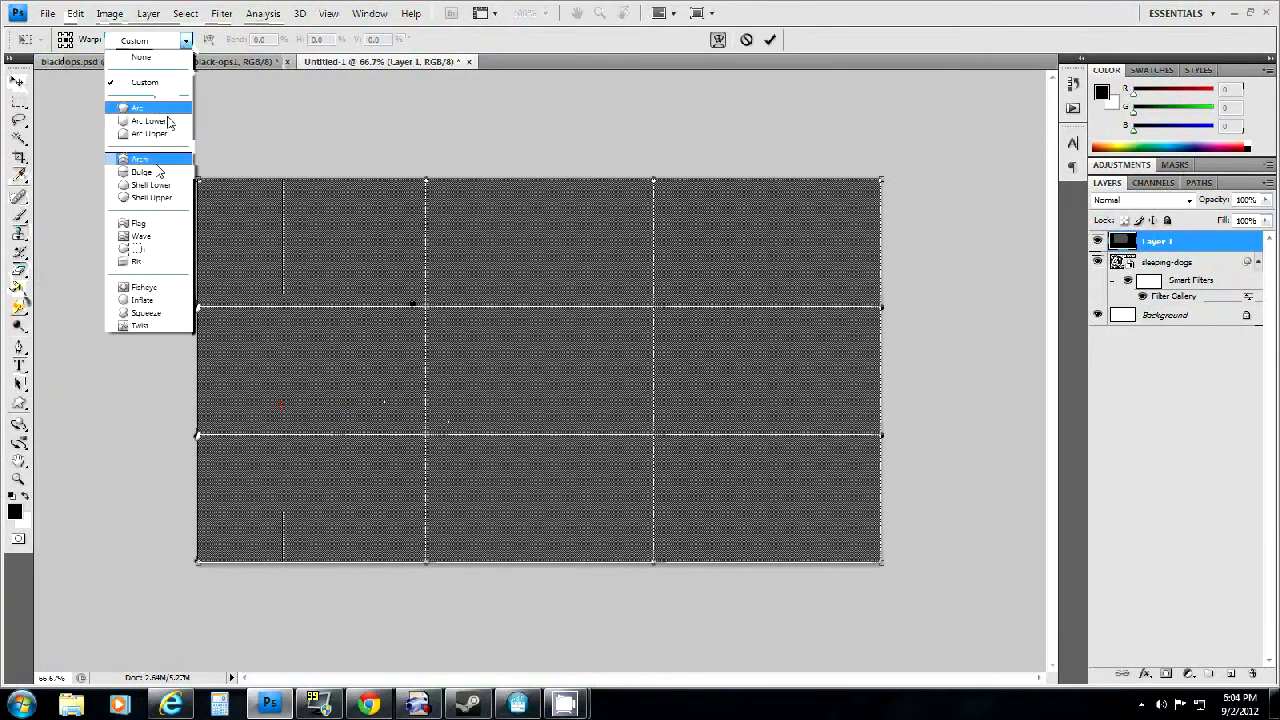
{"action": "mouse_move", "coordinate": [145, 287]}
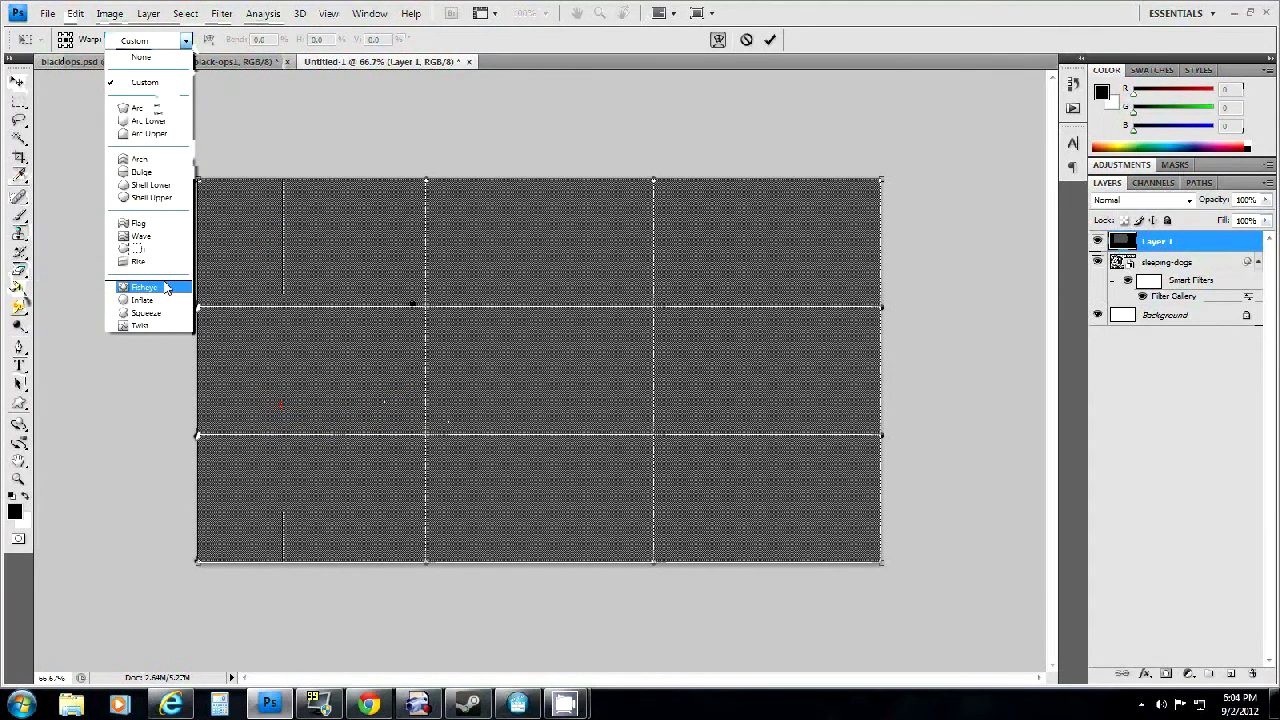
{"action": "left_click", "coordinate": [145, 287]}
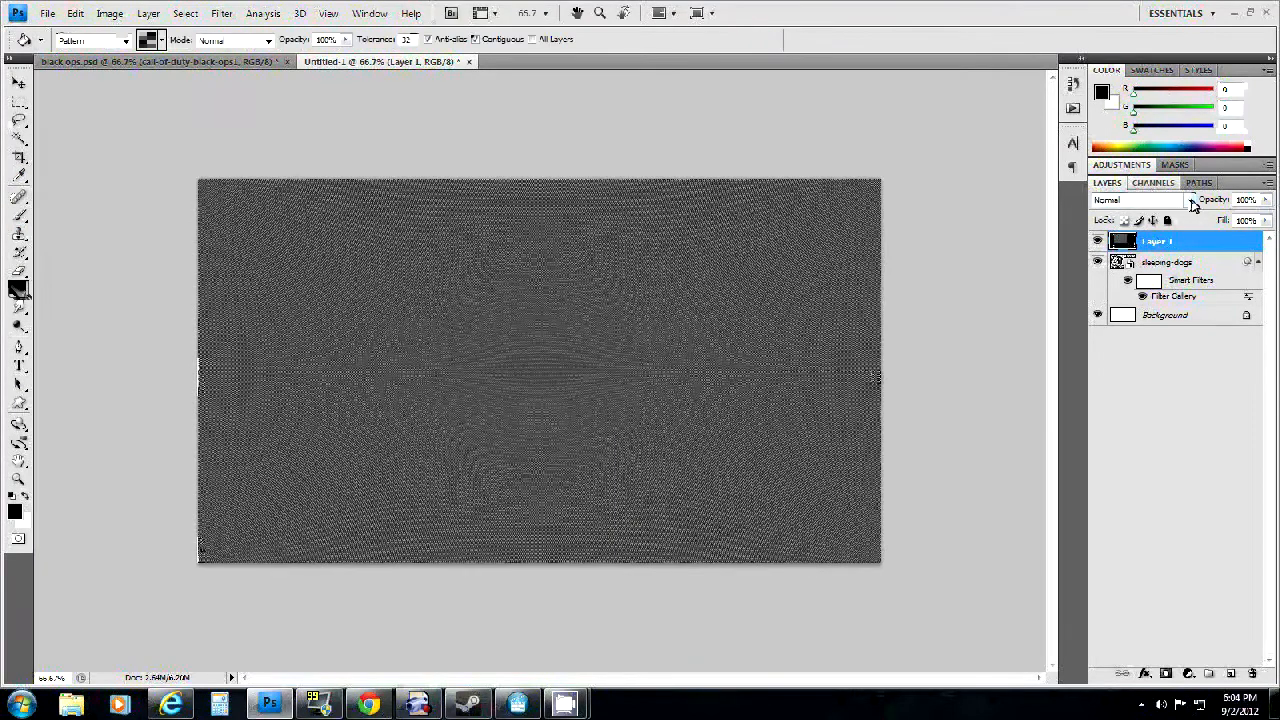
Step: Set Layer 1 to Color Dodge, then reopen the artwork layer's Filter Gallery
{"action": "left_click", "coordinate": [1140, 199]}
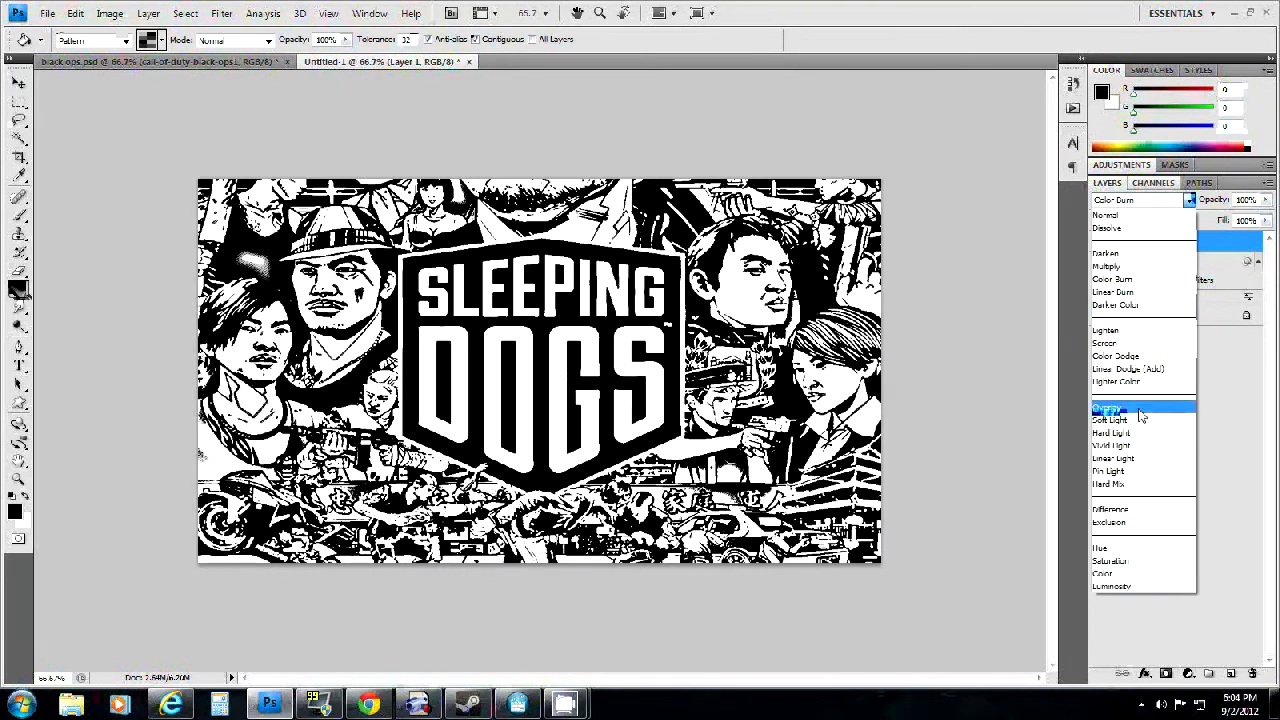
{"action": "left_click", "coordinate": [1115, 356]}
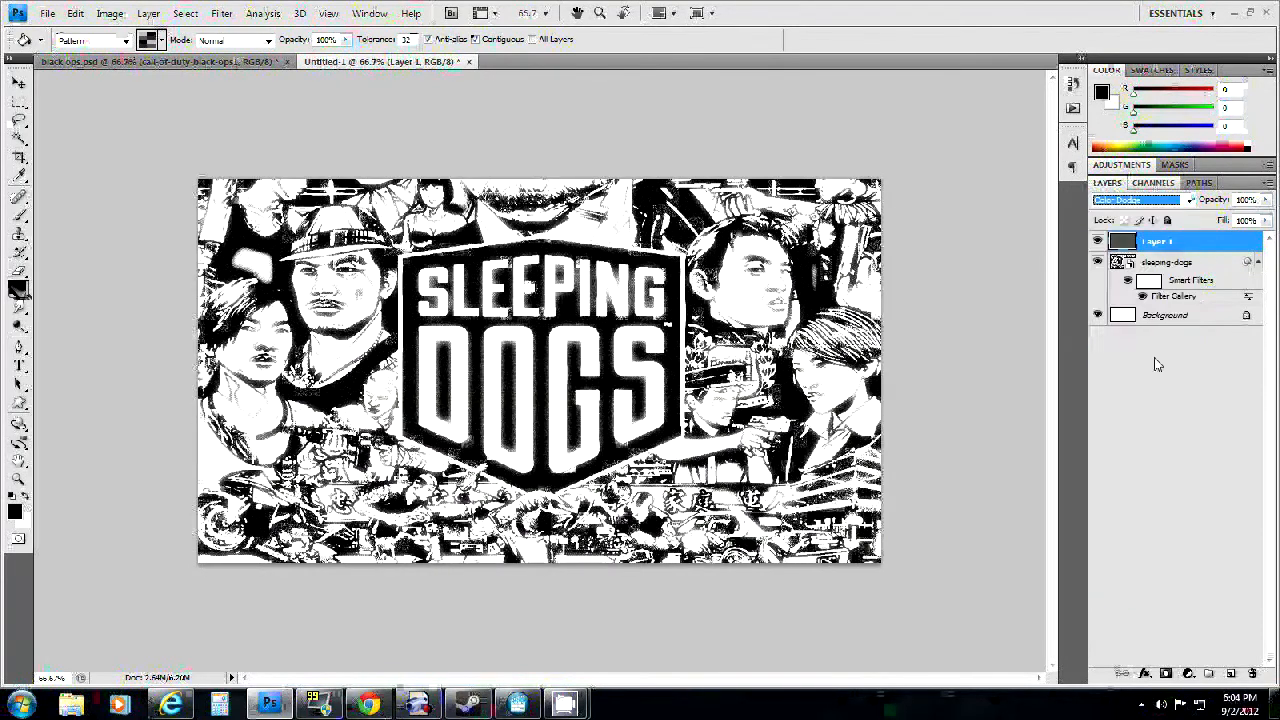
{"action": "mouse_move", "coordinate": [1066, 355]}
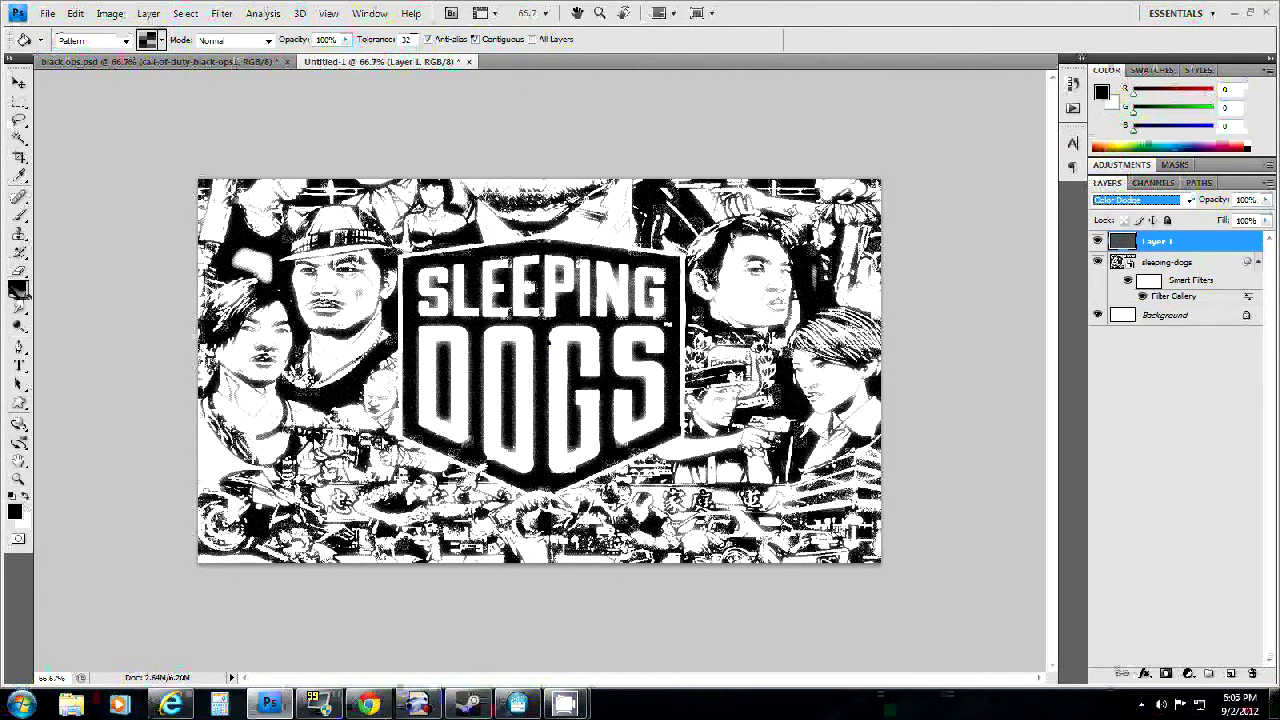
{"action": "left_click", "coordinate": [1168, 261]}
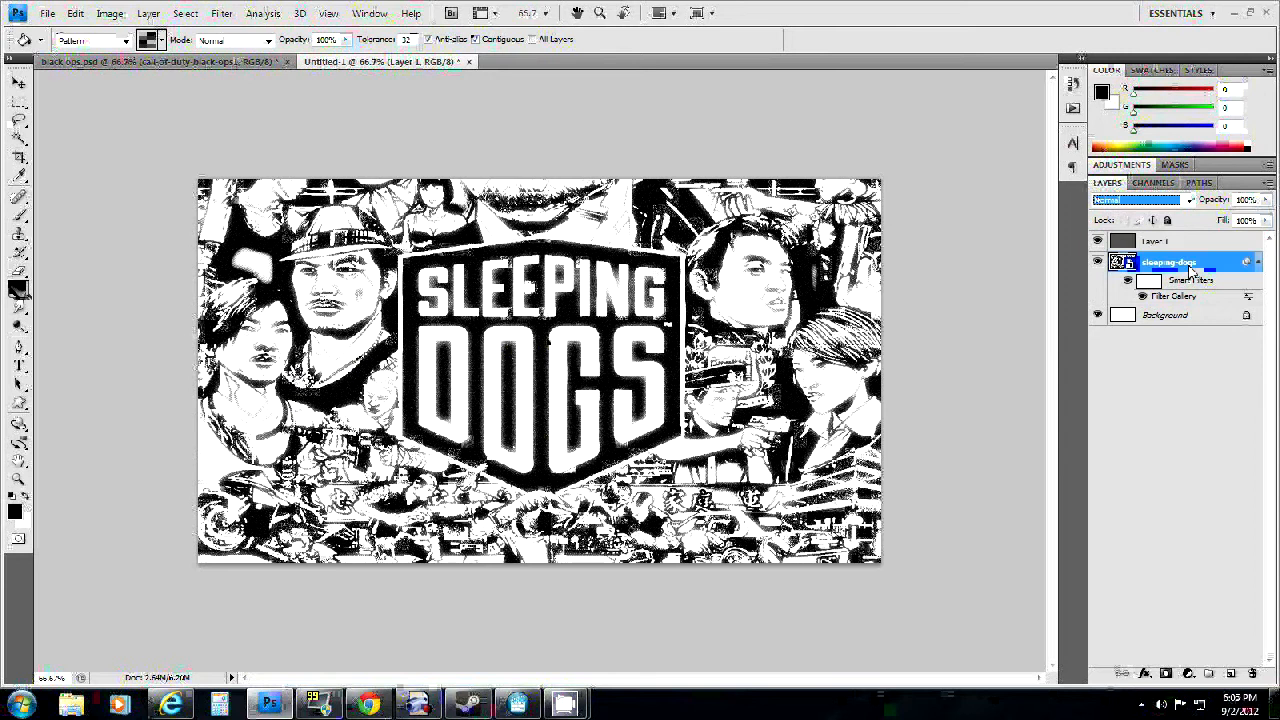
{"action": "left_click", "coordinate": [221, 13]}
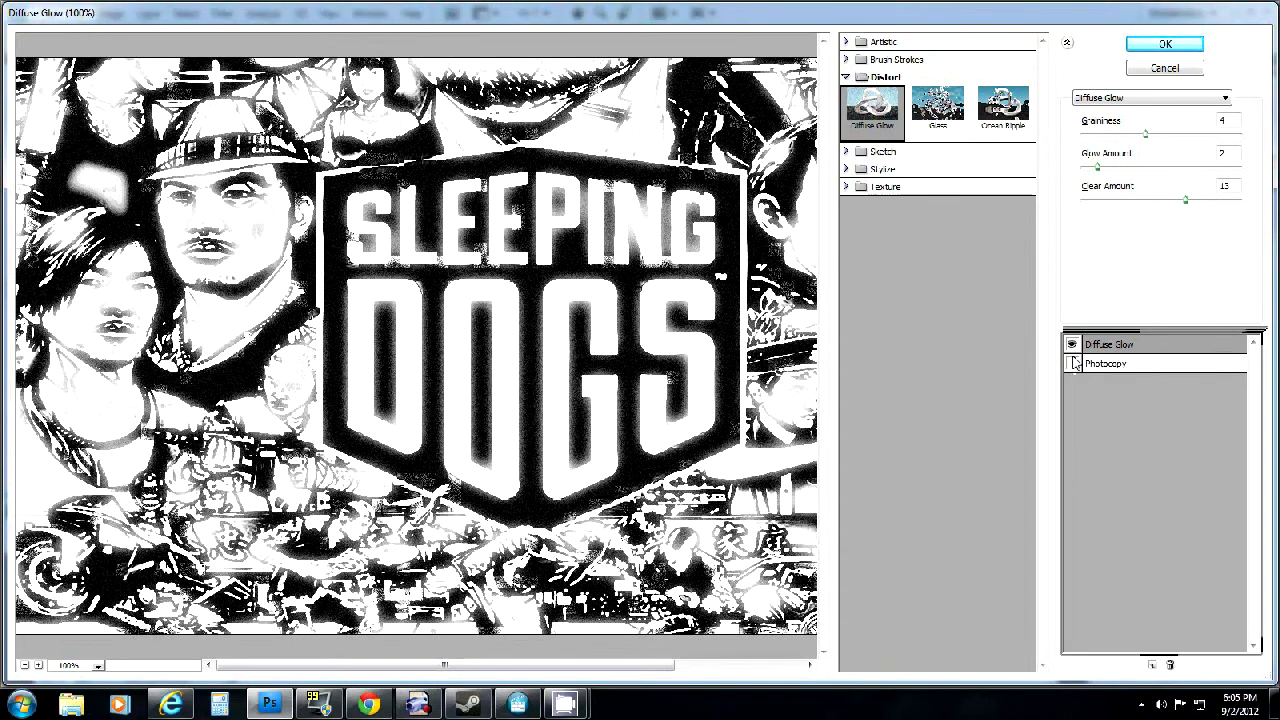
Step: Toggle the Diffuse Glow effect off and on, then commit the filter changes
{"action": "left_click", "coordinate": [1073, 344]}
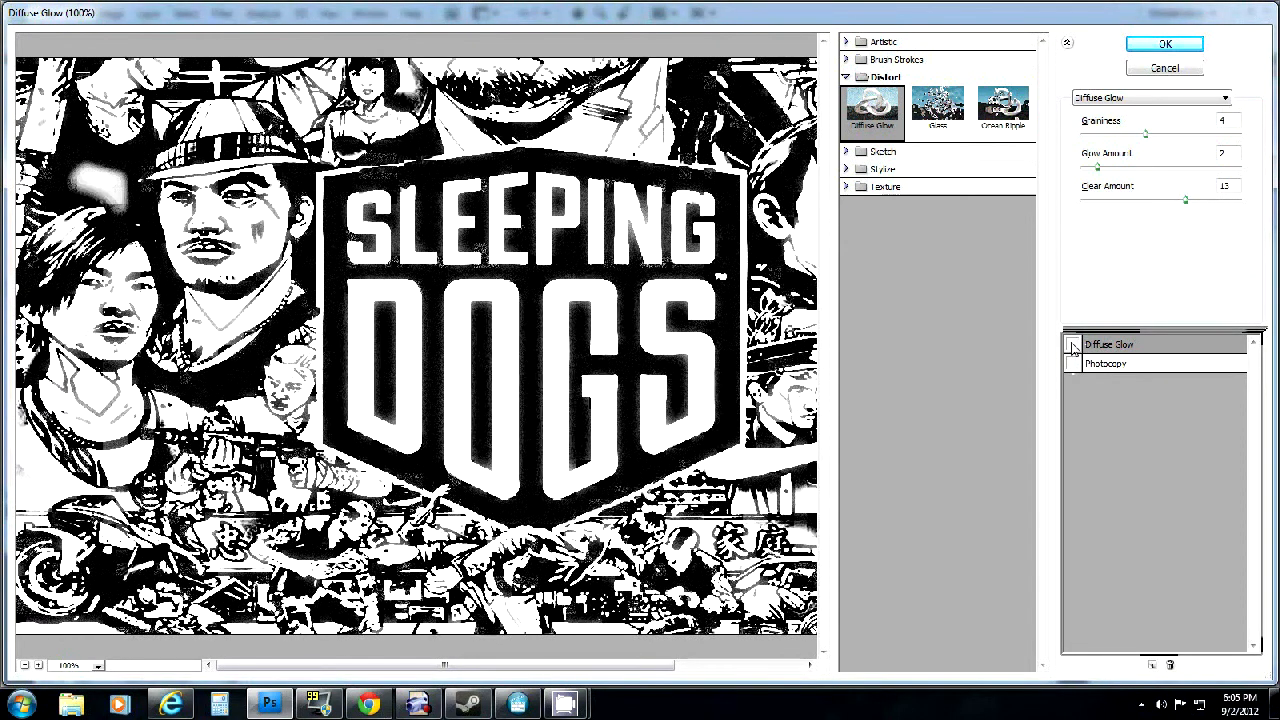
{"action": "left_click", "coordinate": [1072, 363]}
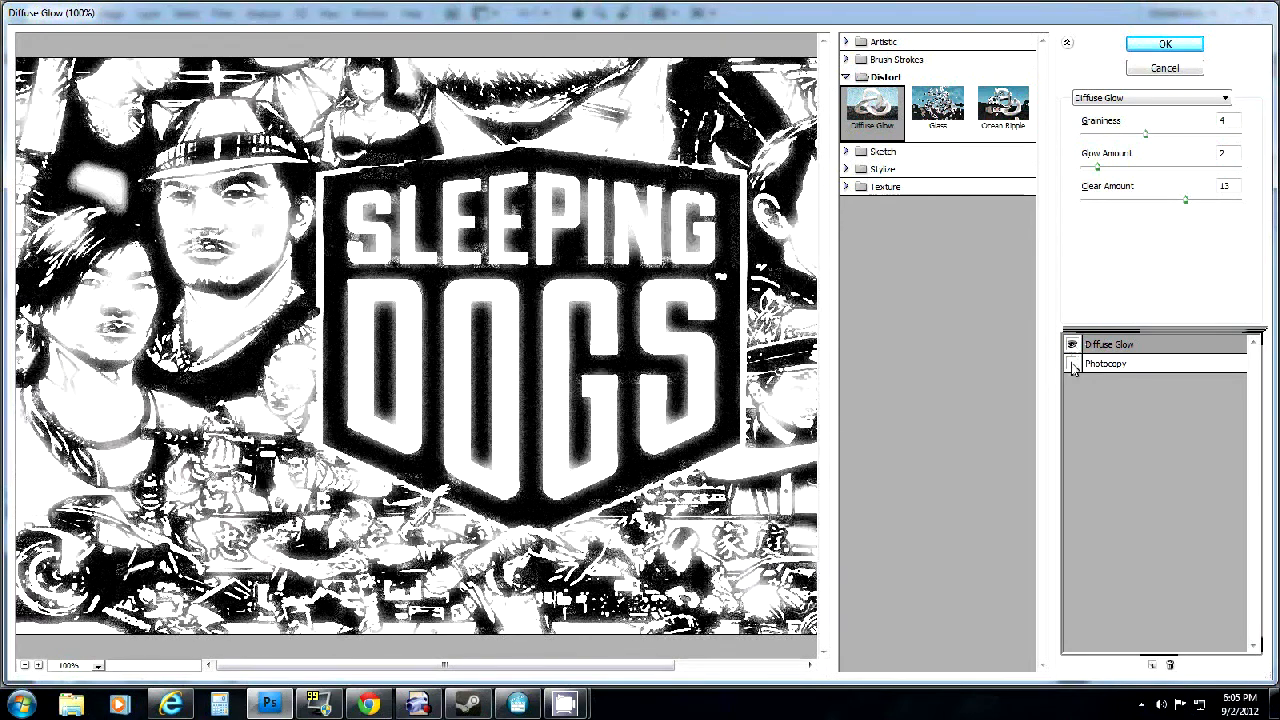
{"action": "left_click", "coordinate": [1164, 43]}
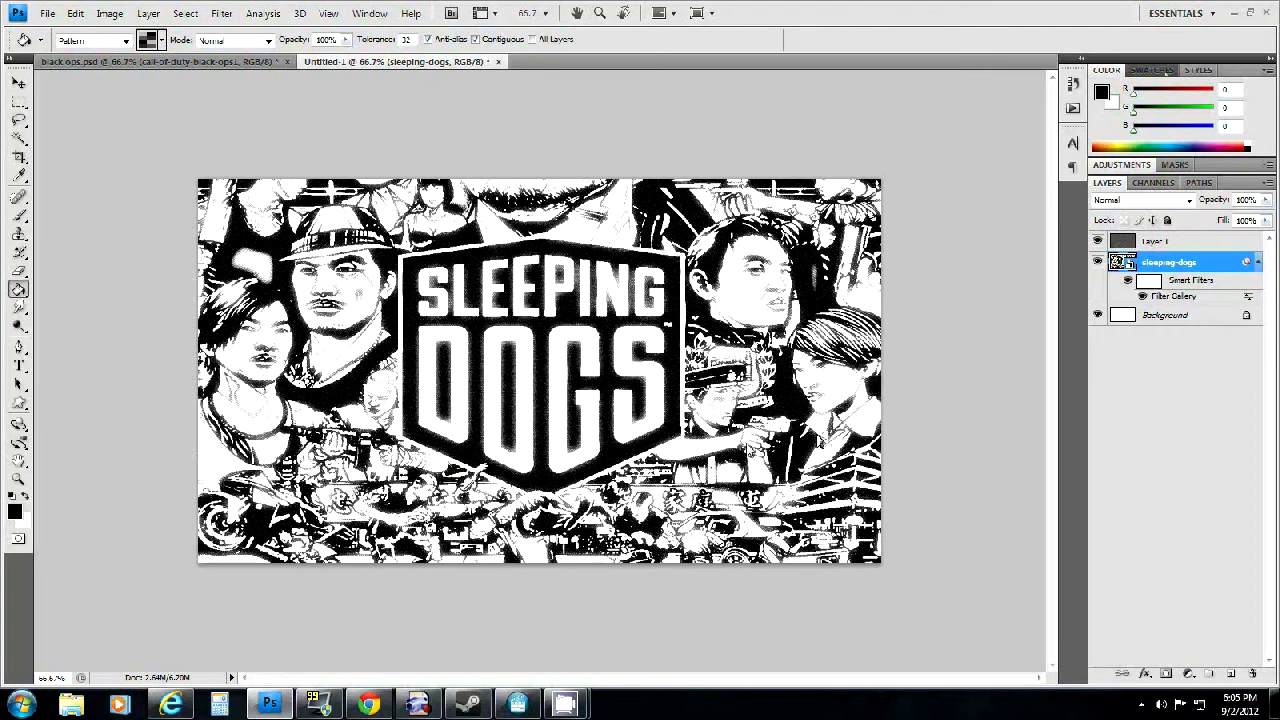
Step: Set the pattern layer to Normal mode at 37% opacity and pick the Type tool
{"action": "left_click", "coordinate": [1155, 241]}
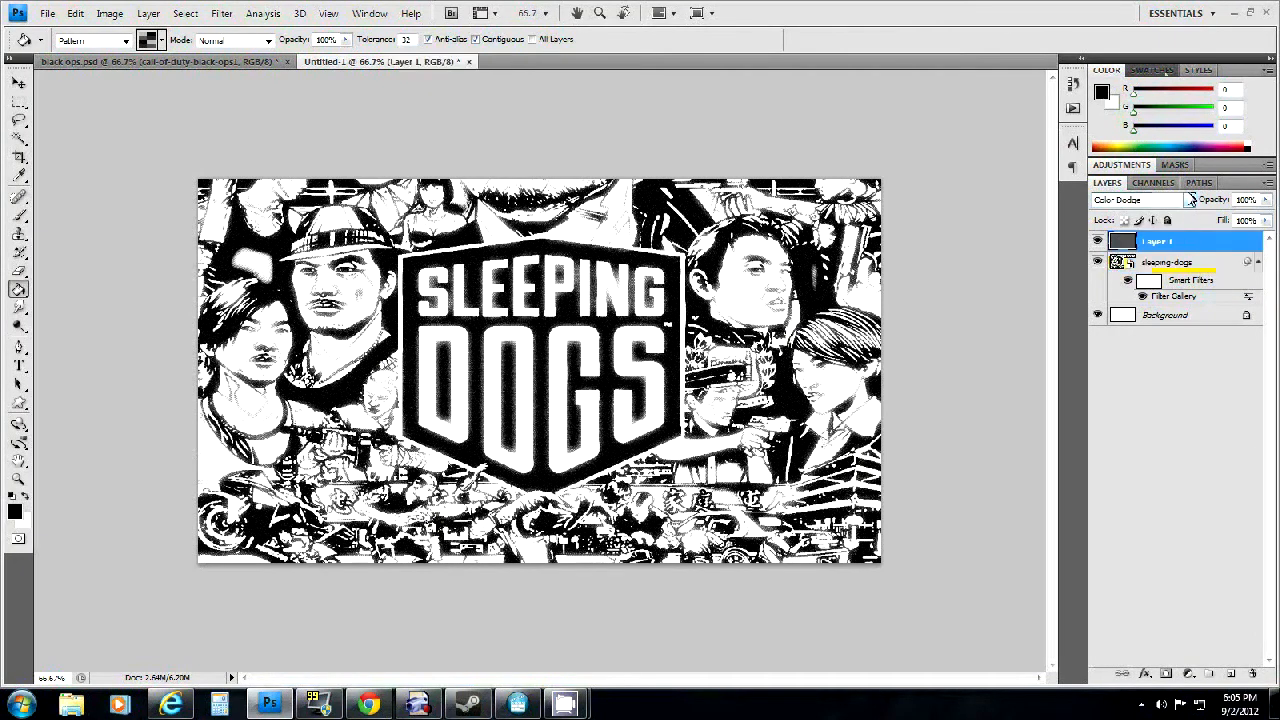
{"action": "left_click", "coordinate": [1135, 199]}
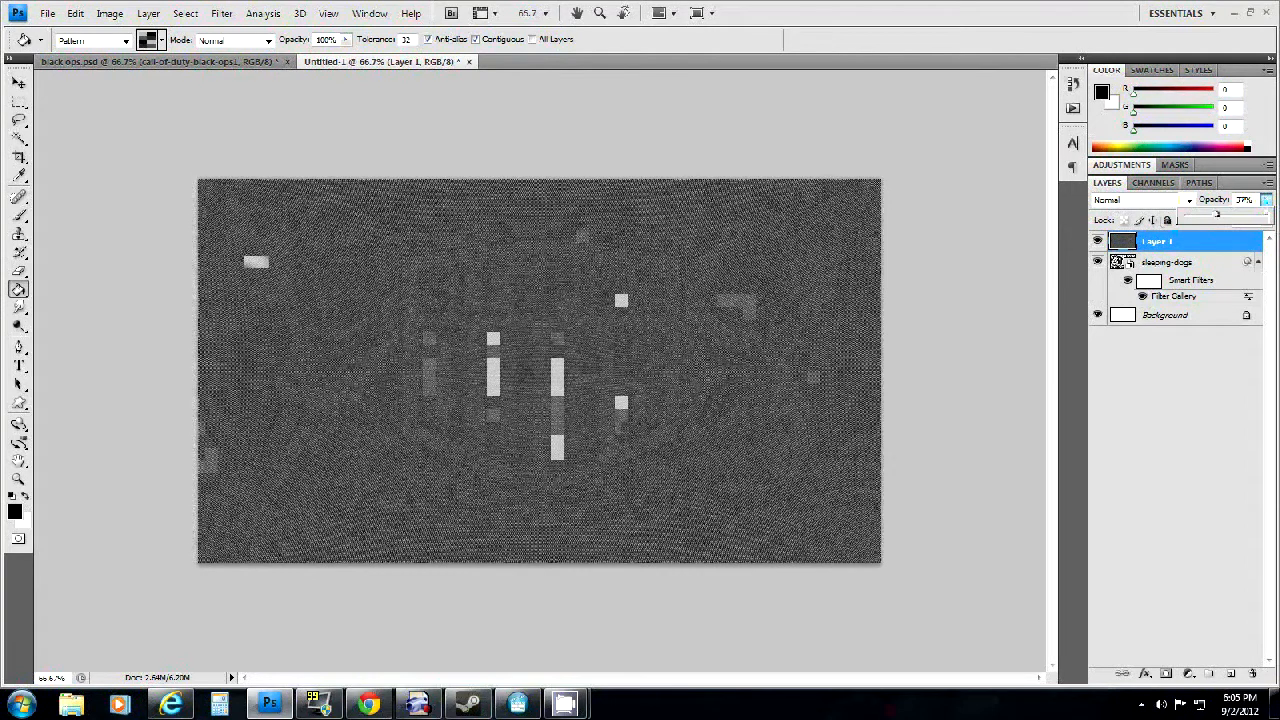
{"action": "mouse_move", "coordinate": [127, 347]}
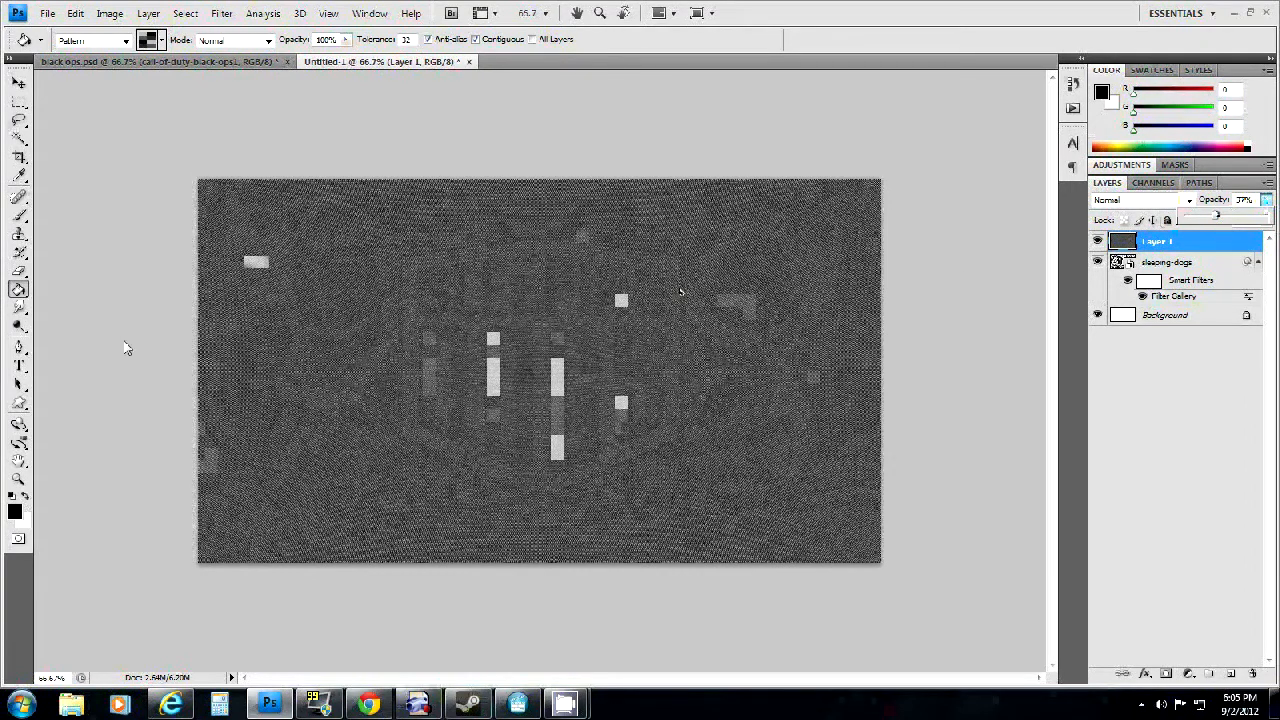
{"action": "left_click", "coordinate": [18, 364]}
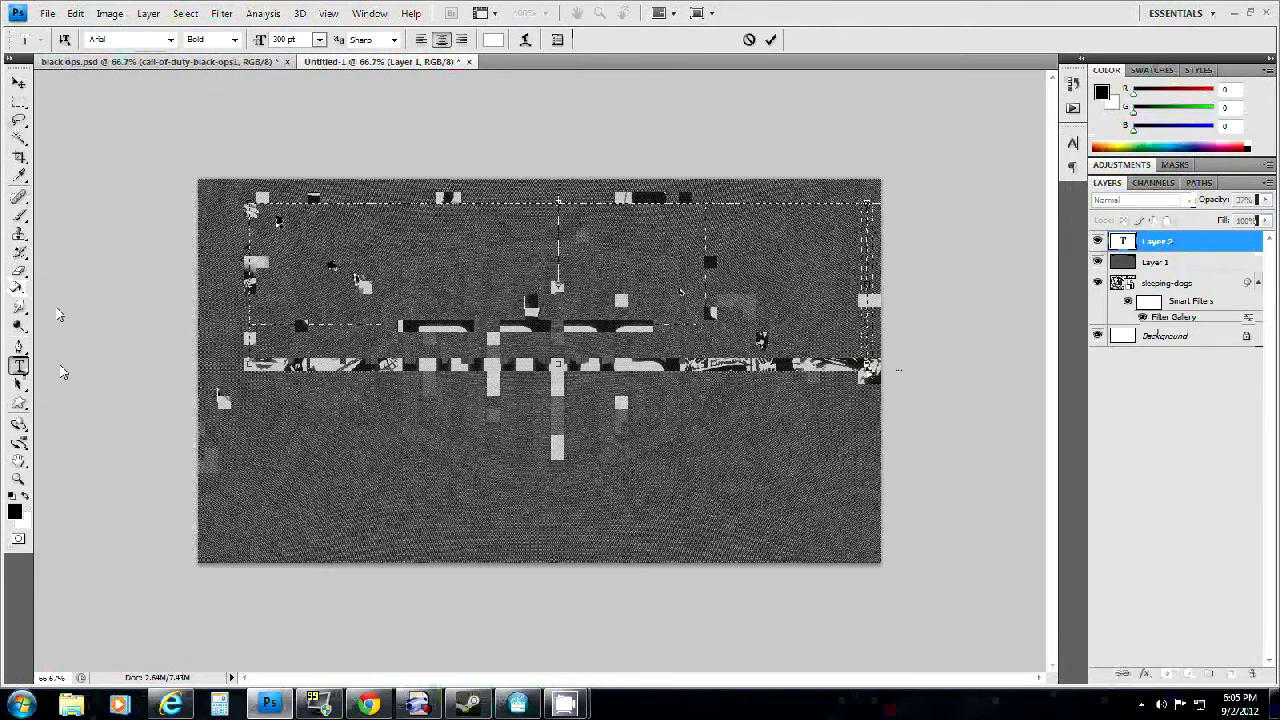
Step: Type and commit the title 'Sleeping Dogs Final Mission Gameplay'
{"action": "type", "text": "Sleeping Dogs"}
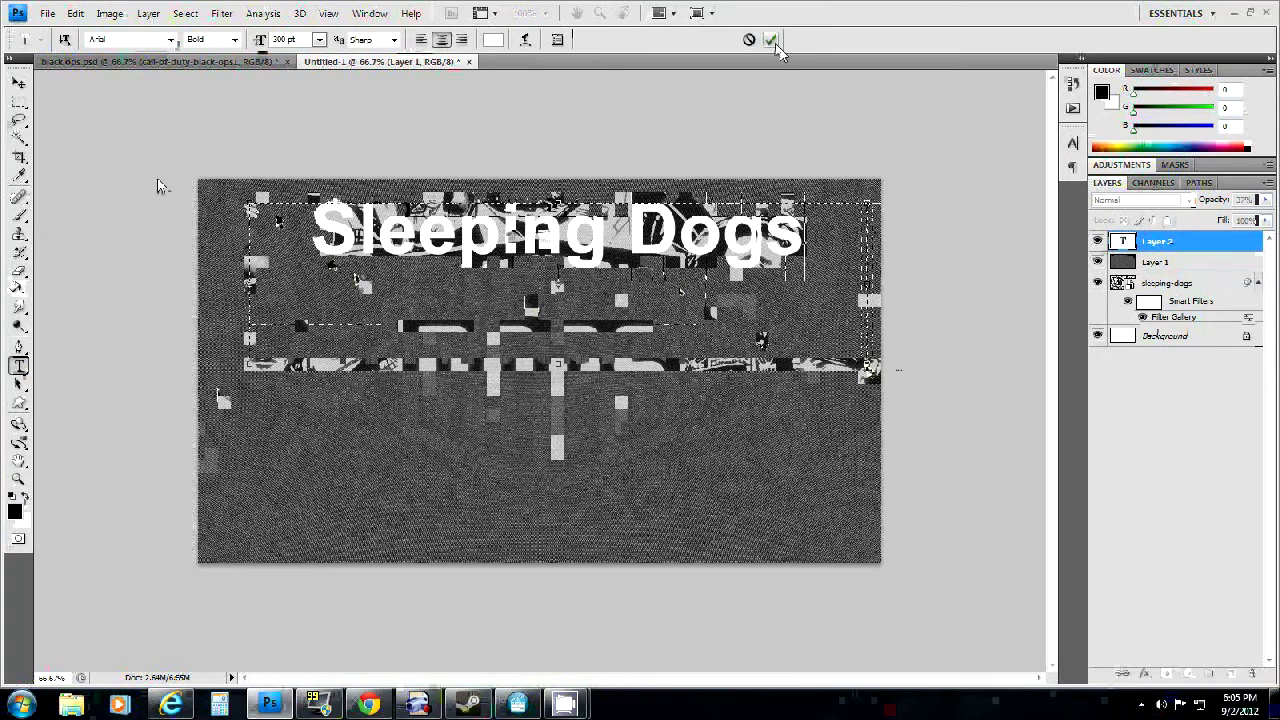
{"action": "left_click", "coordinate": [771, 40]}
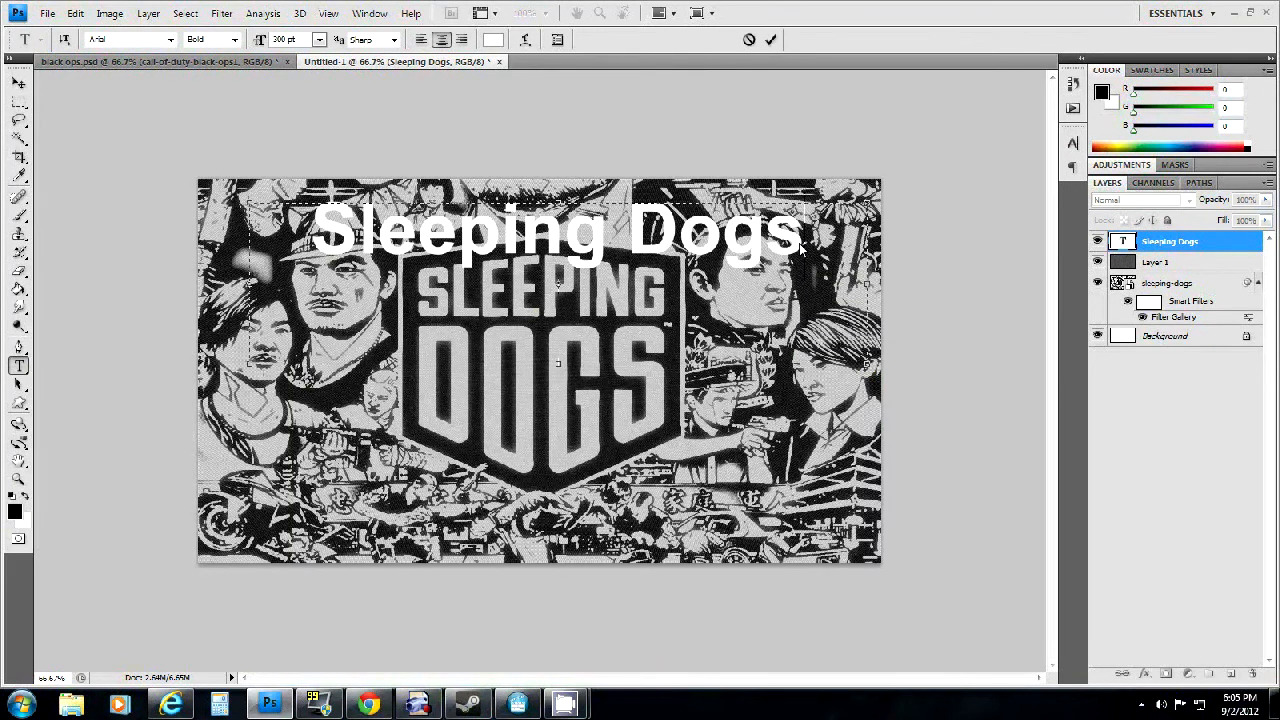
{"action": "type", "text": "Final"}
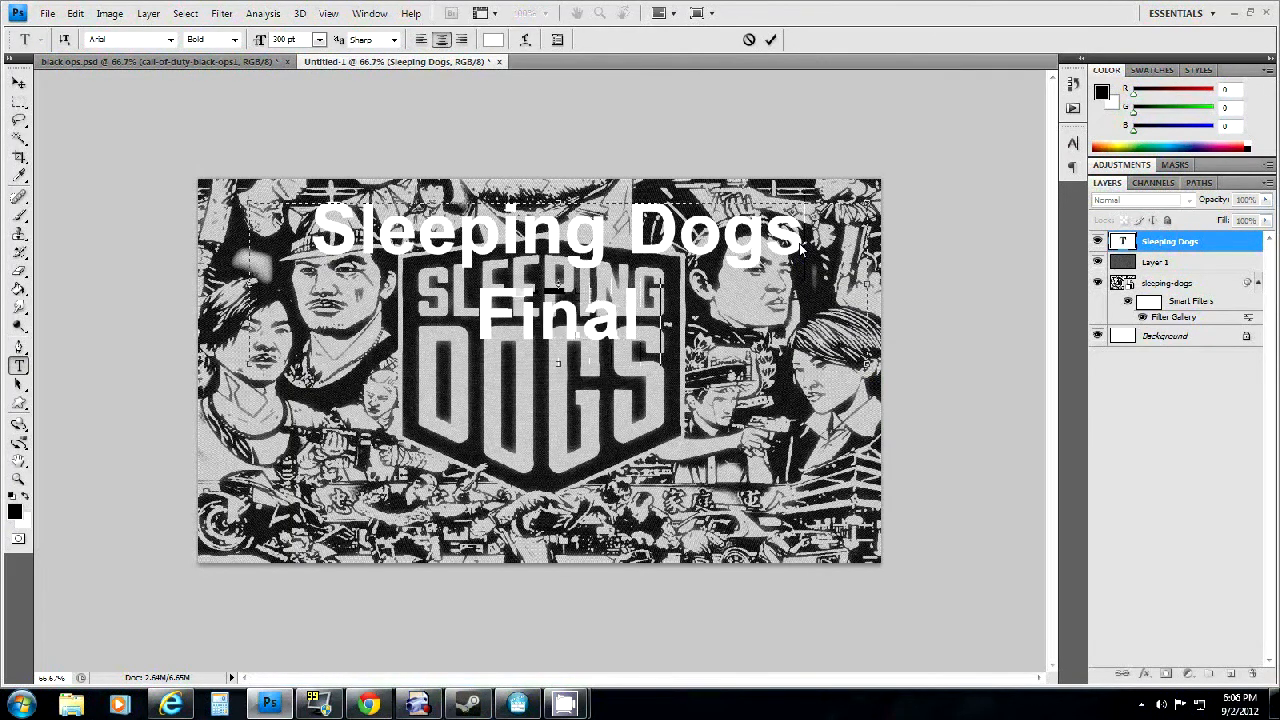
{"action": "type", "text": "Missi"}
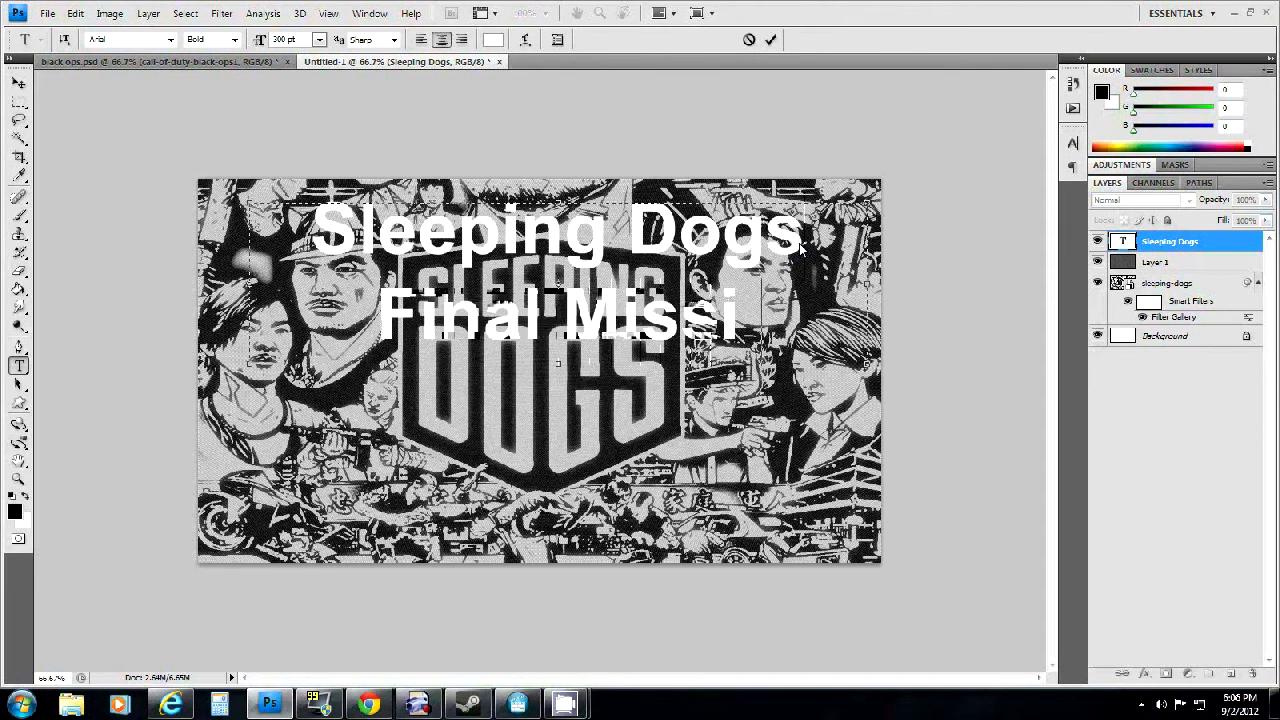
{"action": "type", "text": "o"}
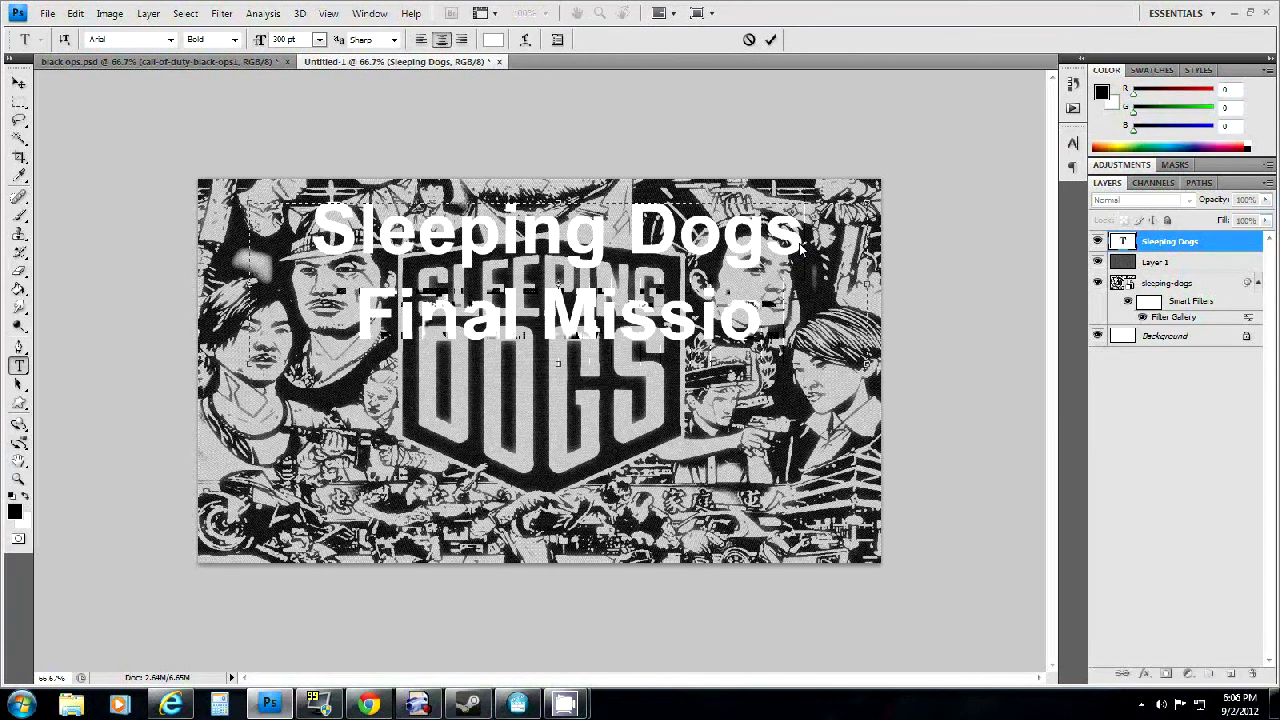
{"action": "type", "text": "n"}
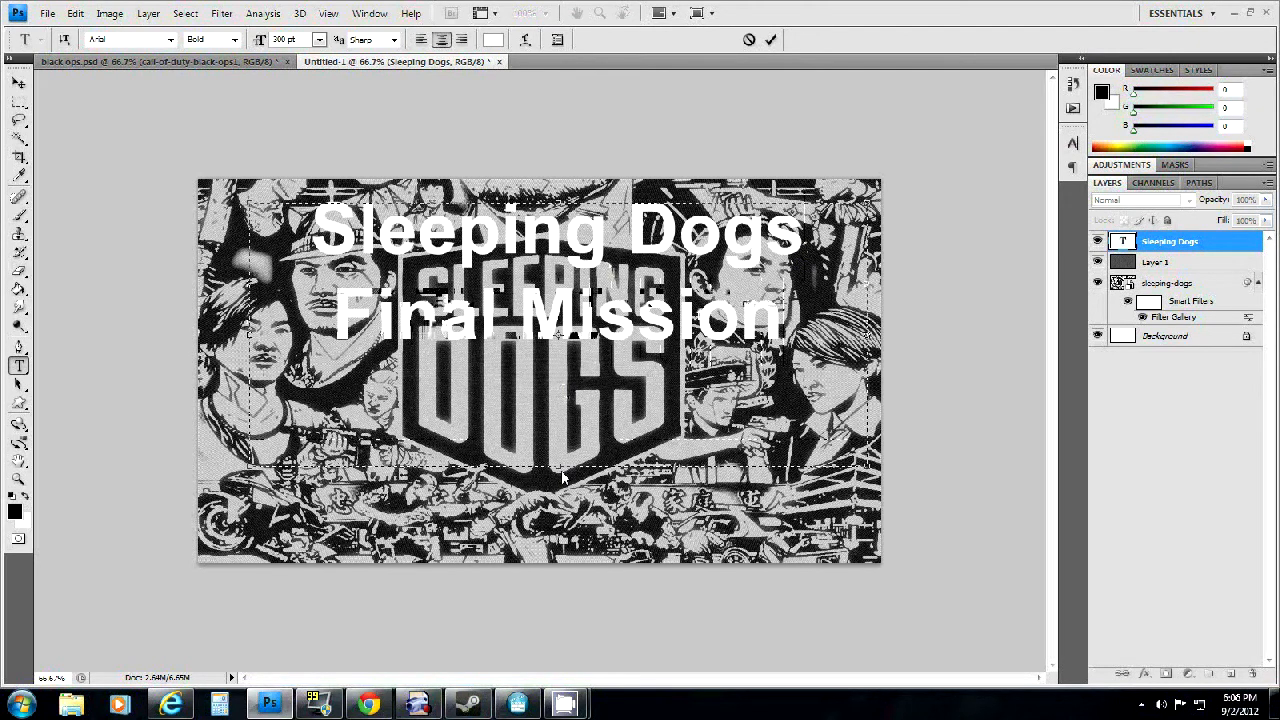
{"action": "type", "text": "Gam"}
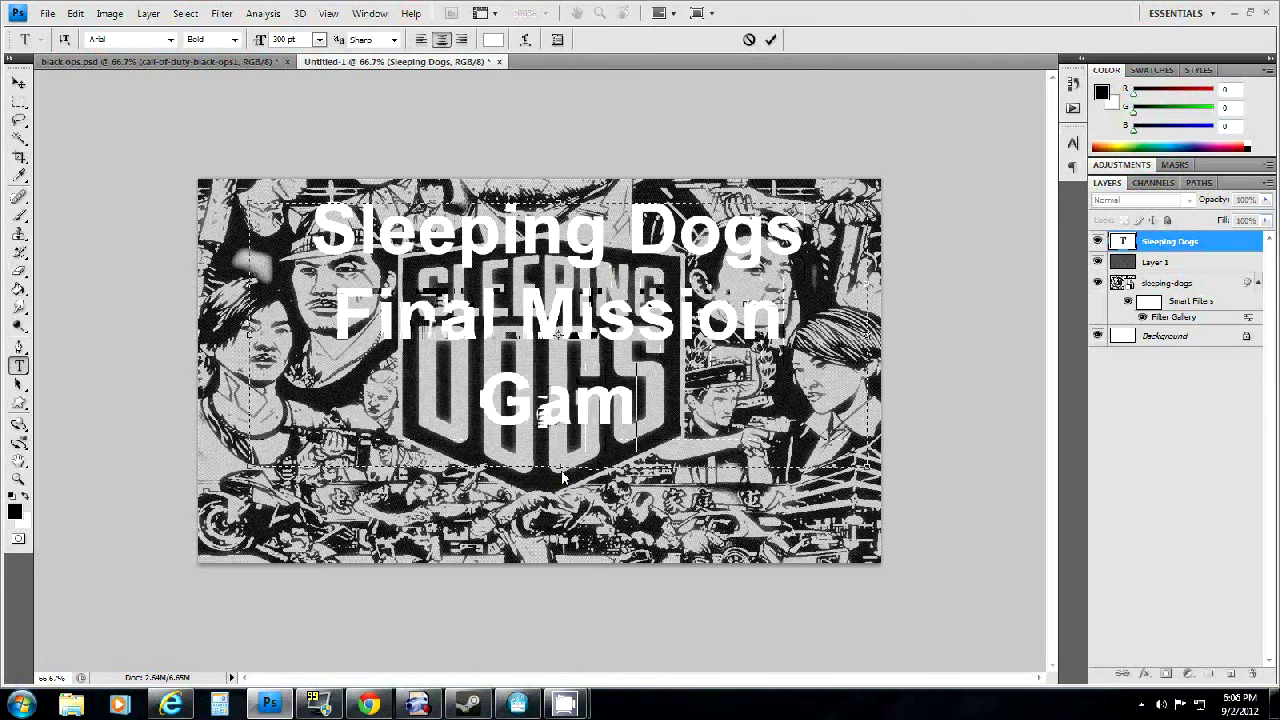
{"action": "type", "text": "eplay"}
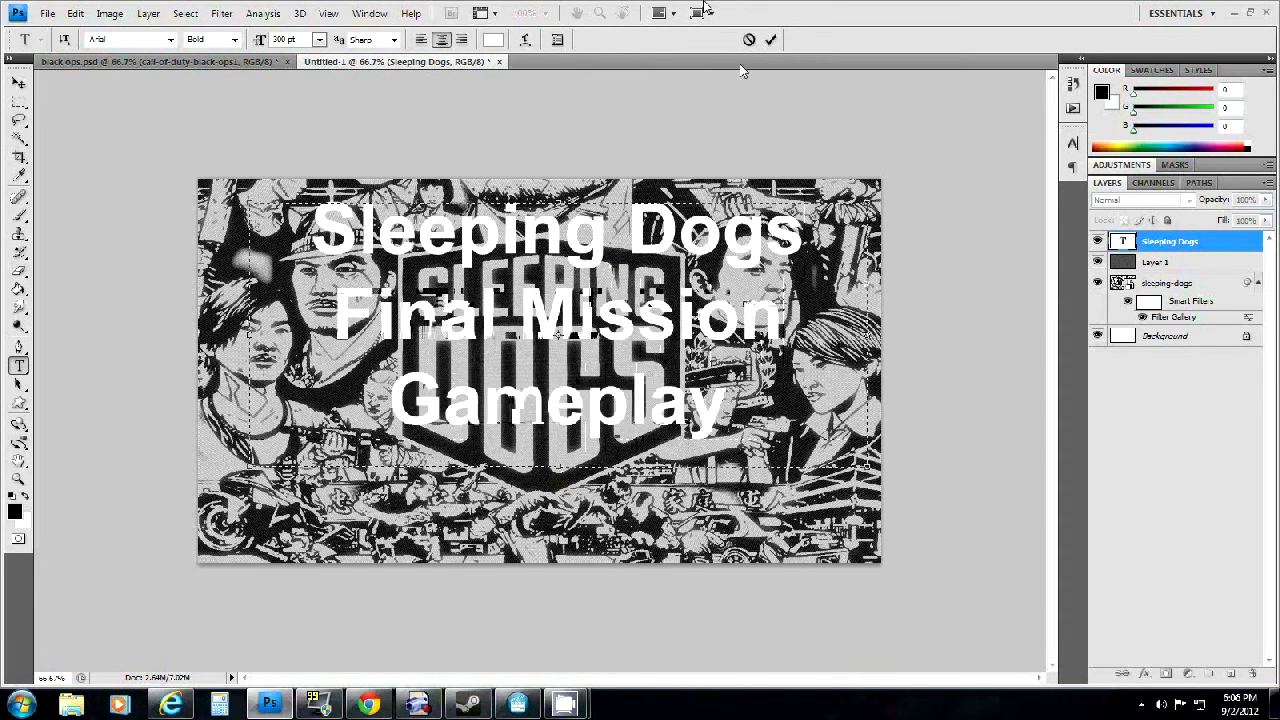
{"action": "left_click", "coordinate": [770, 39]}
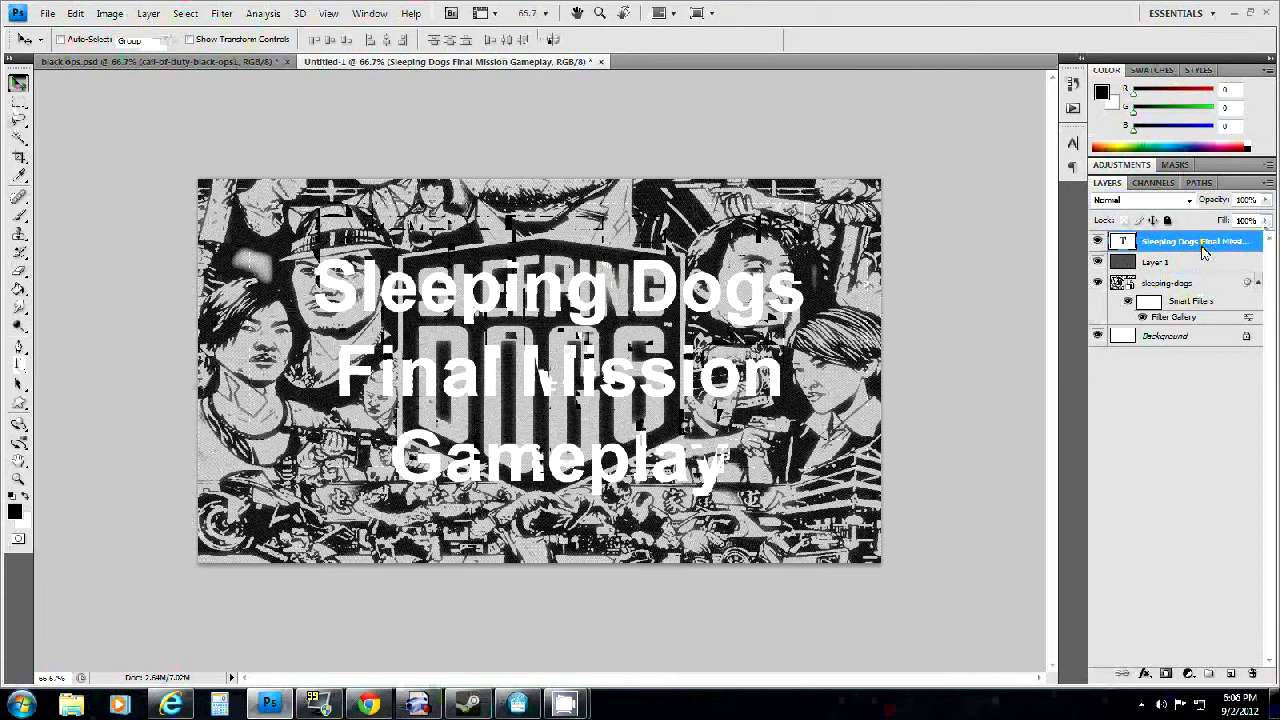
Step: Give the title layer a yellow drop shadow with adjusted angle and size
{"action": "double_click", "coordinate": [1195, 241]}
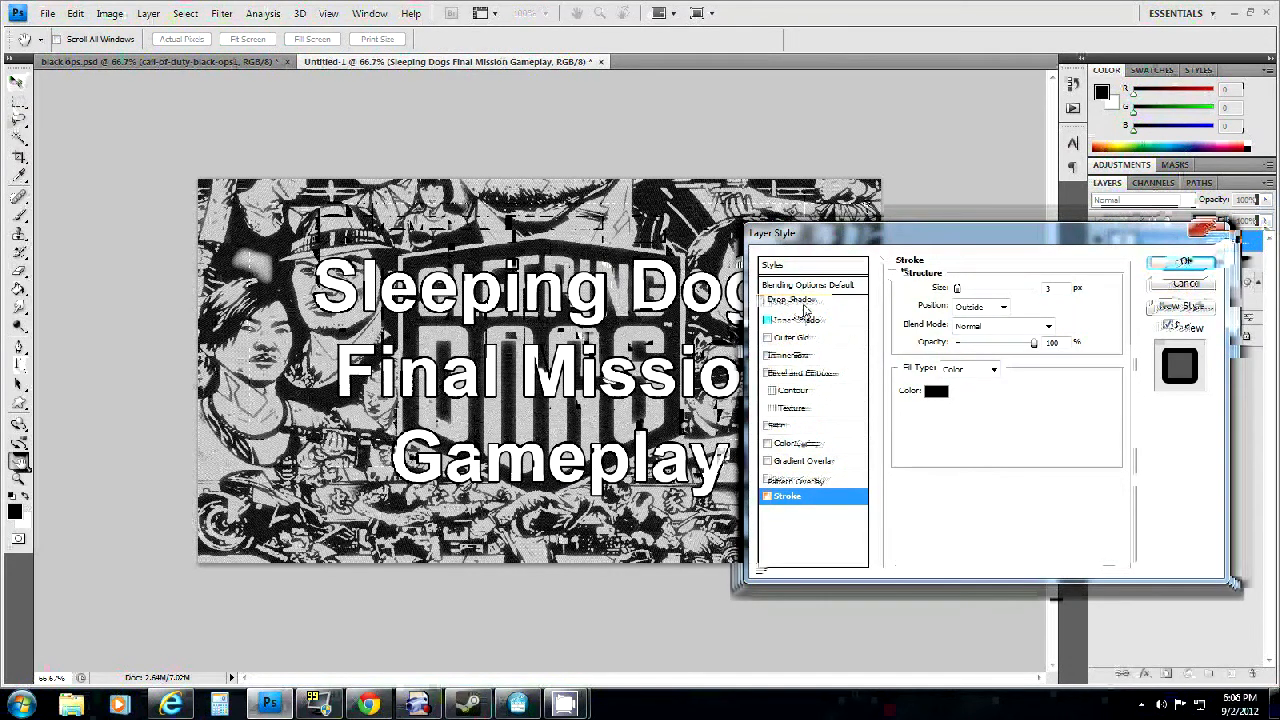
{"action": "left_click", "coordinate": [800, 302]}
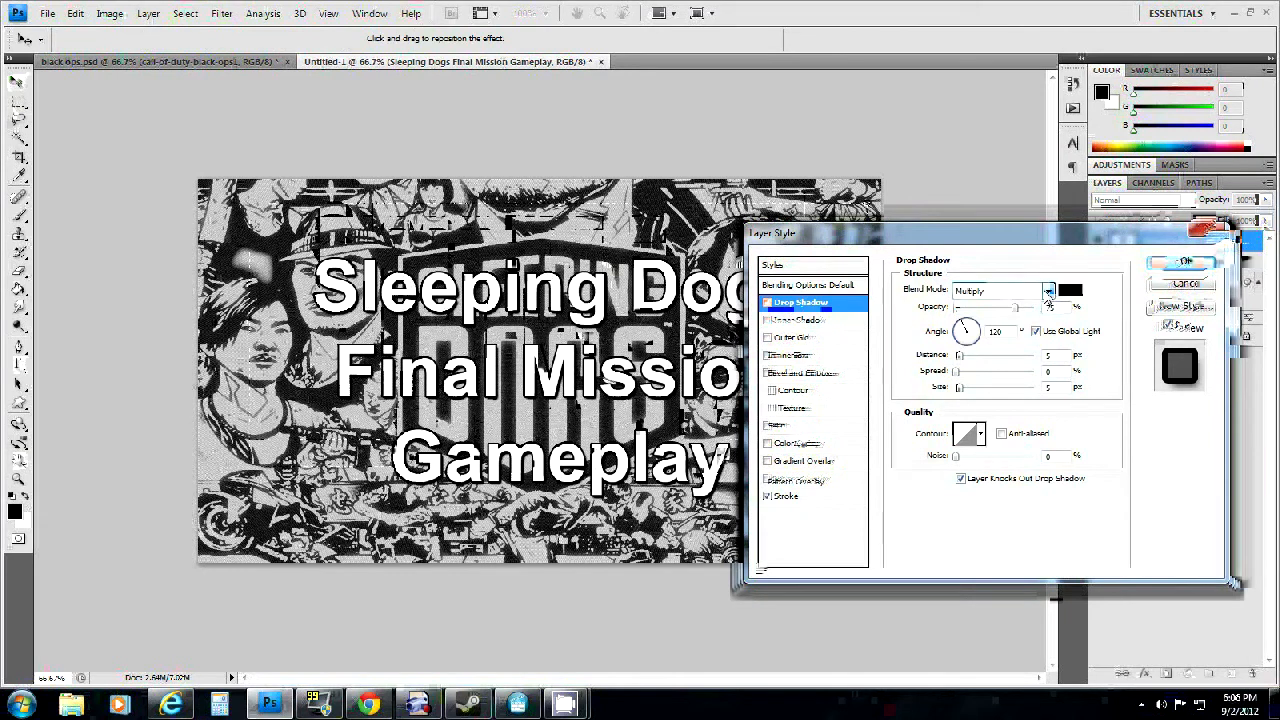
{"action": "left_click", "coordinate": [1069, 290]}
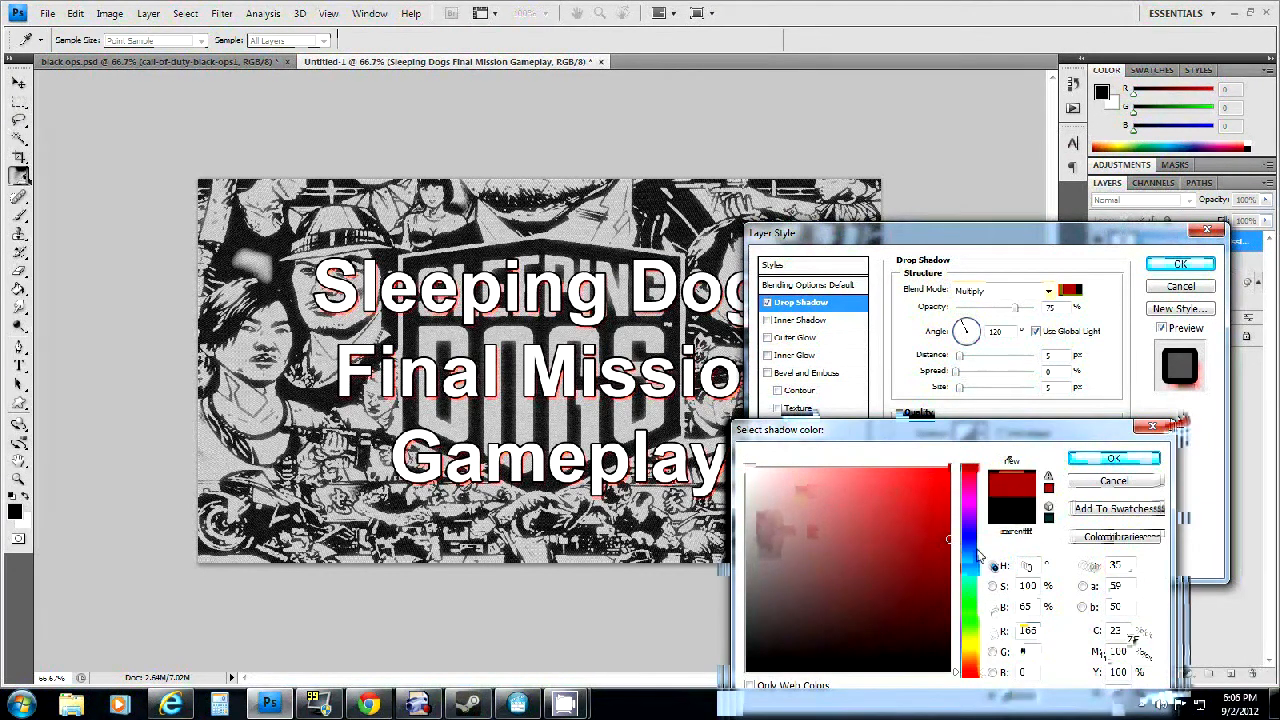
{"action": "left_click", "coordinate": [970, 540]}
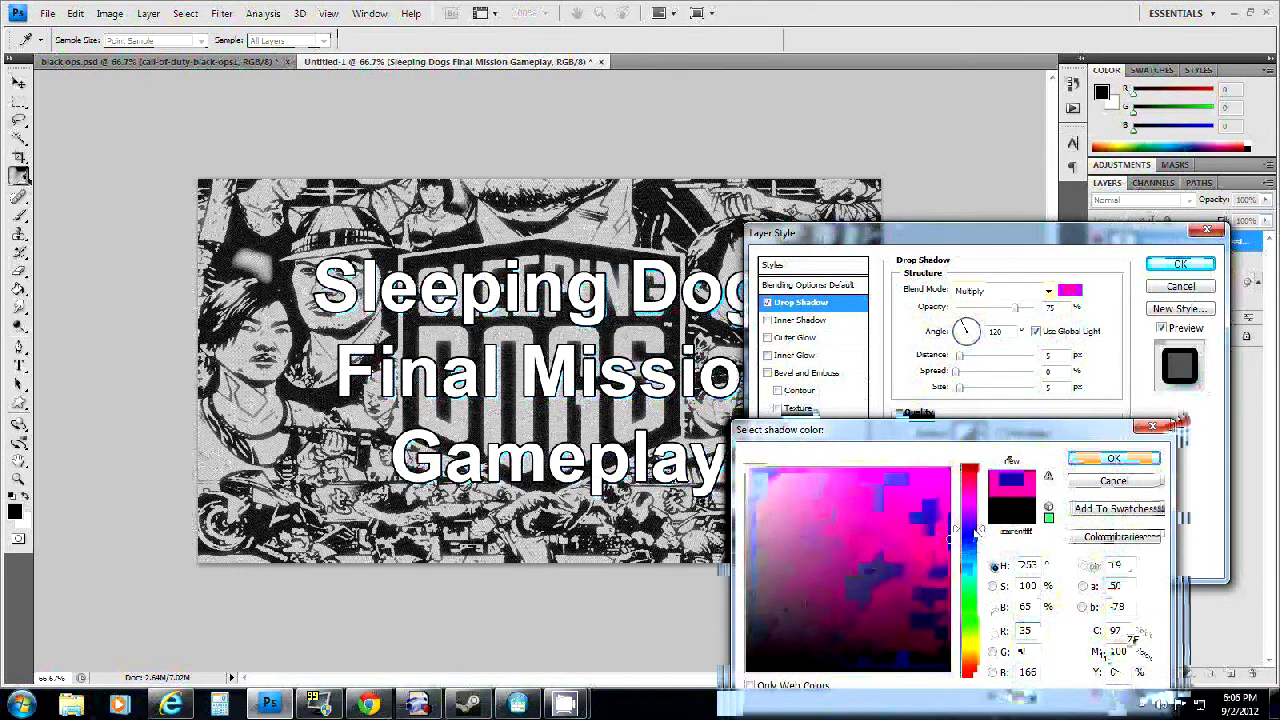
{"action": "left_click", "coordinate": [970, 650]}
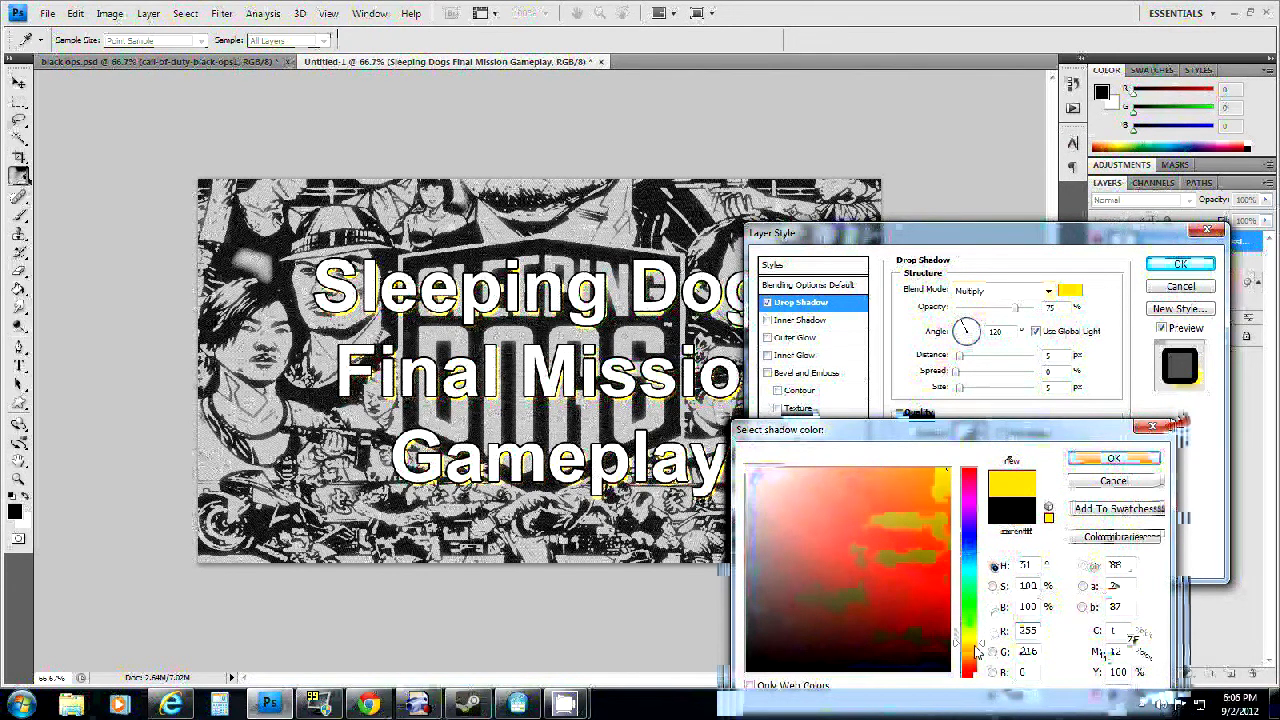
{"action": "left_click", "coordinate": [1112, 458]}
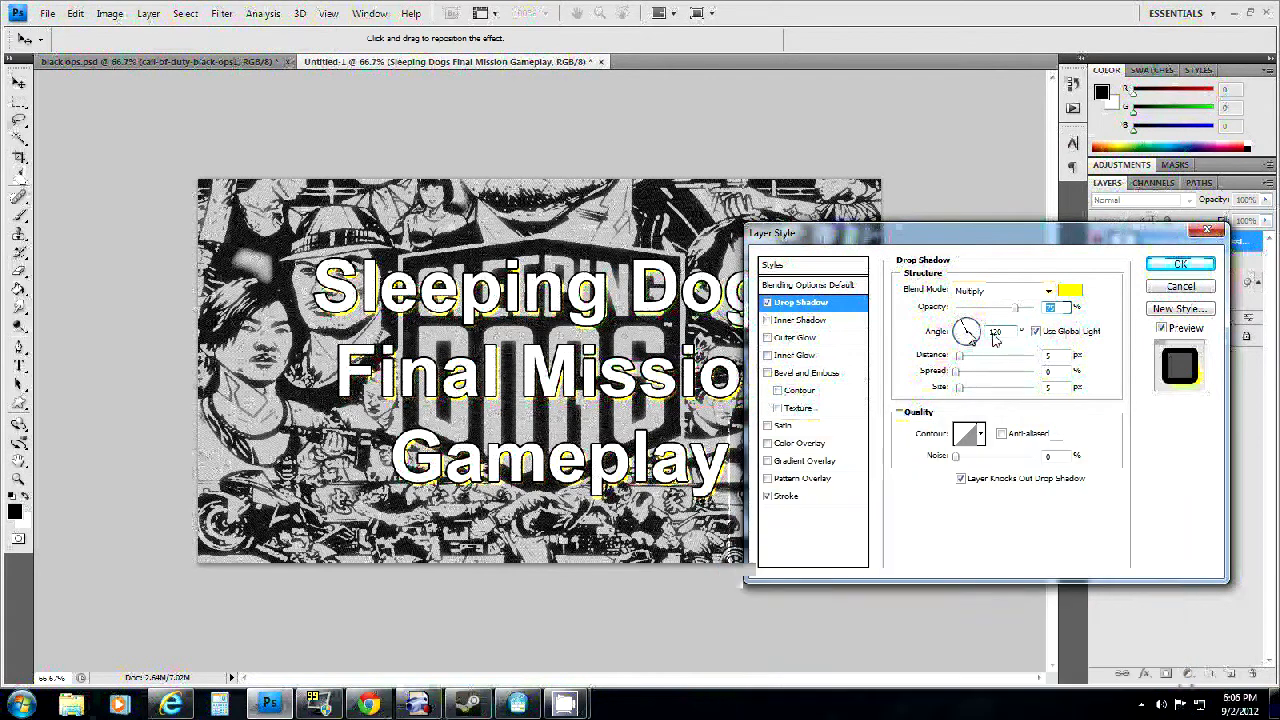
{"action": "left_click_drag", "start_coordinate": [968, 330], "coordinate": [995, 331]}
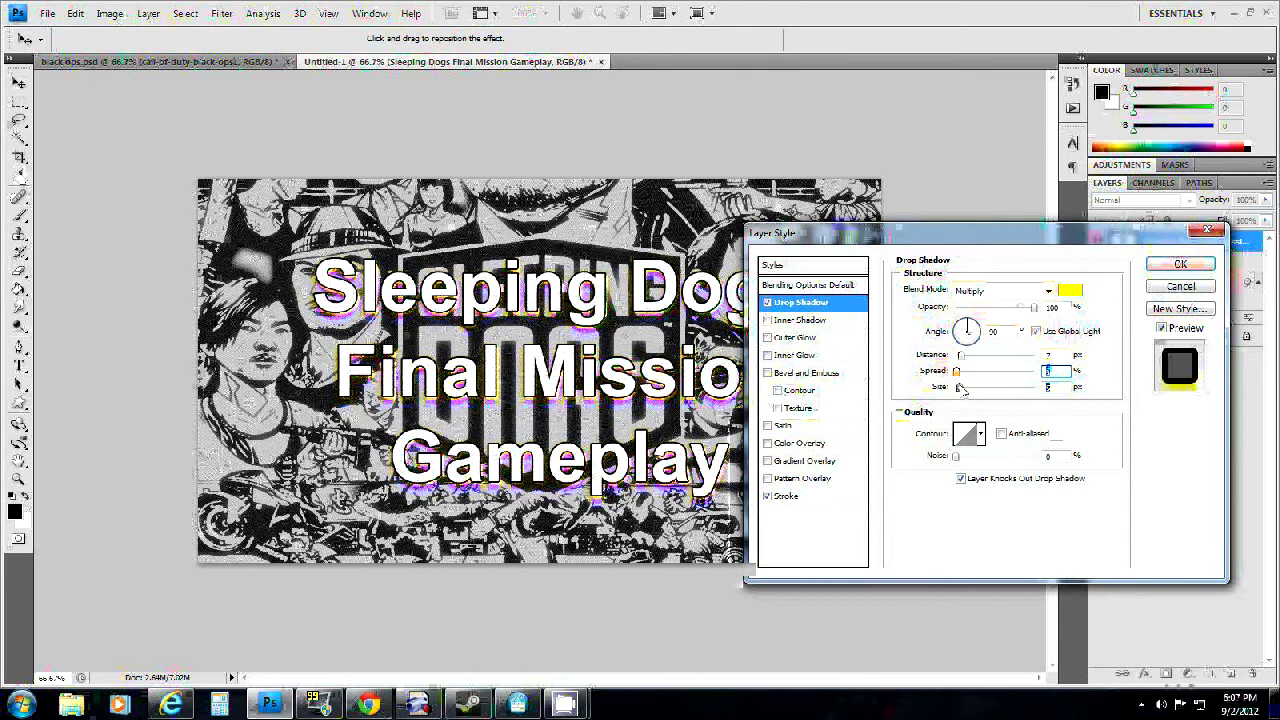
{"action": "left_click", "coordinate": [1179, 263]}
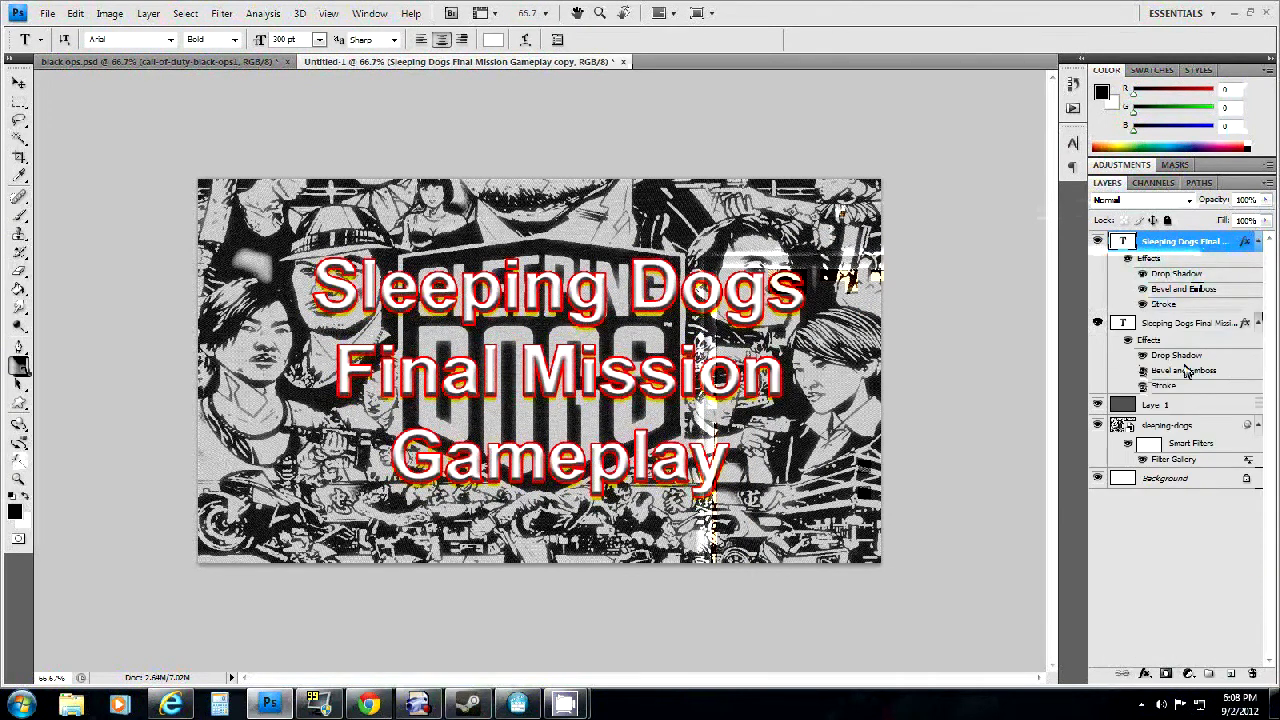
Step: Soften the duplicate title layer with a small-radius Gaussian Blur and offset it
{"action": "left_click", "coordinate": [221, 13]}
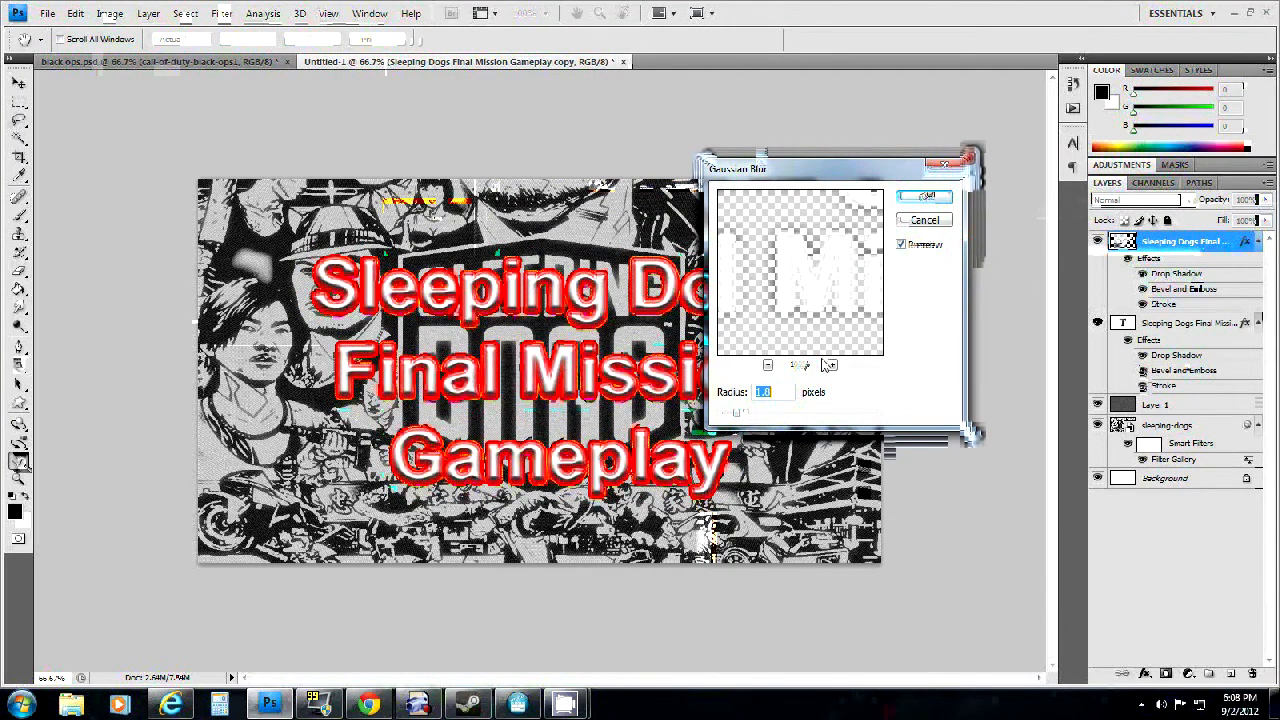
{"action": "left_click", "coordinate": [923, 196]}
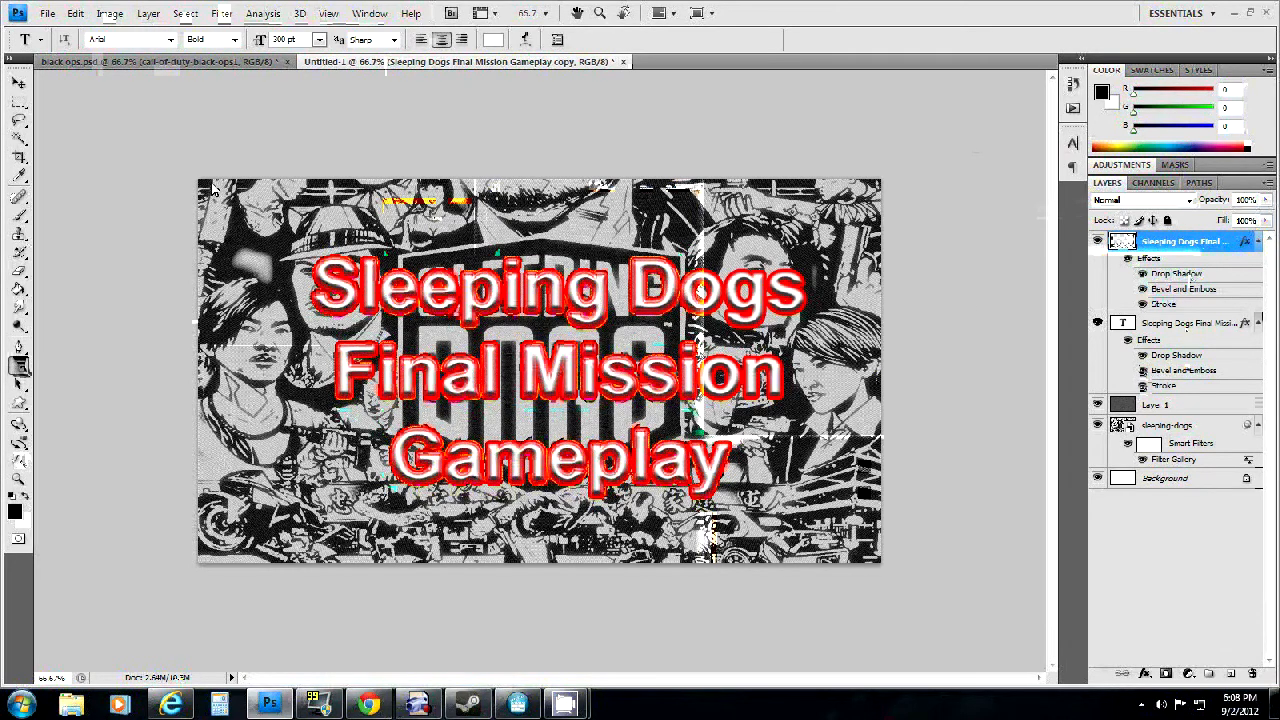
{"action": "left_click", "coordinate": [18, 85]}
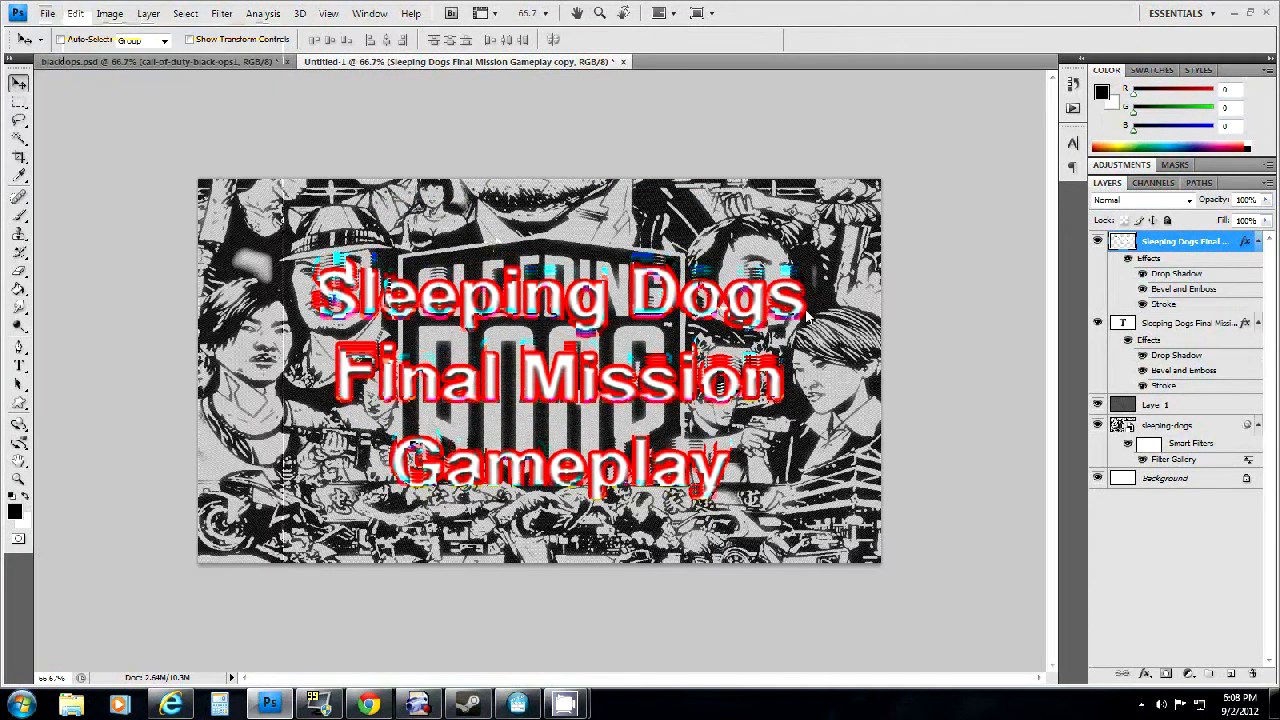
Step: Merge the blurred title copy and the original title layer into one rasterized layer
{"action": "right_click", "coordinate": [1185, 322]}
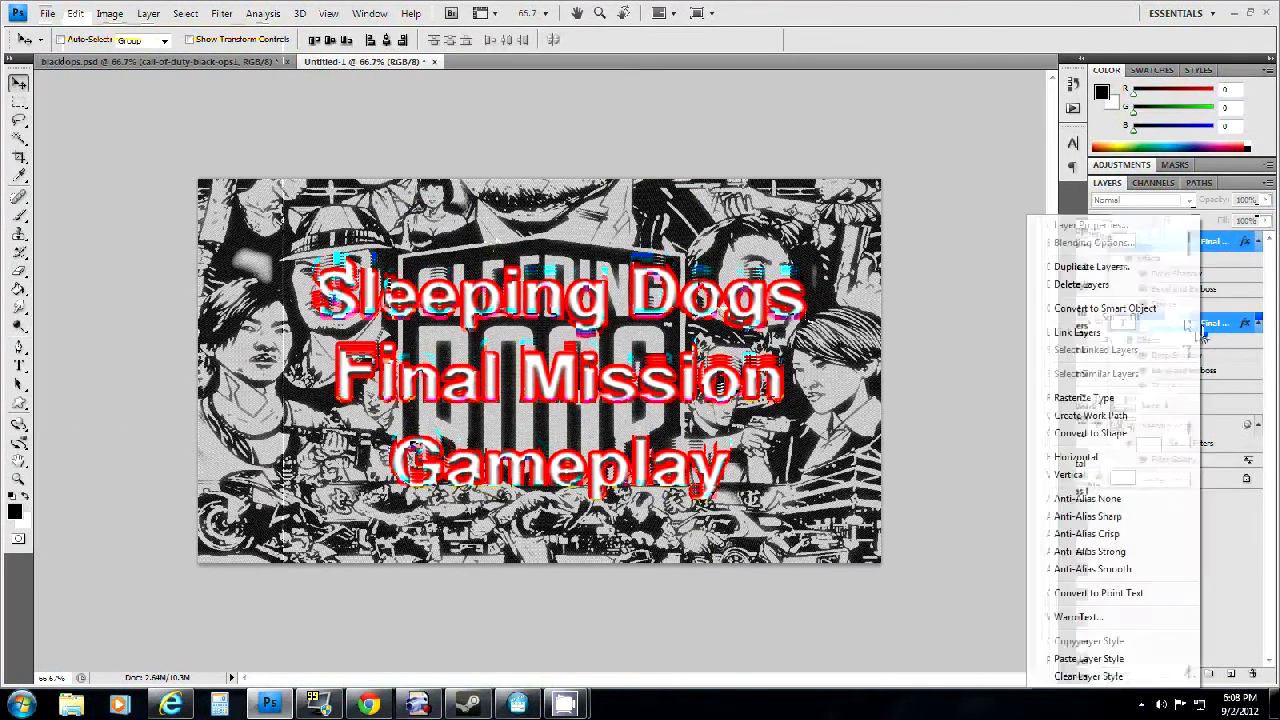
{"action": "mouse_move", "coordinate": [1089, 658]}
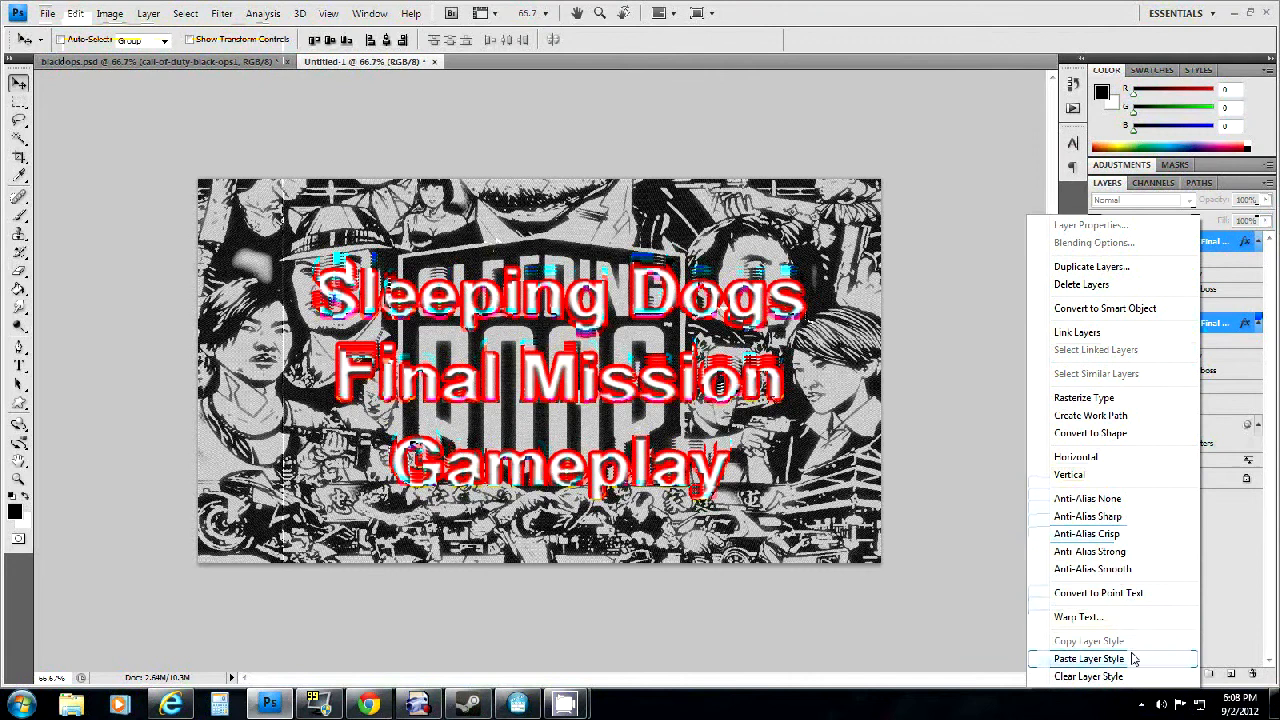
{"action": "mouse_move", "coordinate": [1128, 388]}
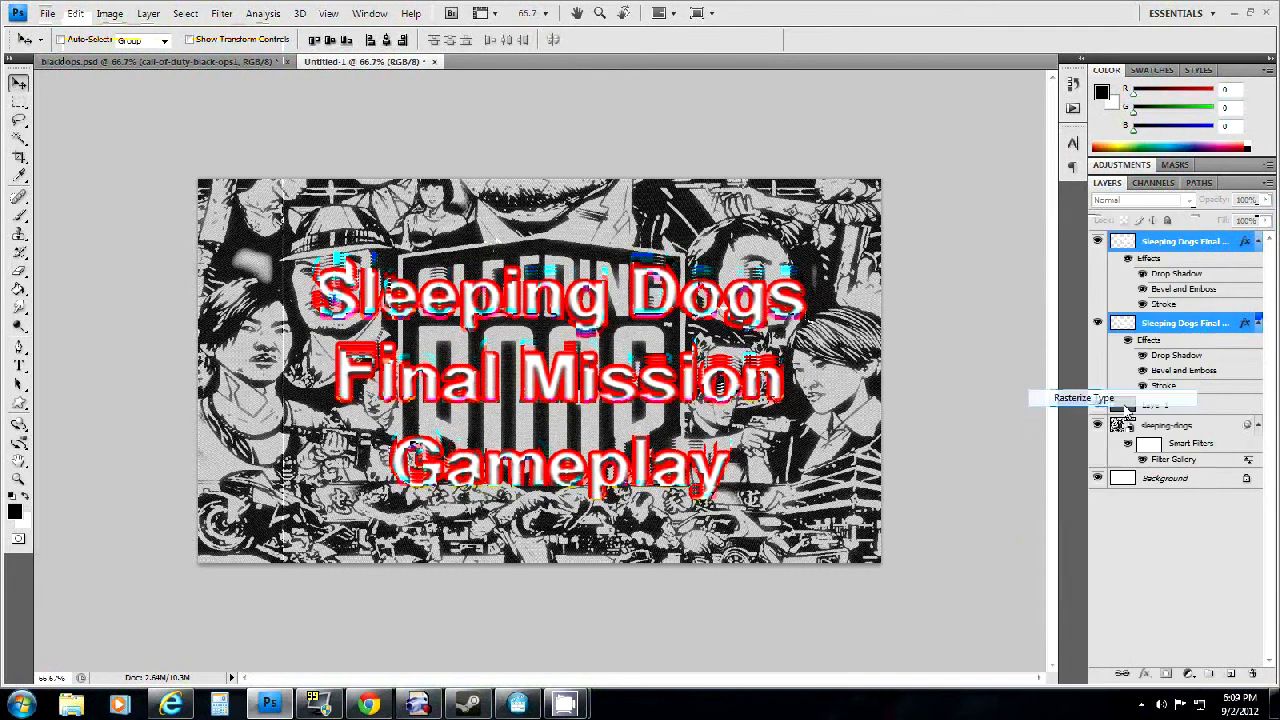
{"action": "right_click", "coordinate": [1185, 322]}
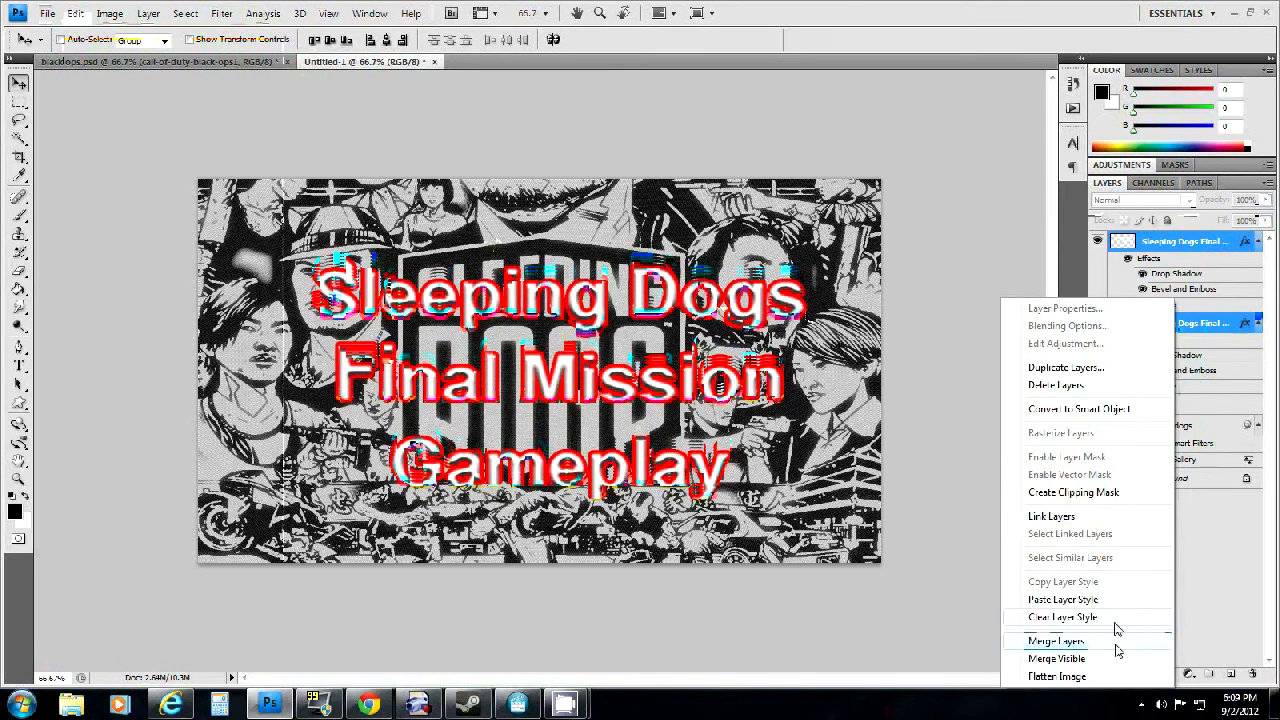
{"action": "left_click", "coordinate": [1066, 367]}
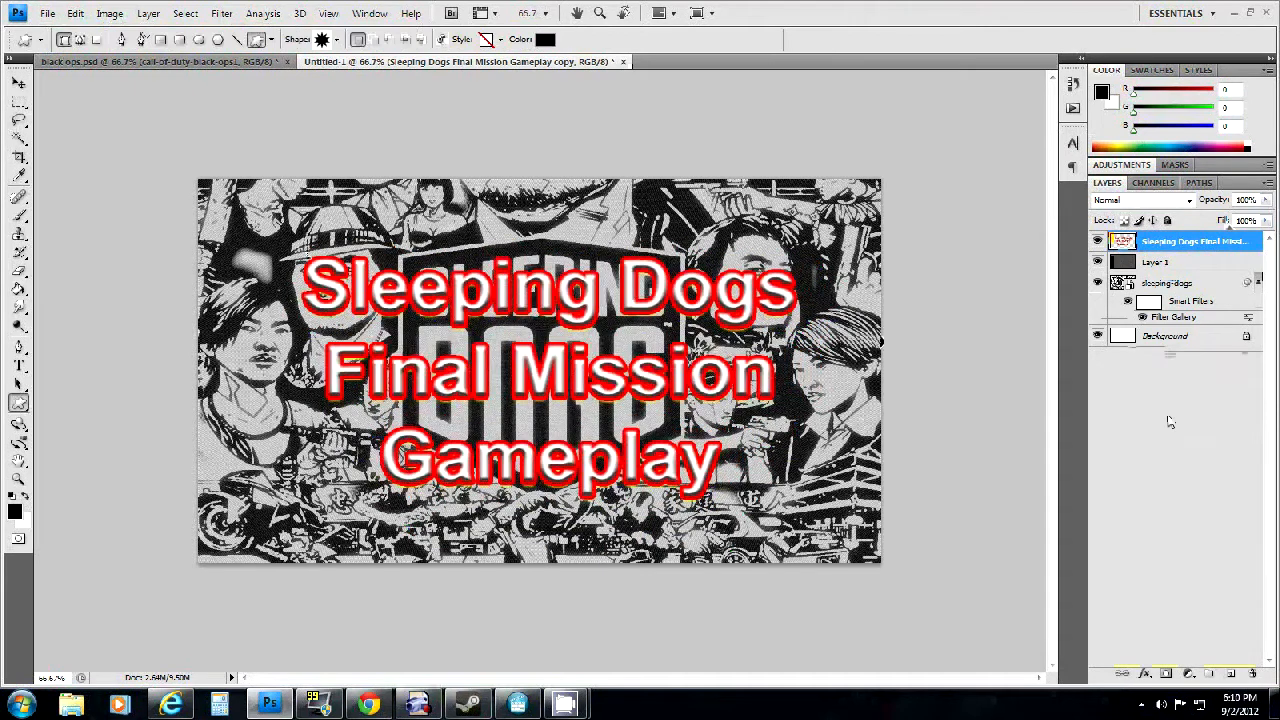
Step: Add a new empty layer above the Sleeping Dogs artwork and pick the Brush tool
{"action": "left_click", "coordinate": [1170, 283]}
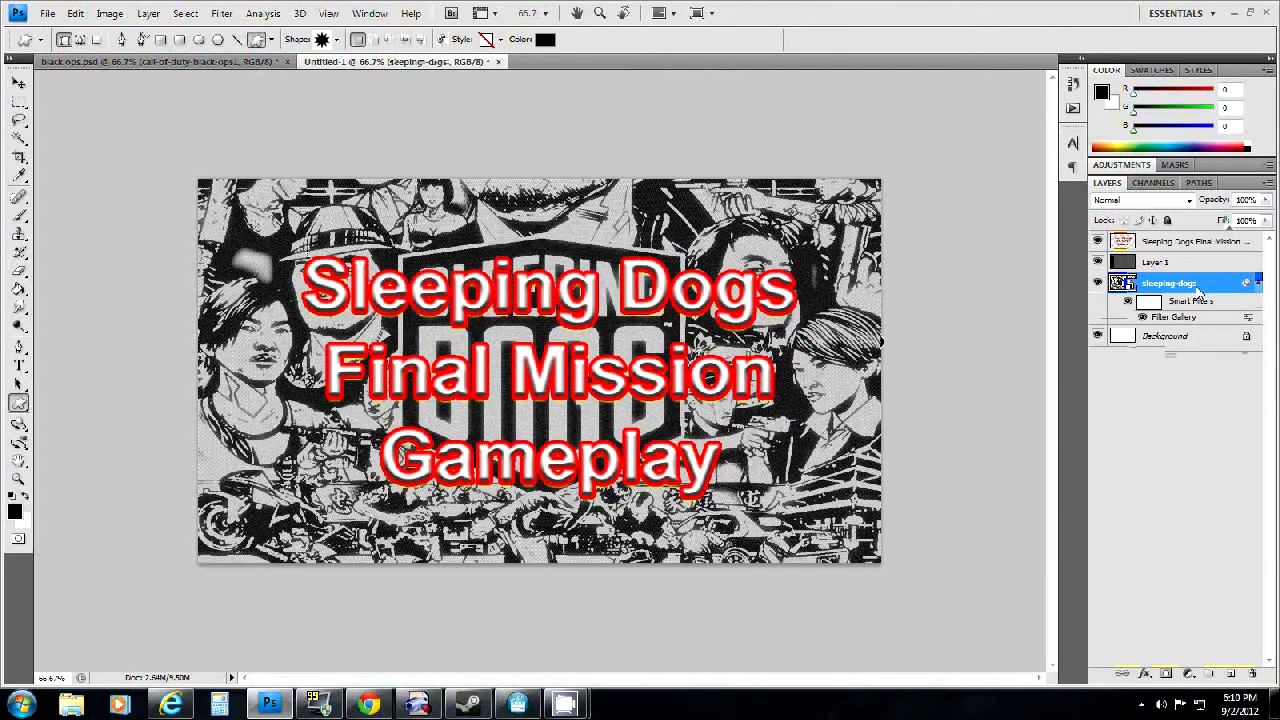
{"action": "left_click", "coordinate": [1233, 673]}
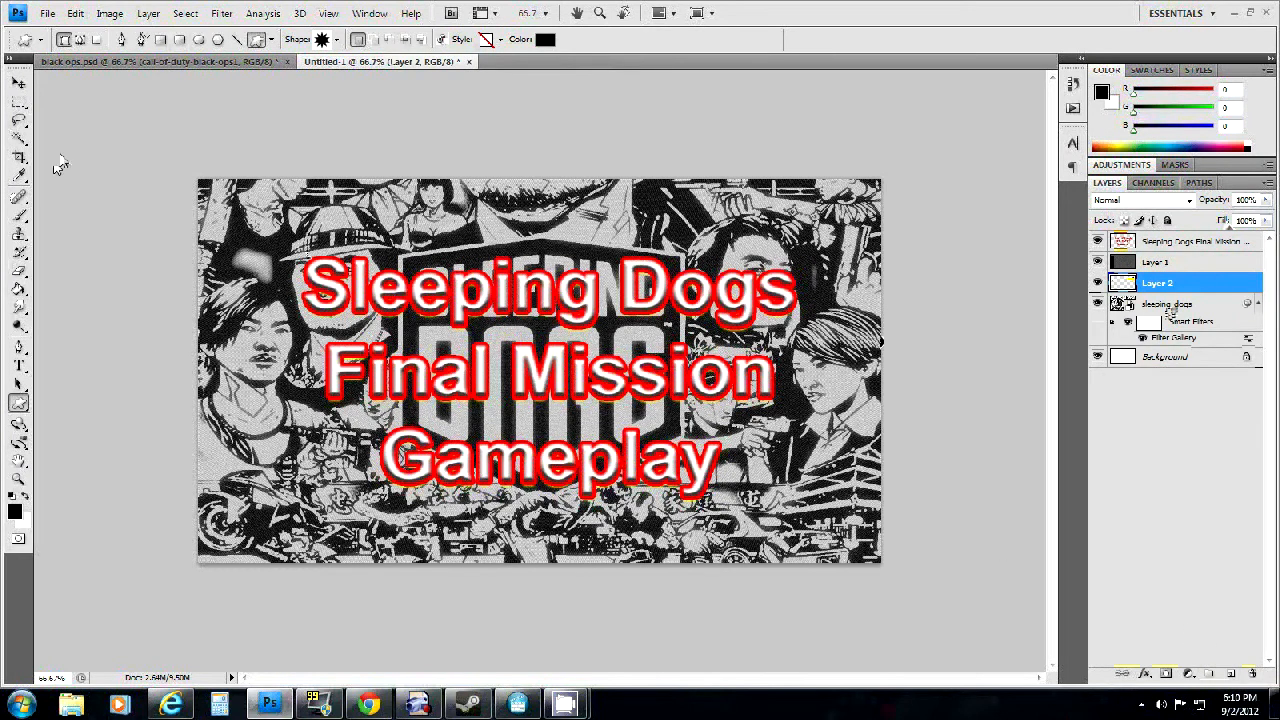
{"action": "left_click", "coordinate": [19, 196]}
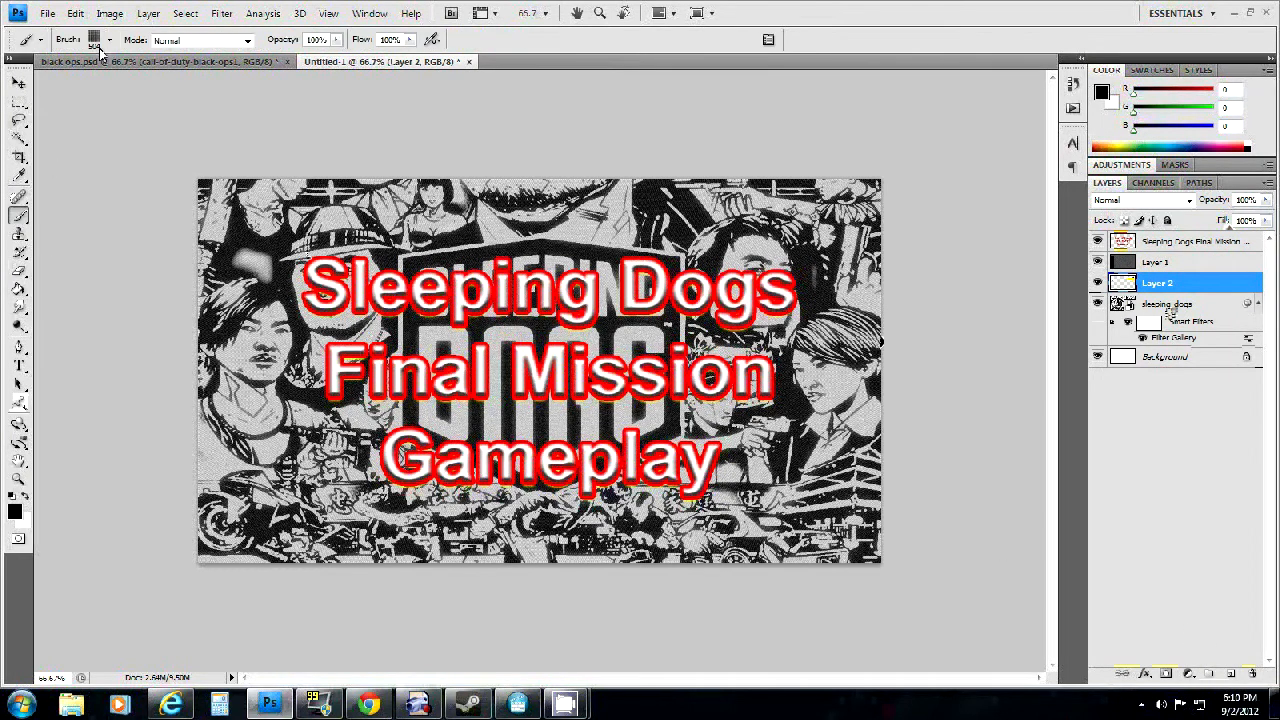
Step: Load the Assorted Brushes set, reset to the default brushes, then open the foreground Color Picker
{"action": "left_click", "coordinate": [109, 40]}
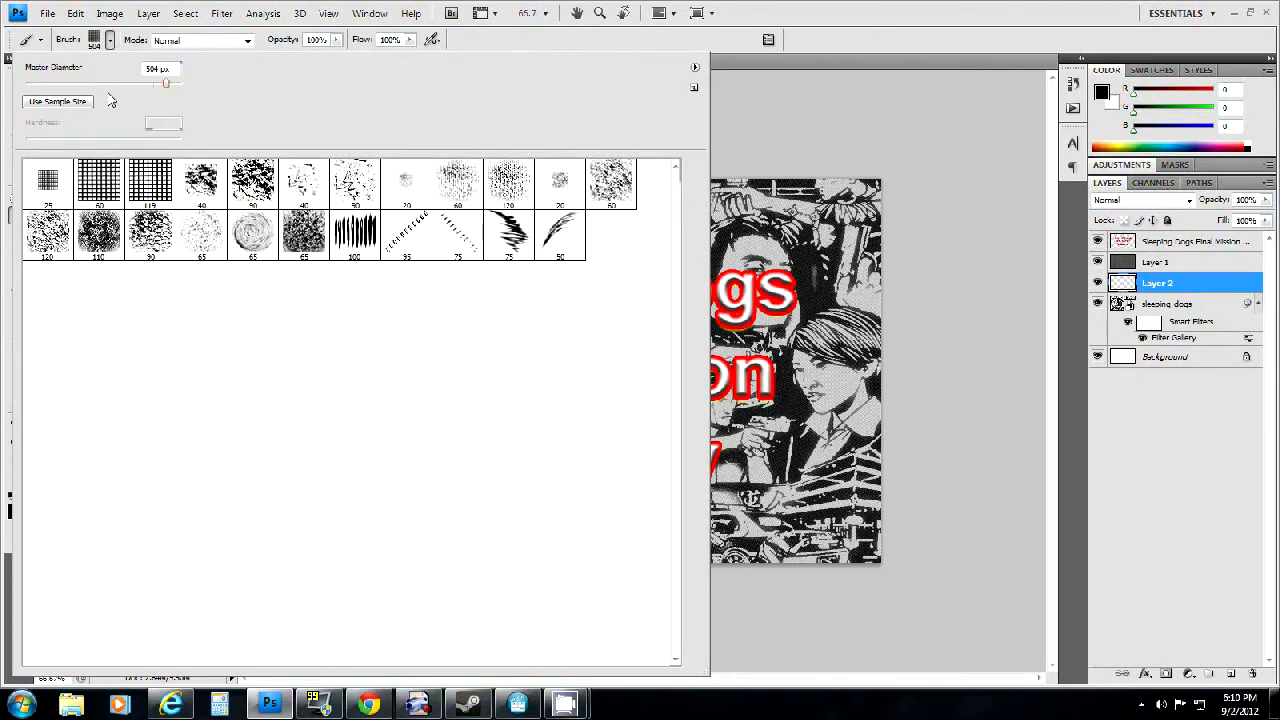
{"action": "left_click", "coordinate": [695, 67]}
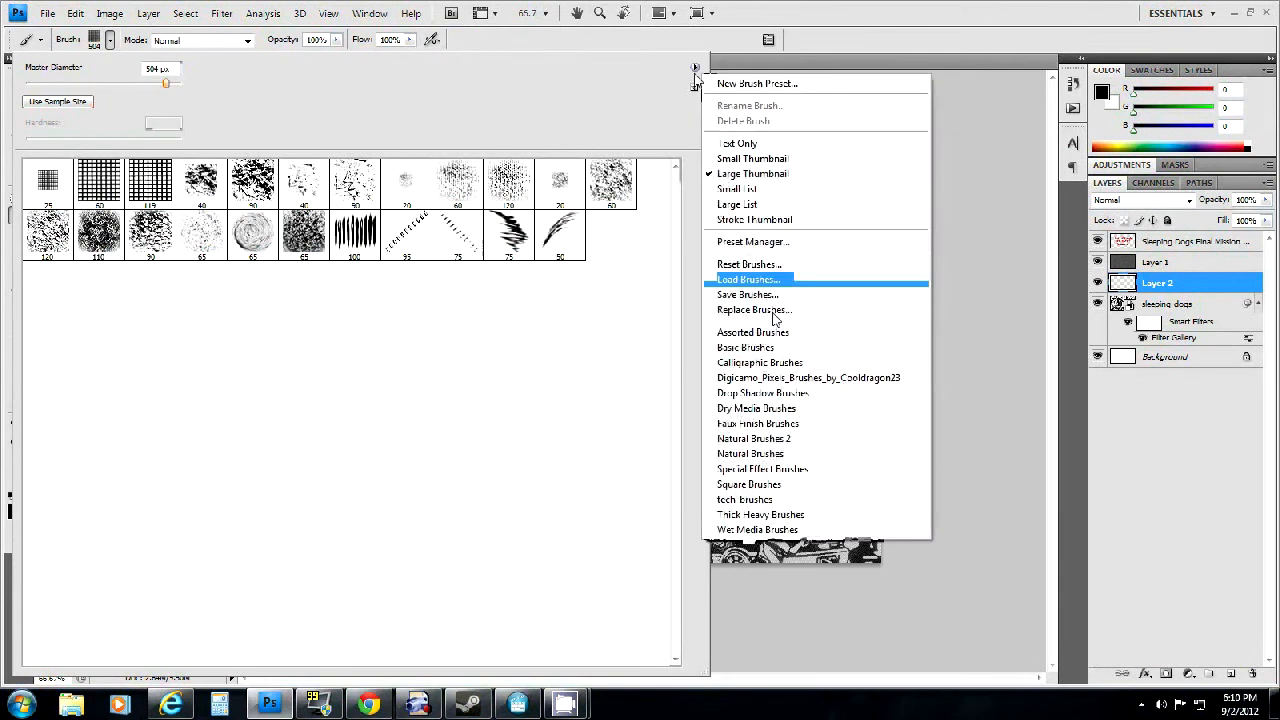
{"action": "left_click", "coordinate": [753, 332]}
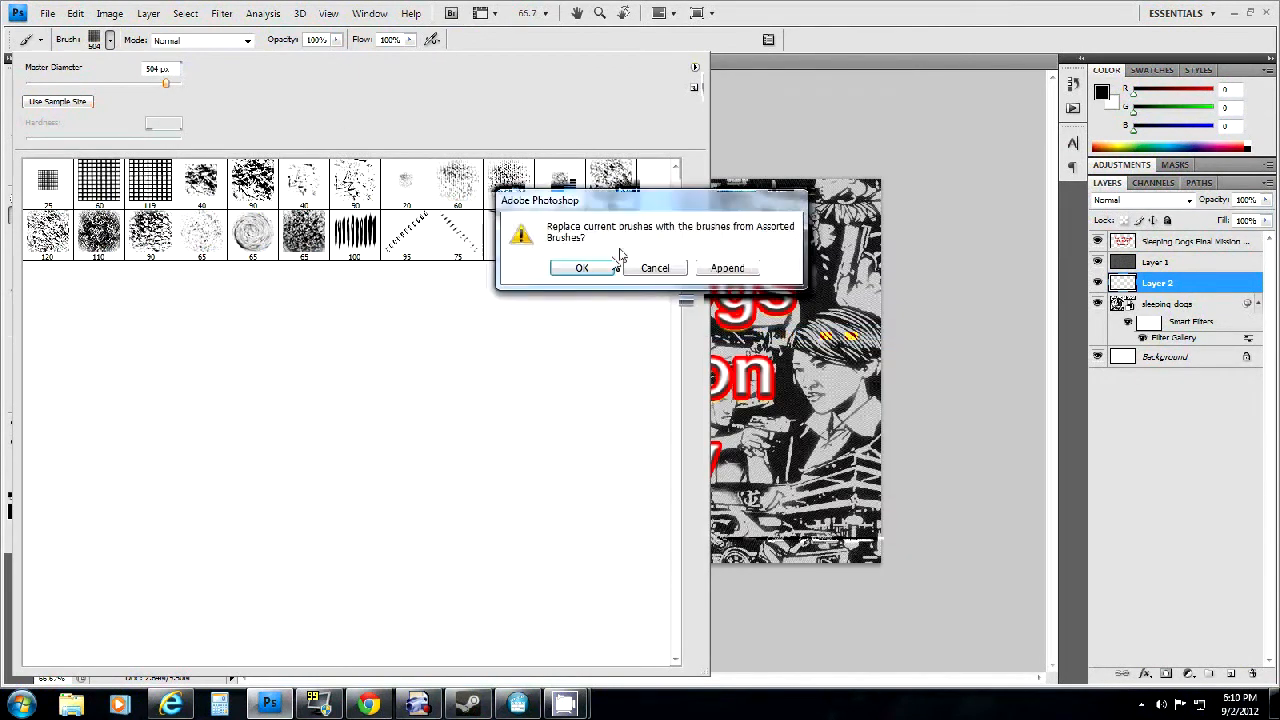
{"action": "left_click", "coordinate": [581, 268]}
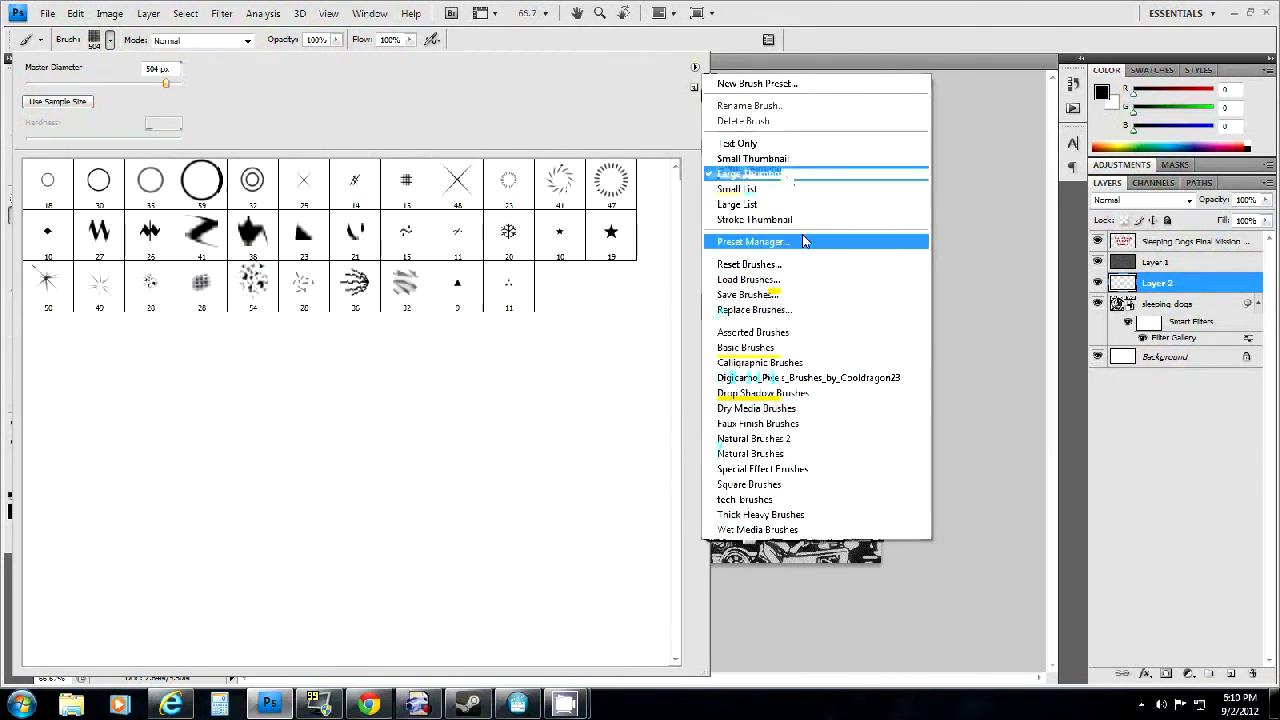
{"action": "left_click", "coordinate": [749, 263]}
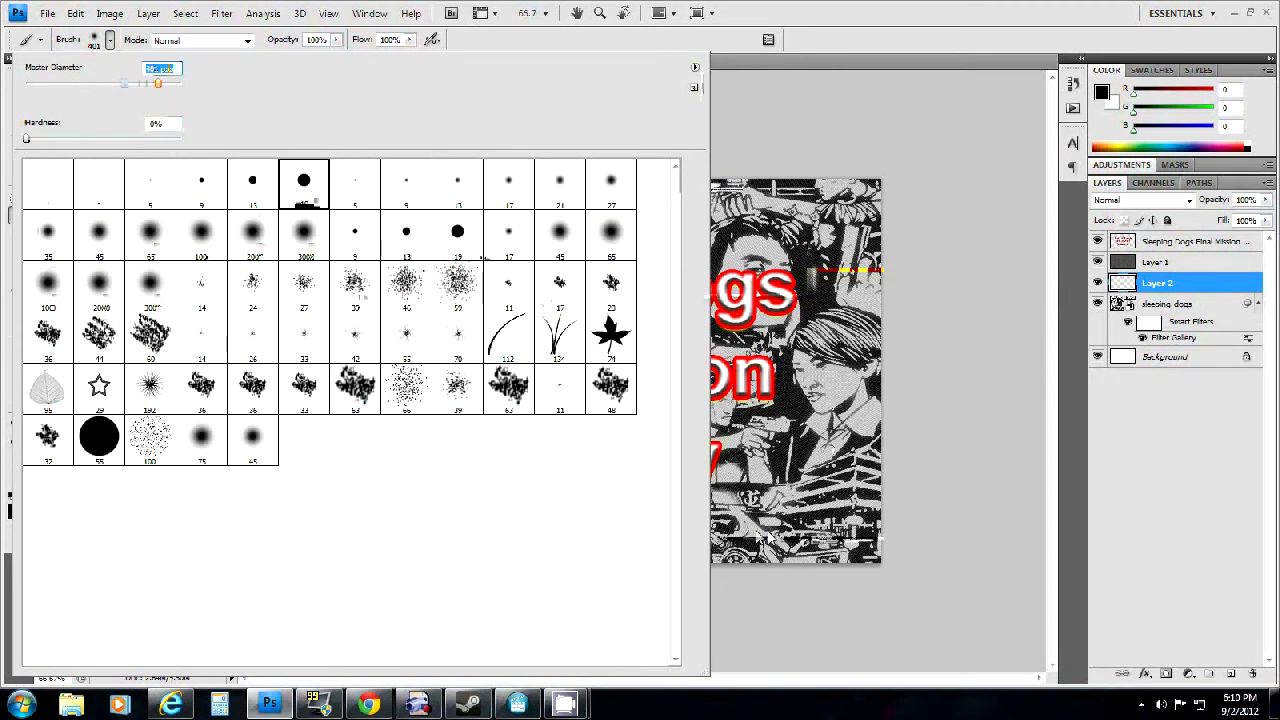
{"action": "left_click", "coordinate": [530, 42]}
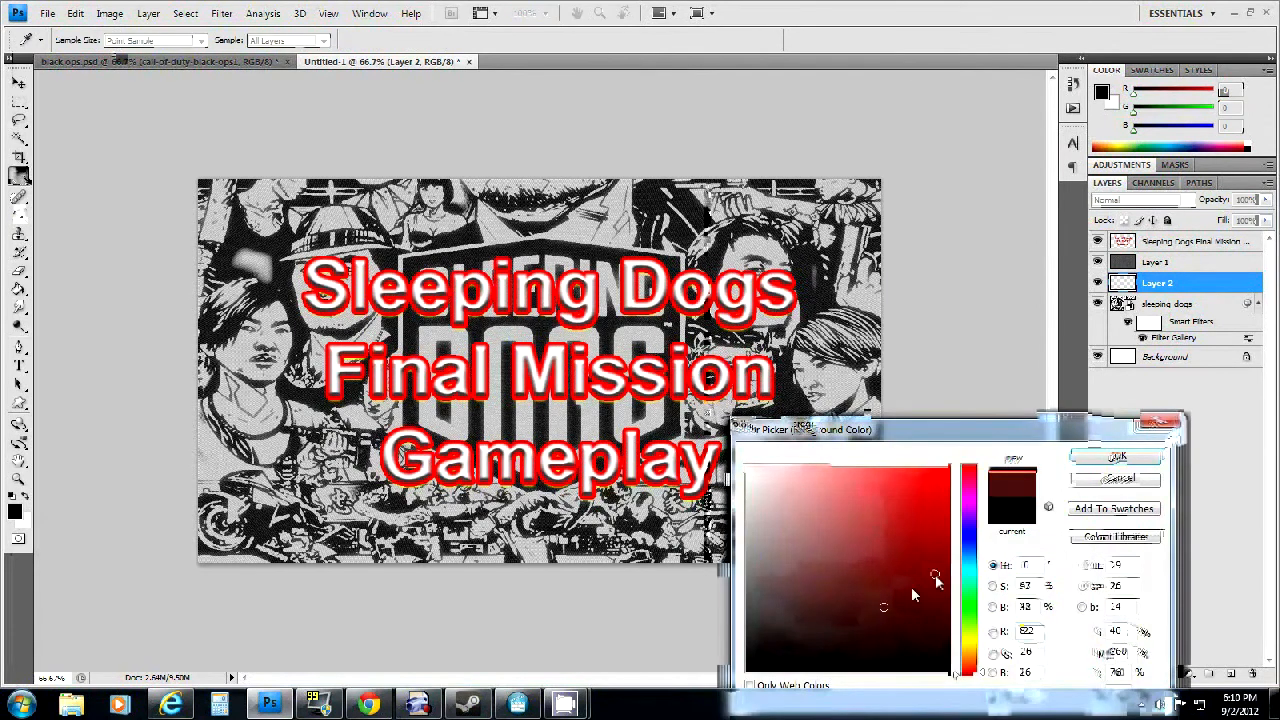
Step: Pick red, green, orange, pink and cyan in turn, spraying diagonal soft strokes with each
{"action": "left_click", "coordinate": [1116, 456]}
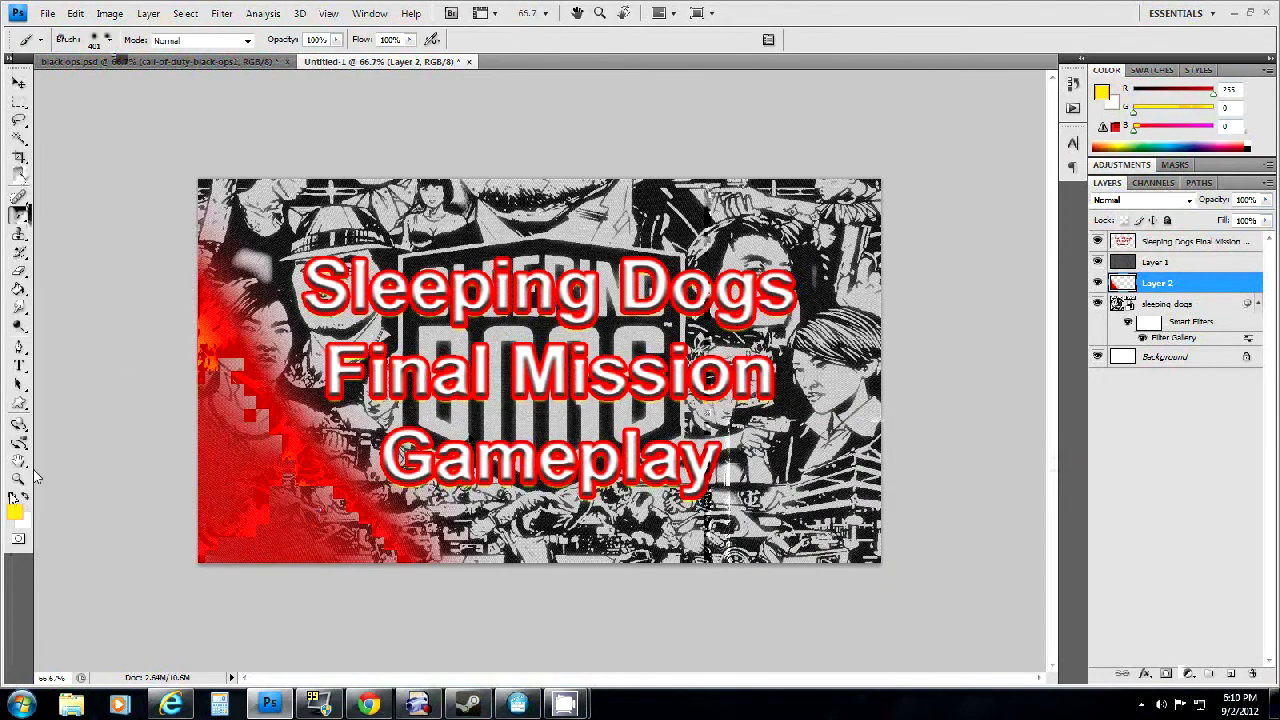
{"action": "left_click", "coordinate": [16, 512]}
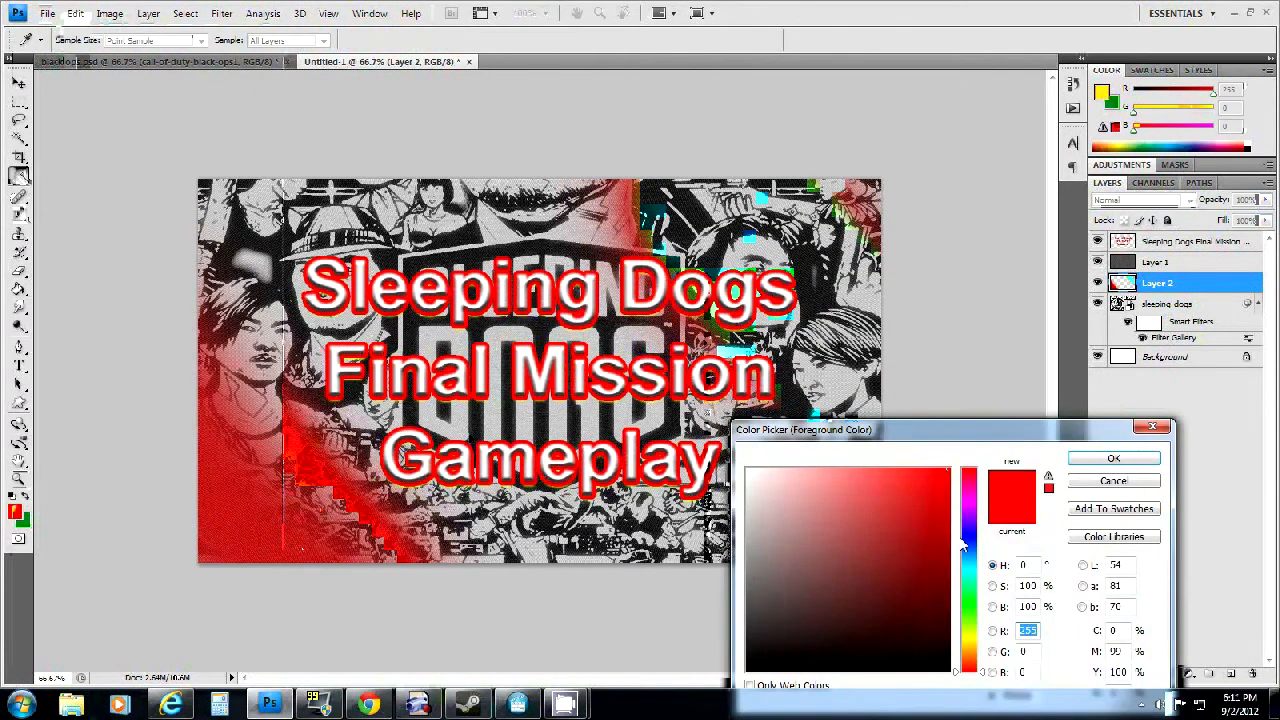
{"action": "left_click", "coordinate": [968, 490]}
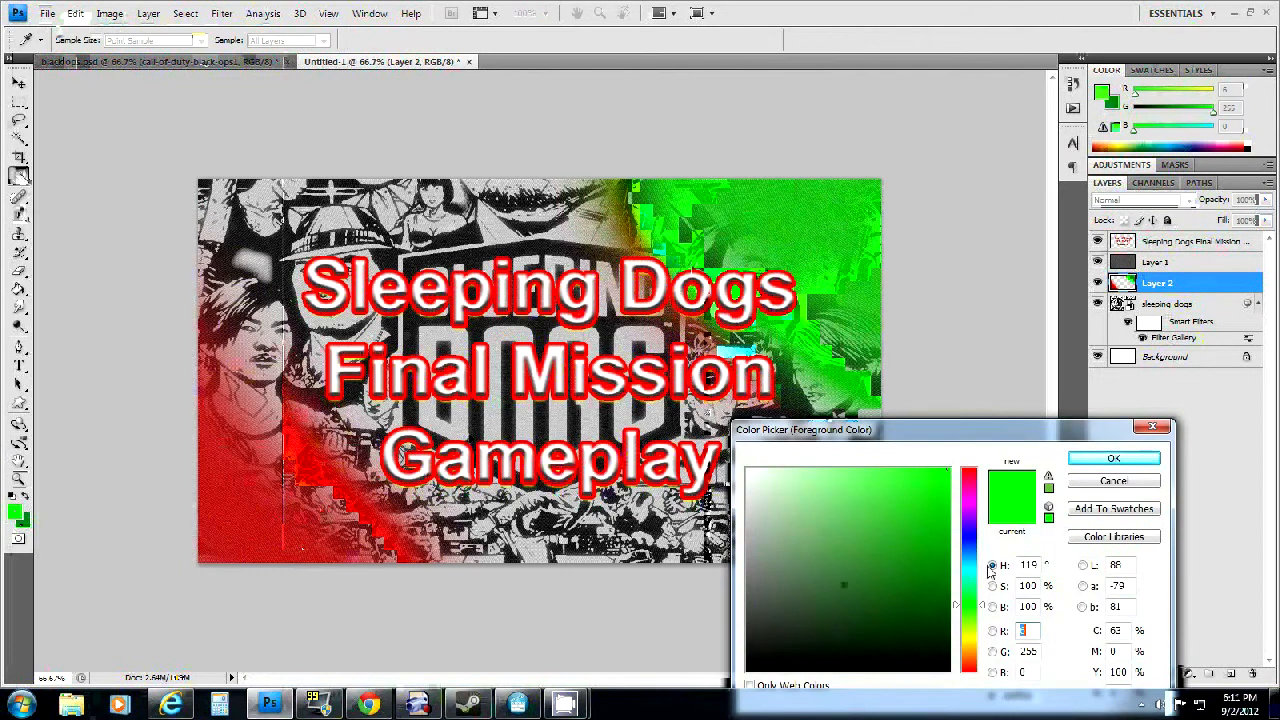
{"action": "left_click", "coordinate": [892, 549]}
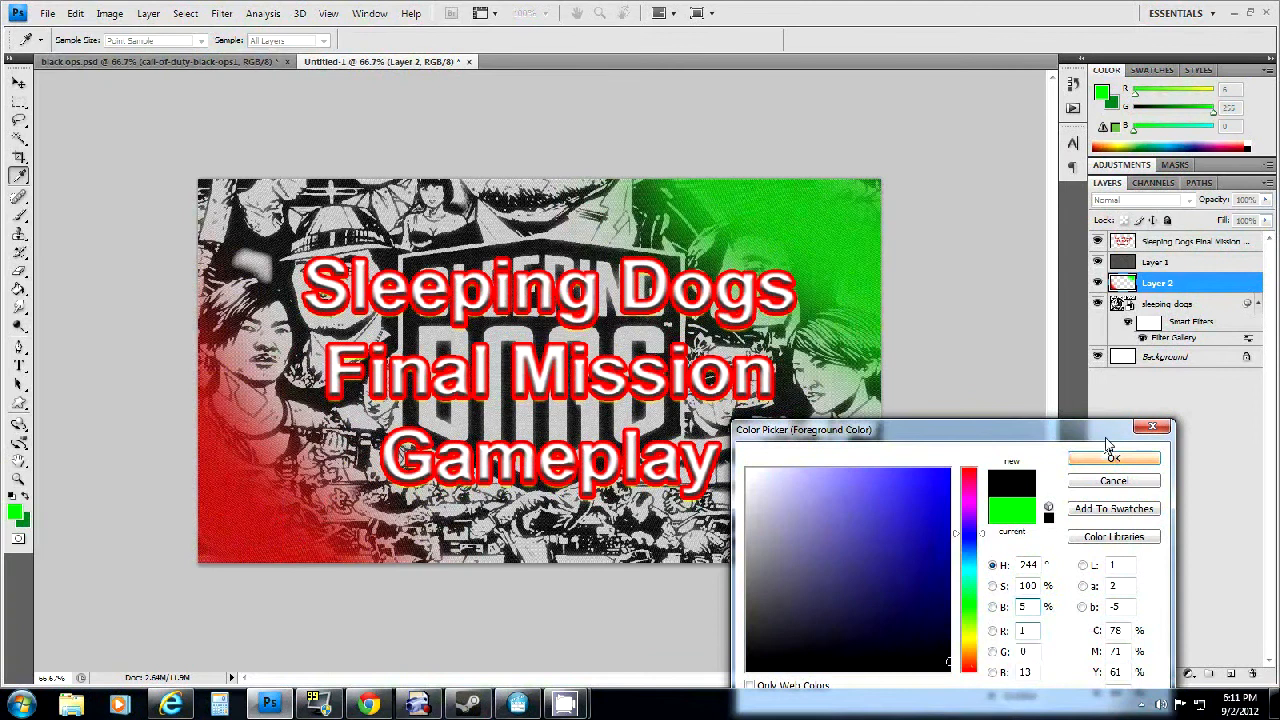
{"action": "left_click", "coordinate": [953, 570]}
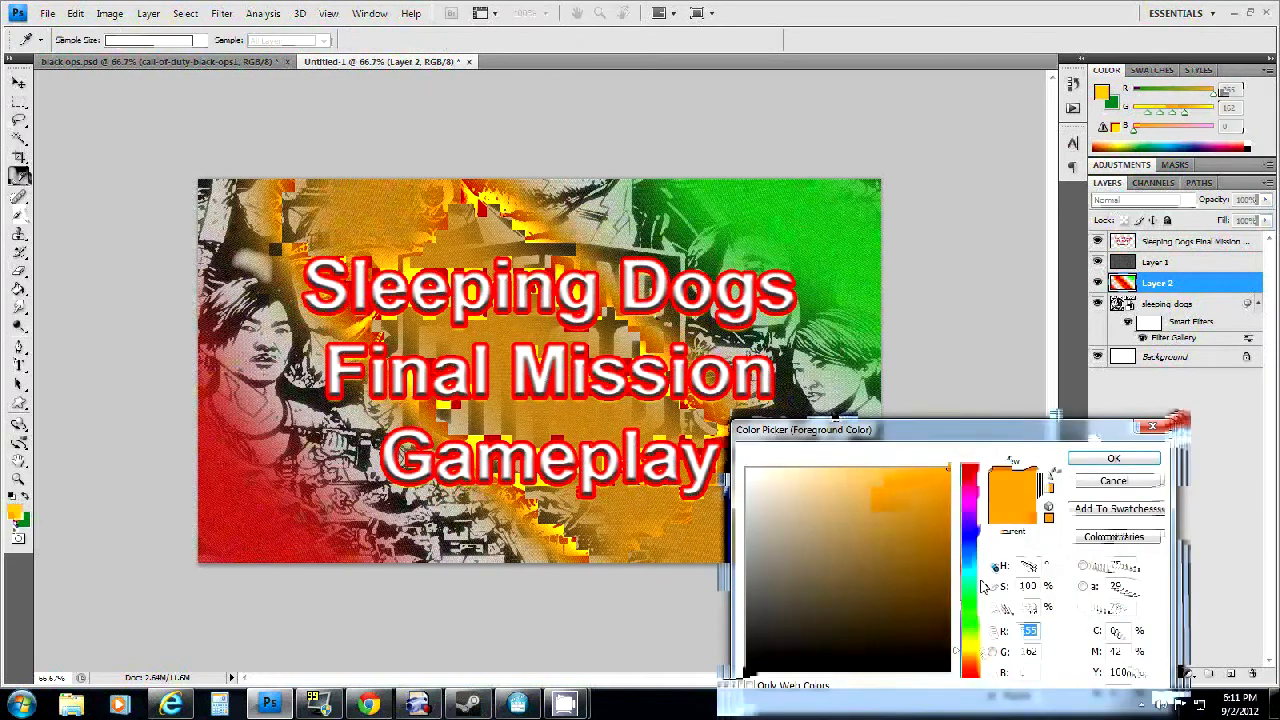
{"action": "left_click", "coordinate": [972, 480]}
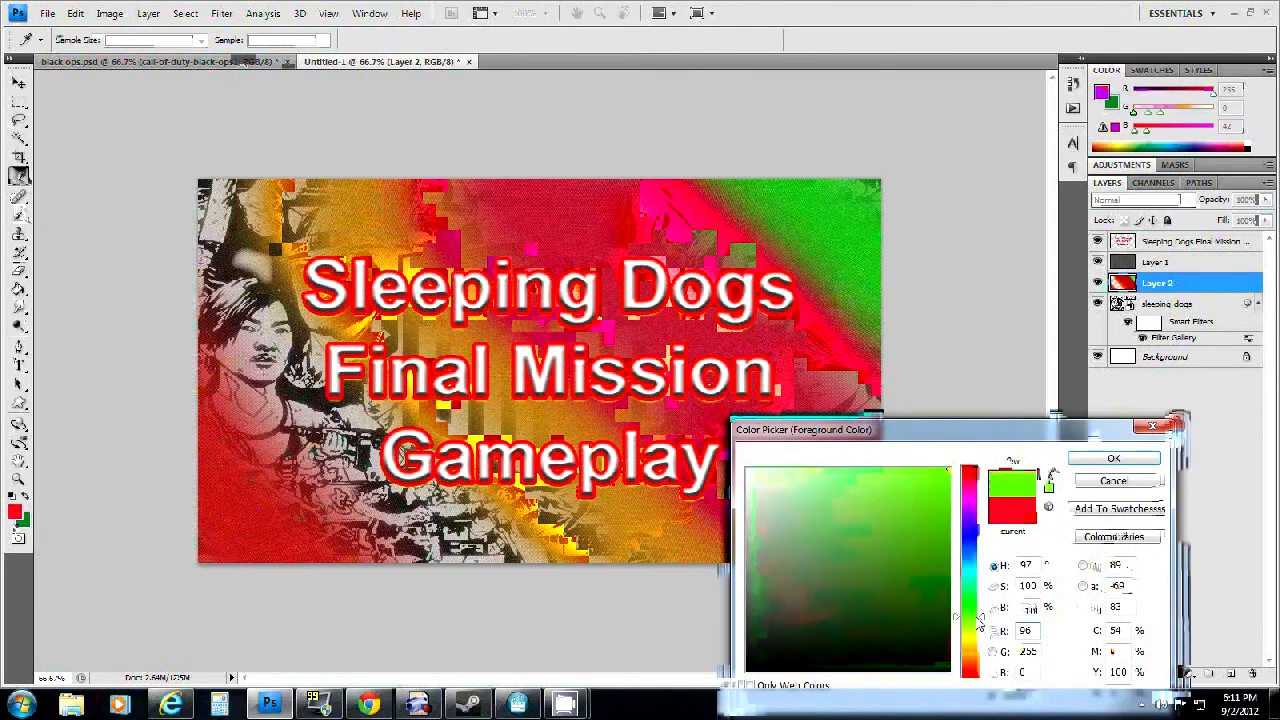
{"action": "left_click", "coordinate": [969, 645]}
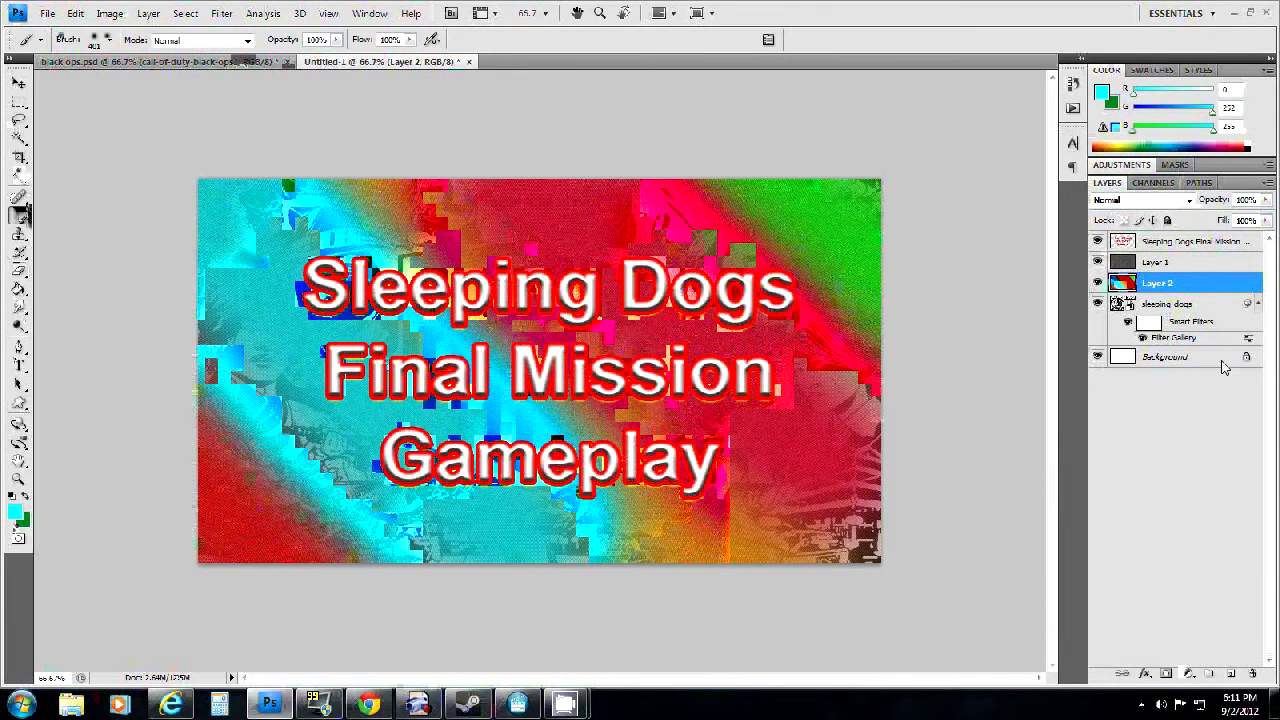
{"action": "left_click", "coordinate": [1140, 199]}
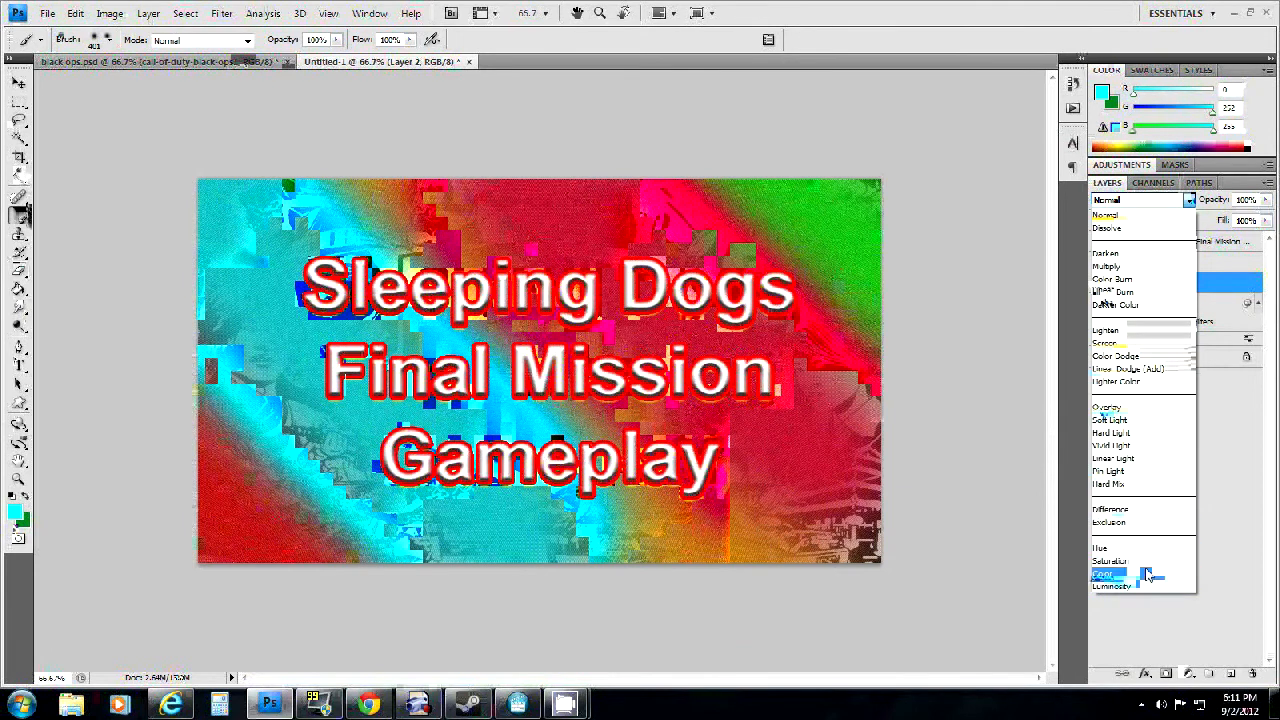
Step: Set Layer 2's blend mode to Color and switch to the Move tool
{"action": "left_click", "coordinate": [1104, 574]}
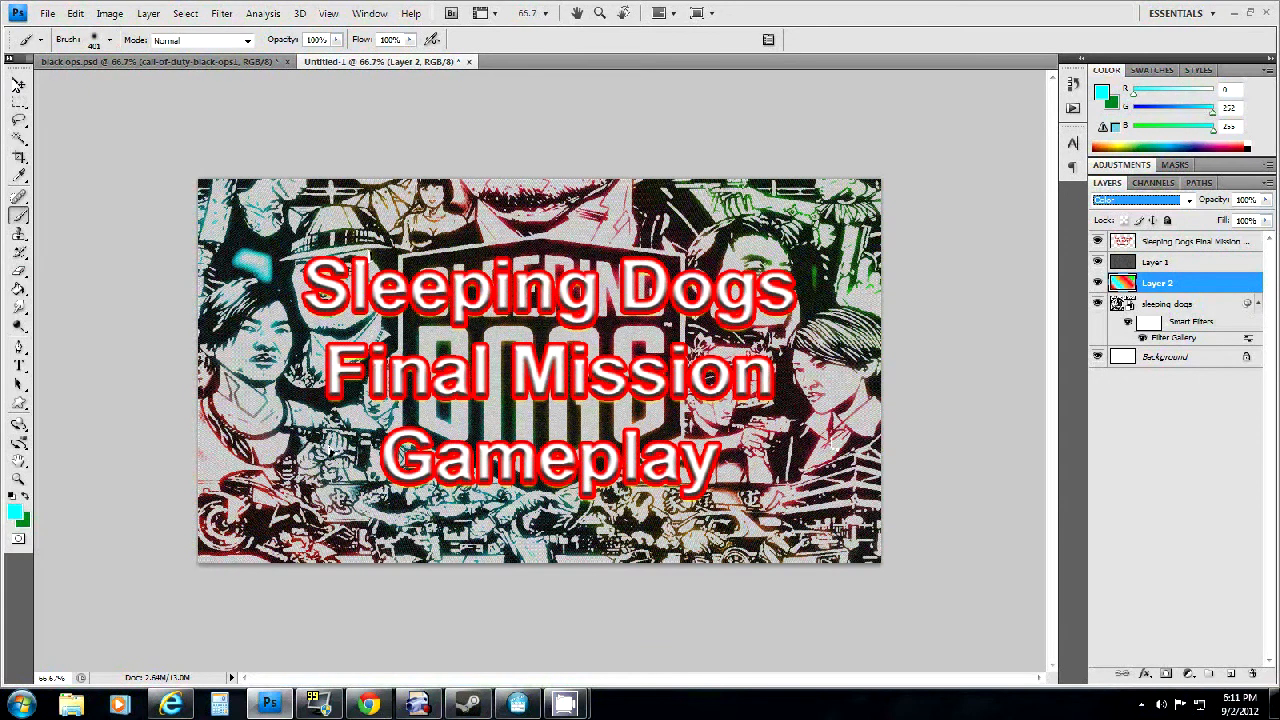
{"action": "left_click", "coordinate": [18, 84]}
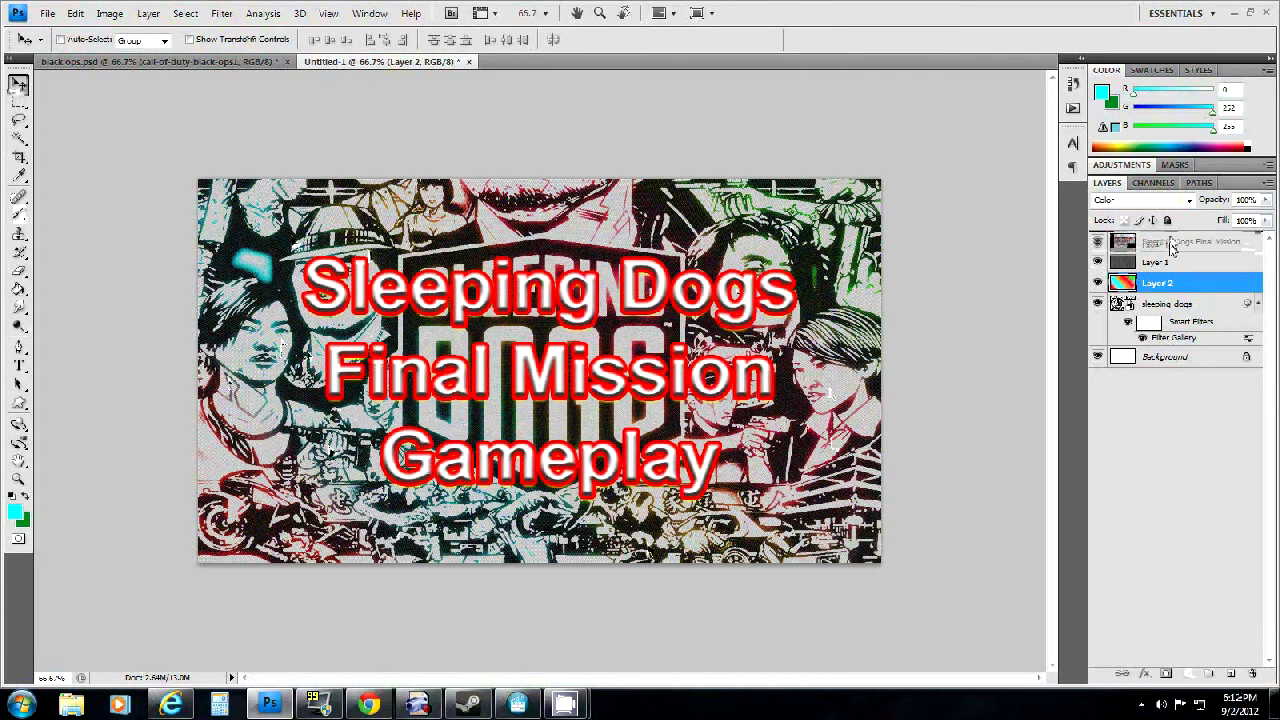
Step: Set Layer 1 to 100% opacity, try Color Burn, then choose Color Dodge
{"action": "left_click", "coordinate": [1185, 241]}
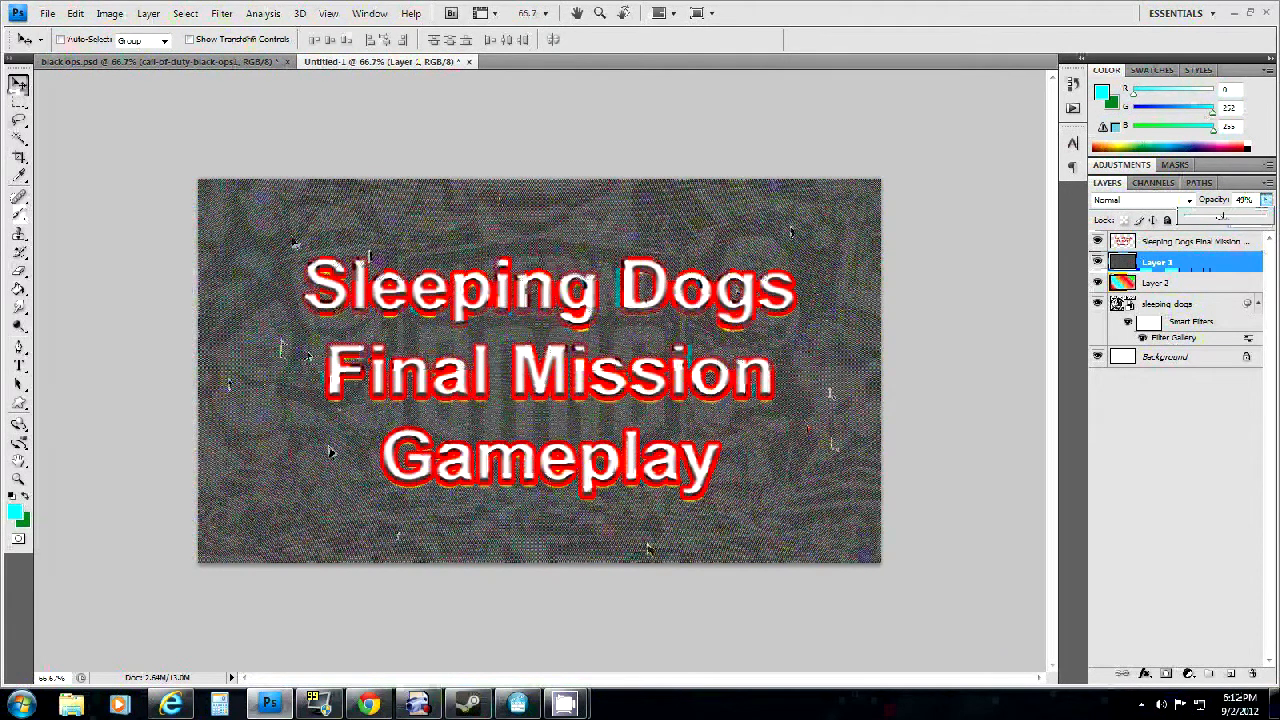
{"action": "triple_click", "coordinate": [1245, 199]}
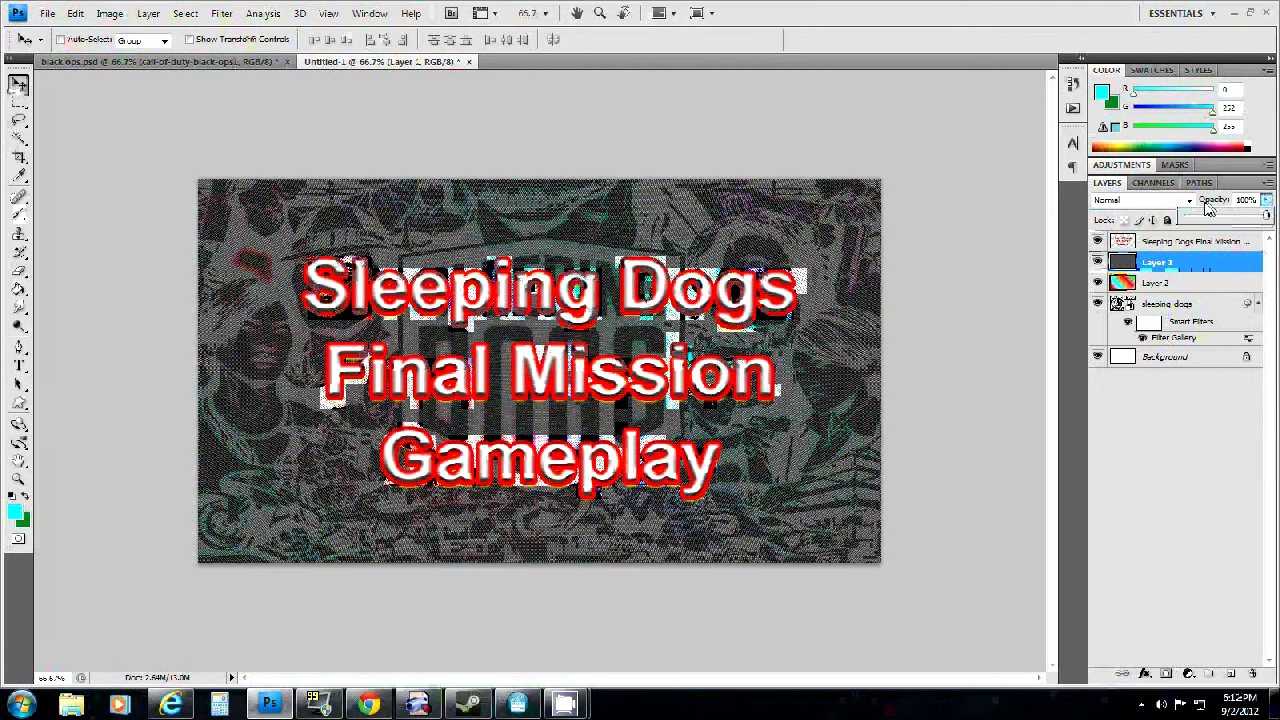
{"action": "left_click", "coordinate": [1137, 199]}
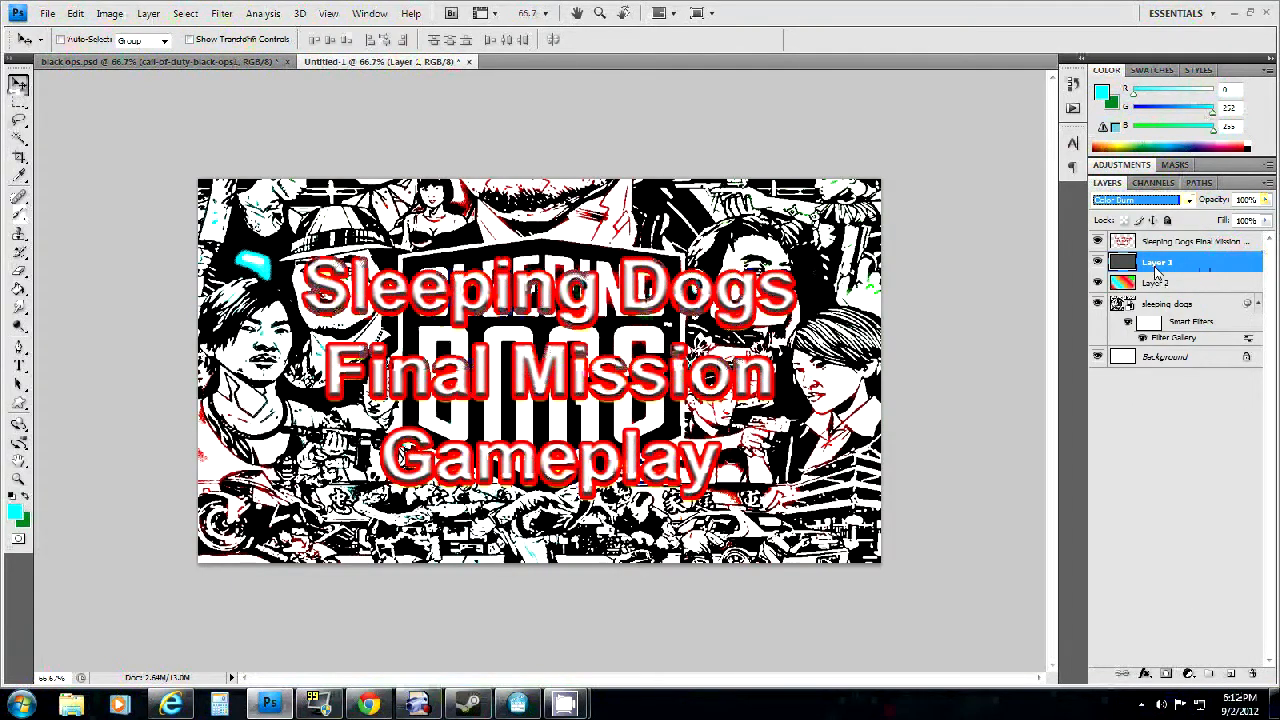
{"action": "left_click", "coordinate": [1135, 199]}
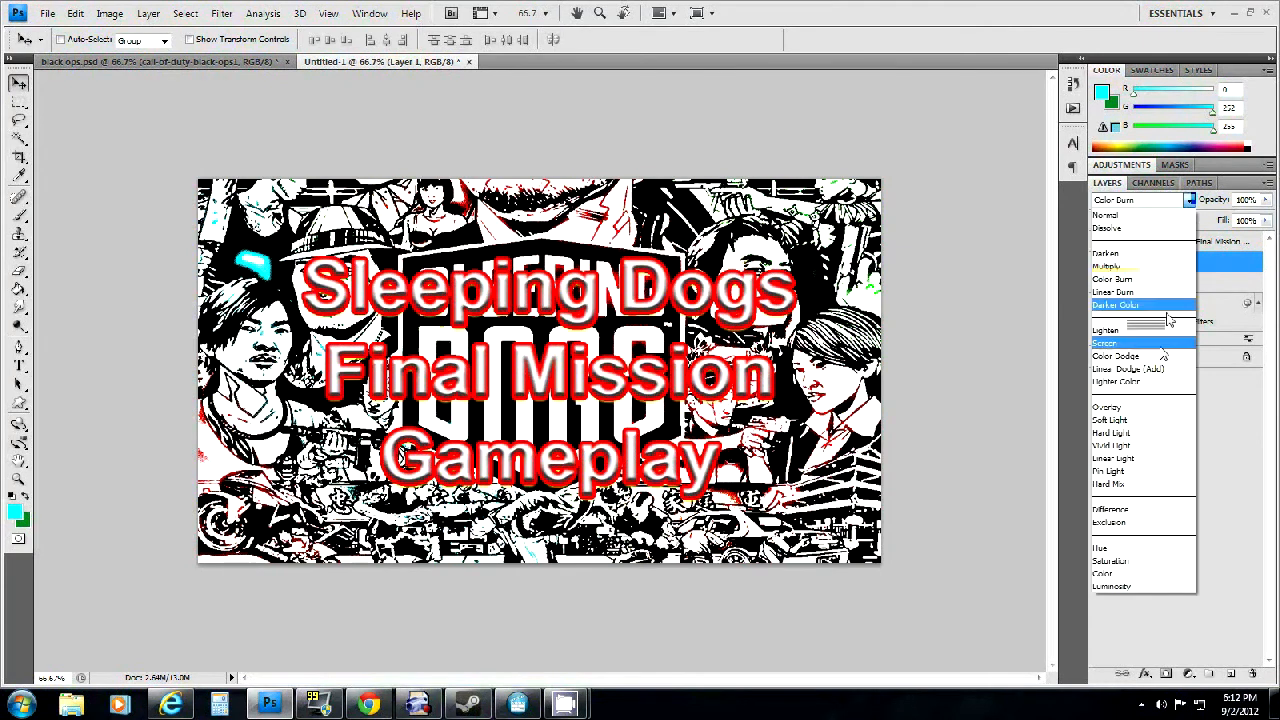
{"action": "left_click", "coordinate": [1114, 356]}
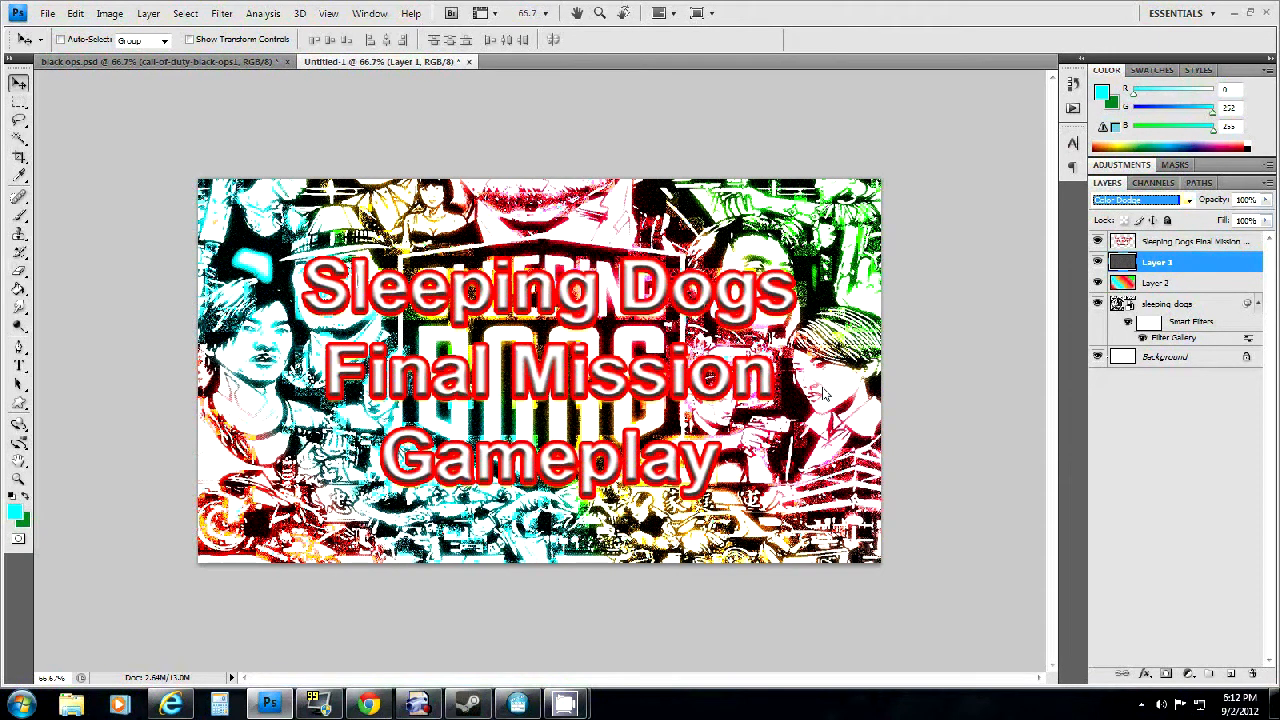
{"action": "mouse_move", "coordinate": [828, 380]}
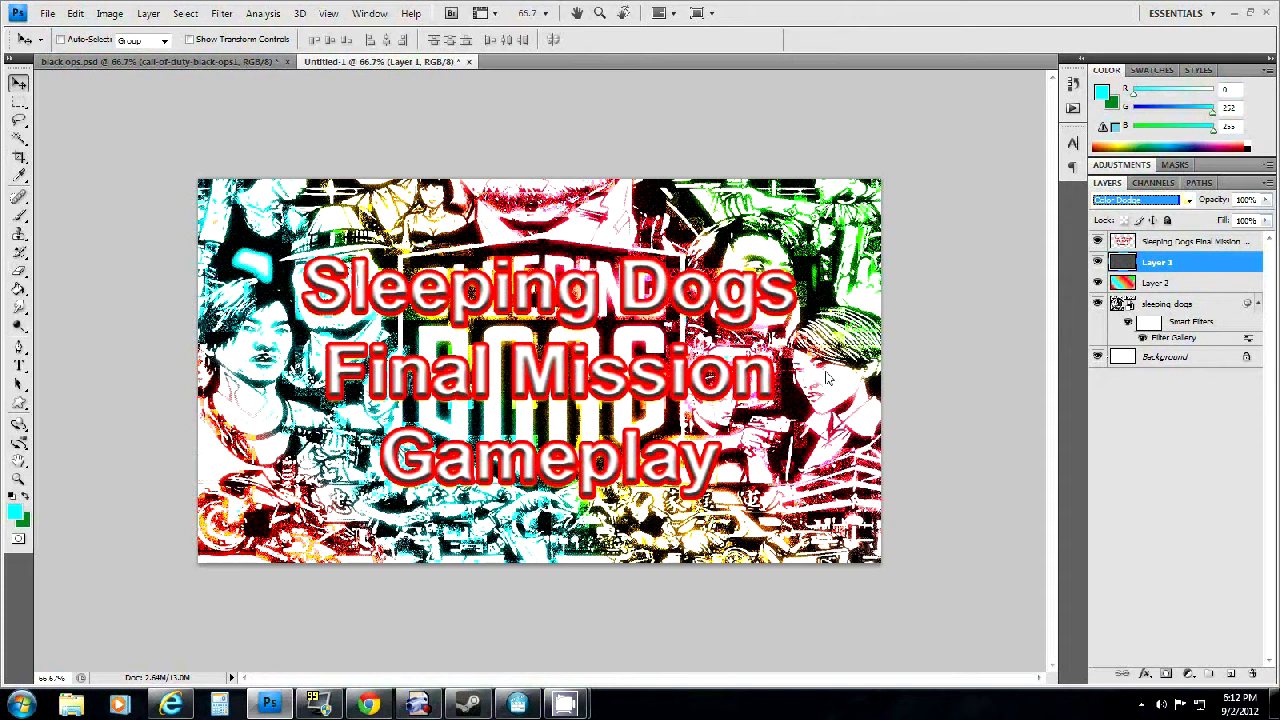
{"action": "mouse_move", "coordinate": [182, 318]}
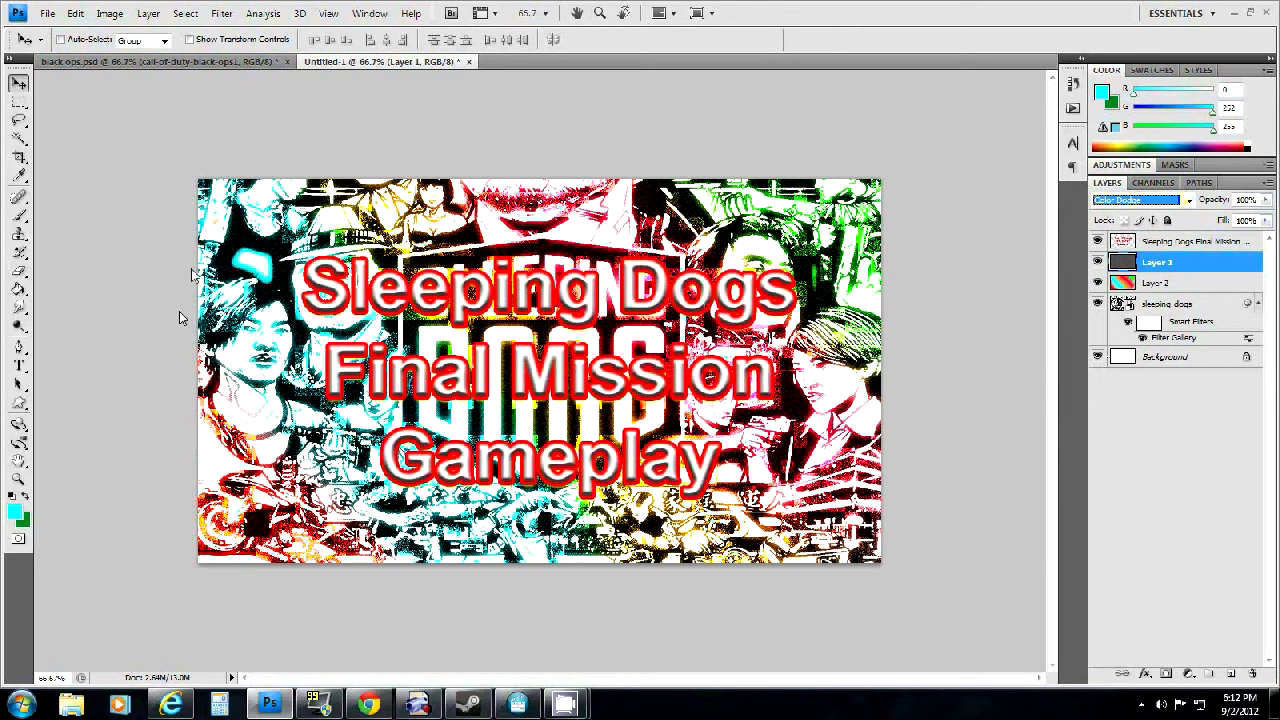
{"action": "mouse_move", "coordinate": [35, 165]}
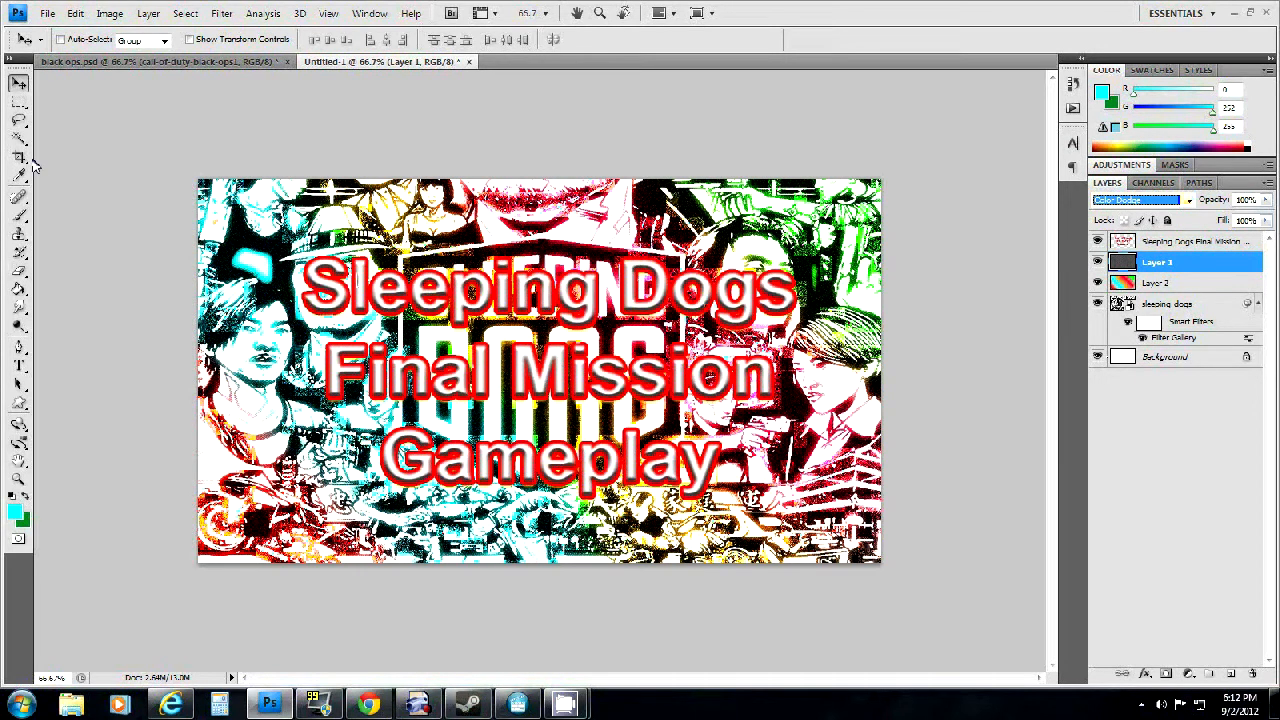
Step: Export a Very High JPEG via Save for Web as 'how to demo' in Custom Thumbnails
{"action": "left_click", "coordinate": [47, 13]}
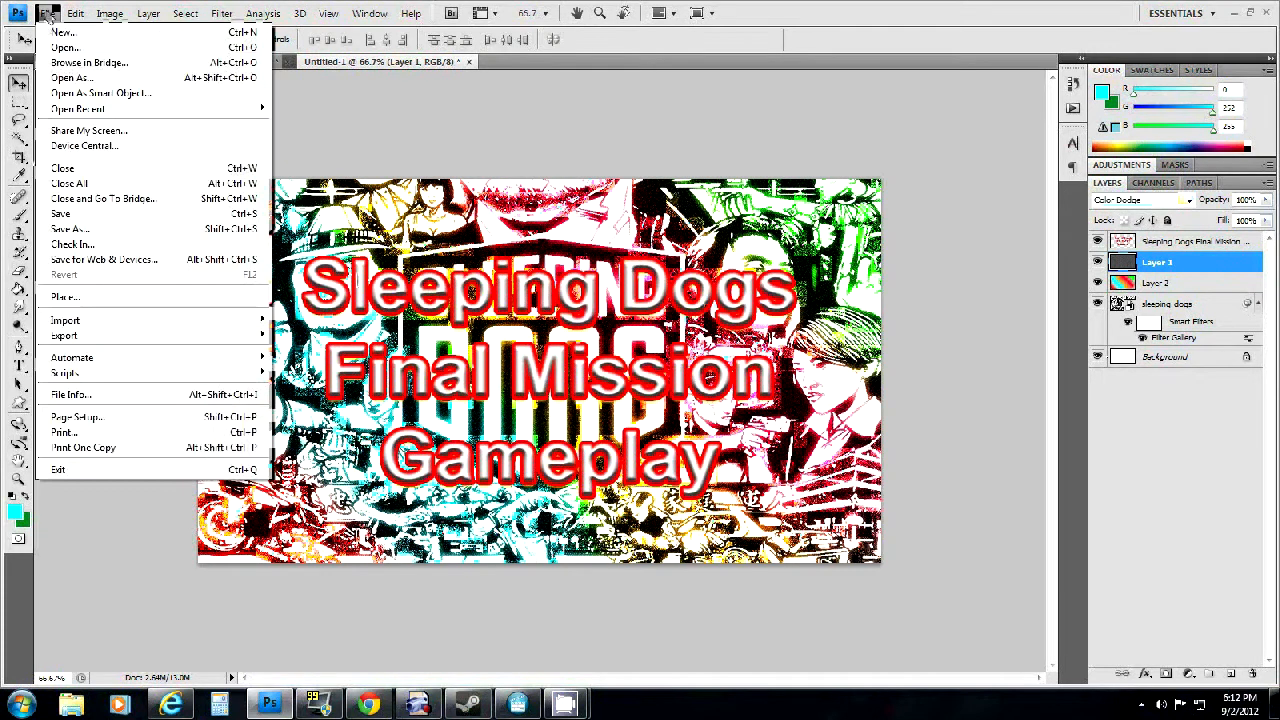
{"action": "left_click", "coordinate": [104, 259]}
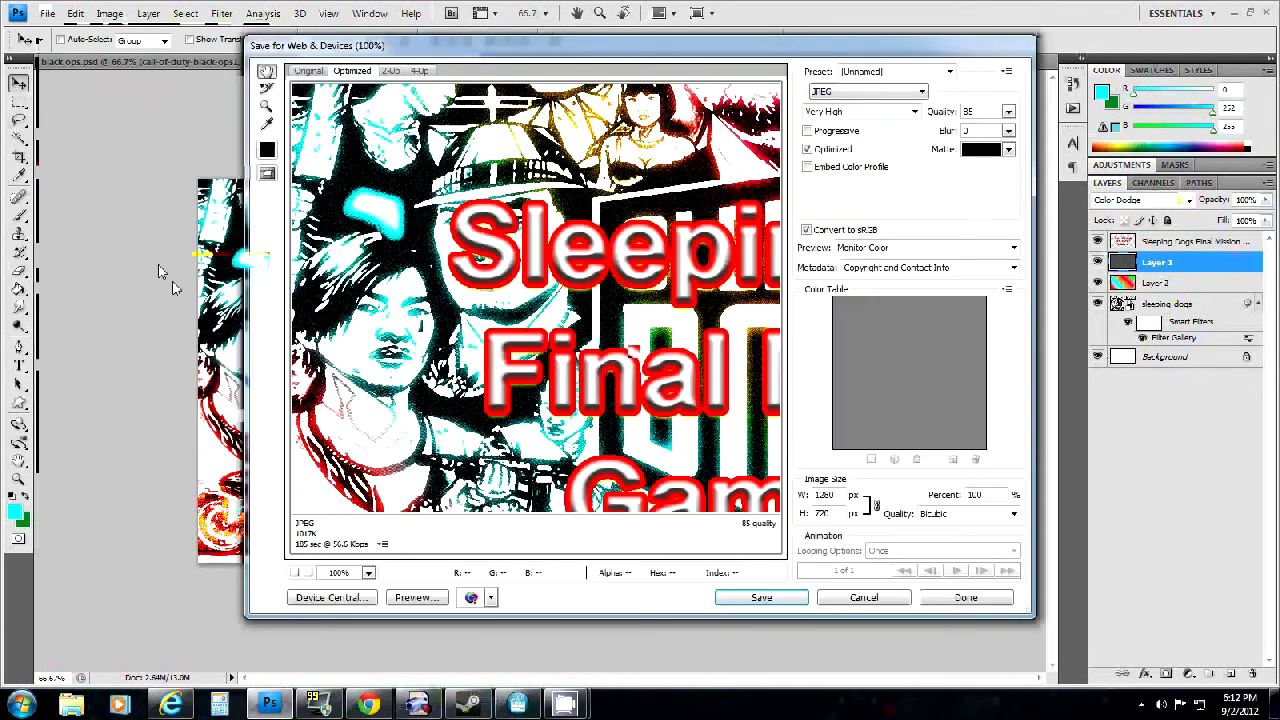
{"action": "left_click", "coordinate": [761, 597]}
{"action": "type", "text": "how to demo"}
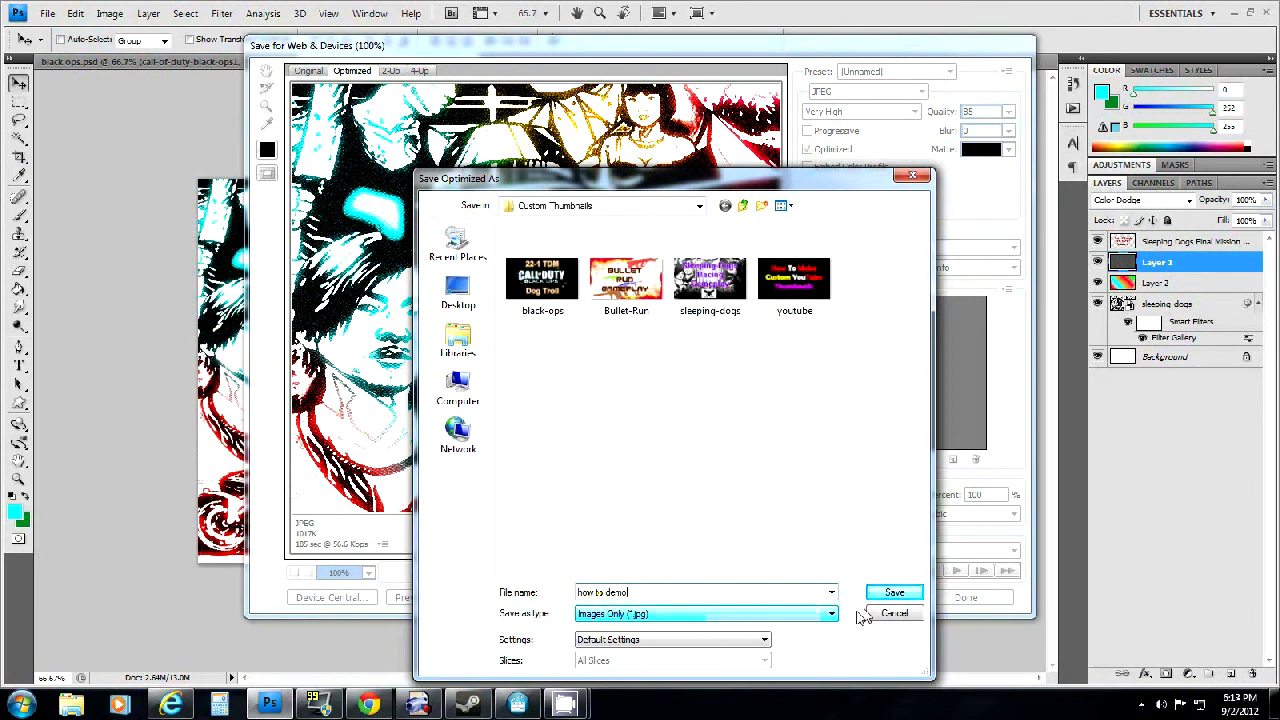
{"action": "left_click", "coordinate": [893, 592]}
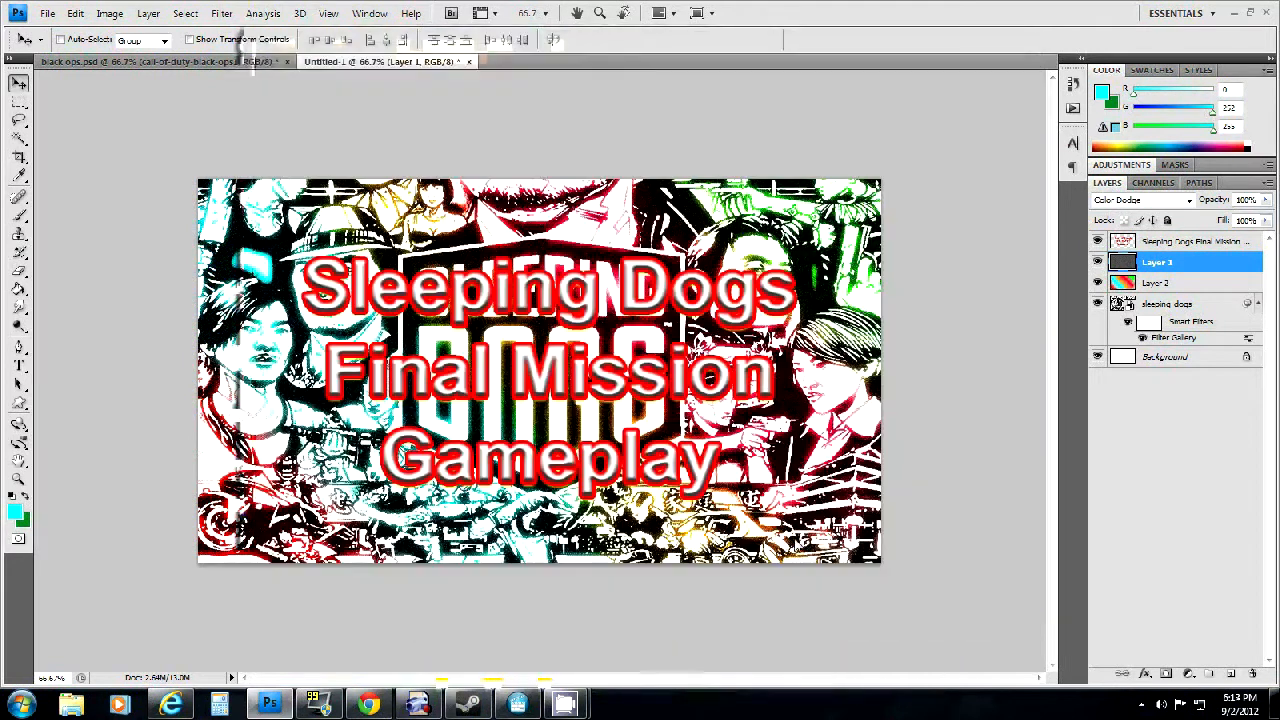
Step: Save the layered document as Photoshop PSD named 'how to' on the Desktop
{"action": "left_click", "coordinate": [47, 13]}
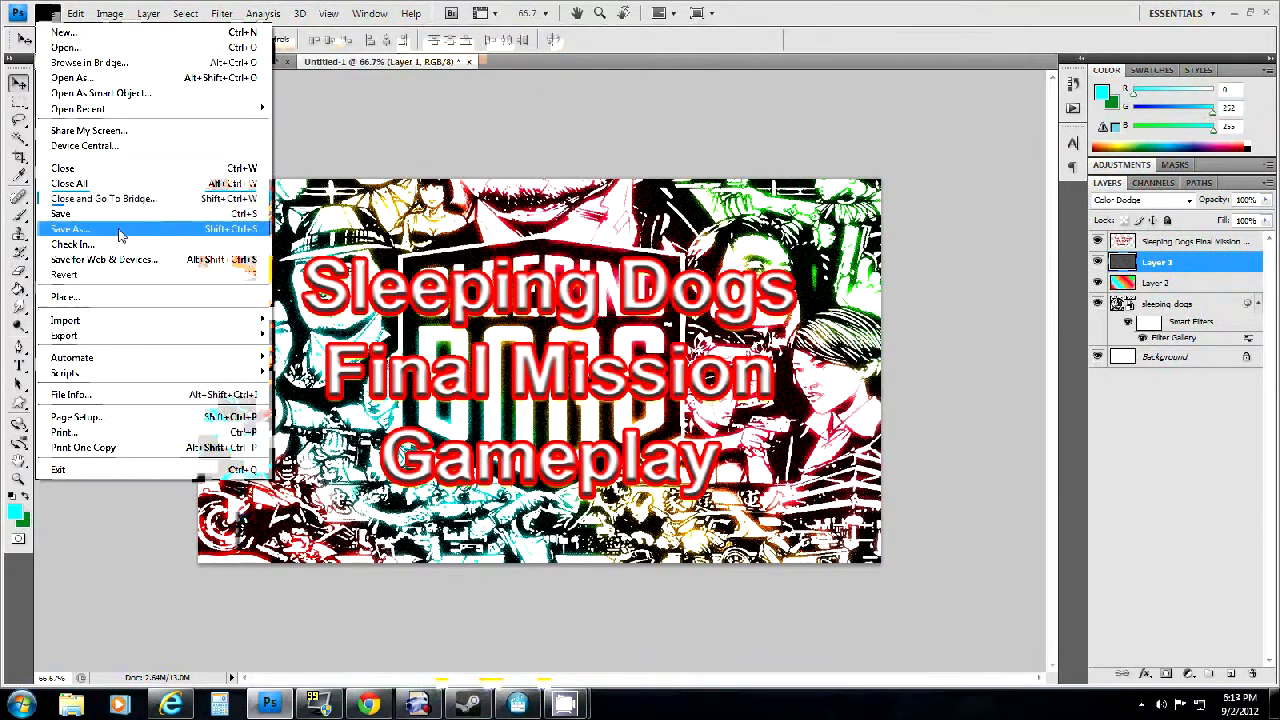
{"action": "left_click", "coordinate": [68, 229]}
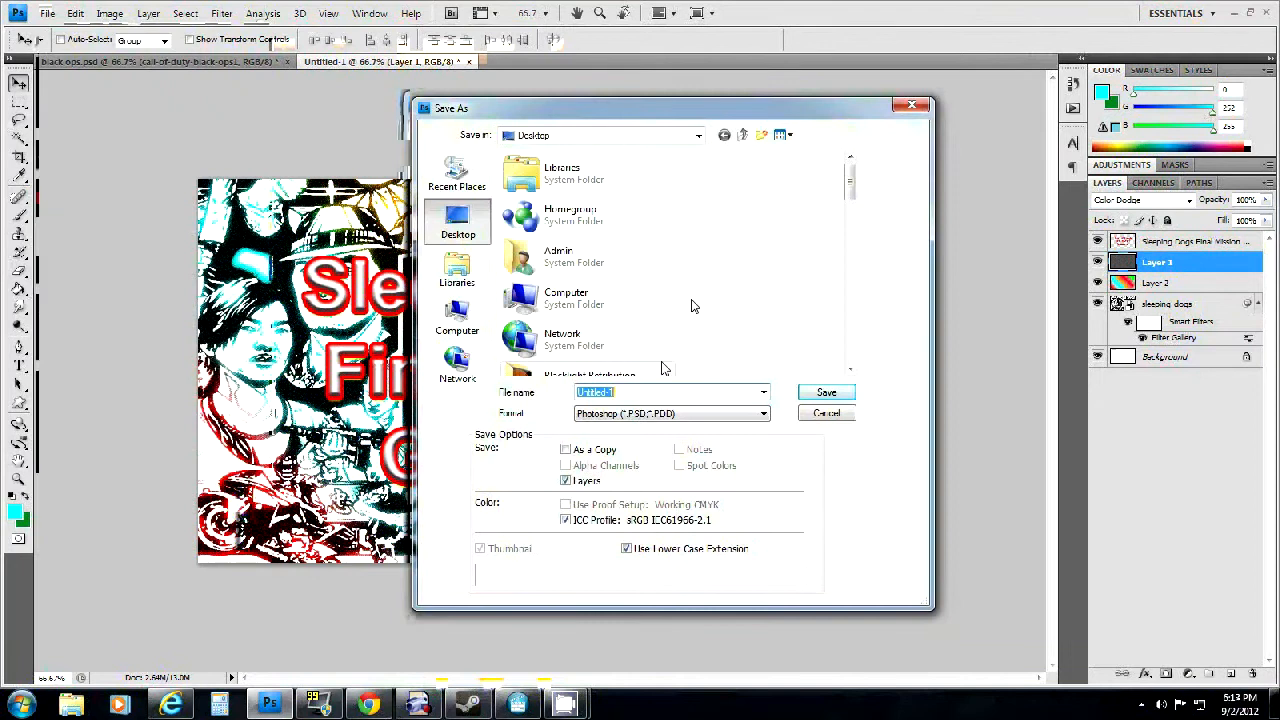
{"action": "left_click", "coordinate": [558, 255]}
{"action": "type", "text": "how to"}
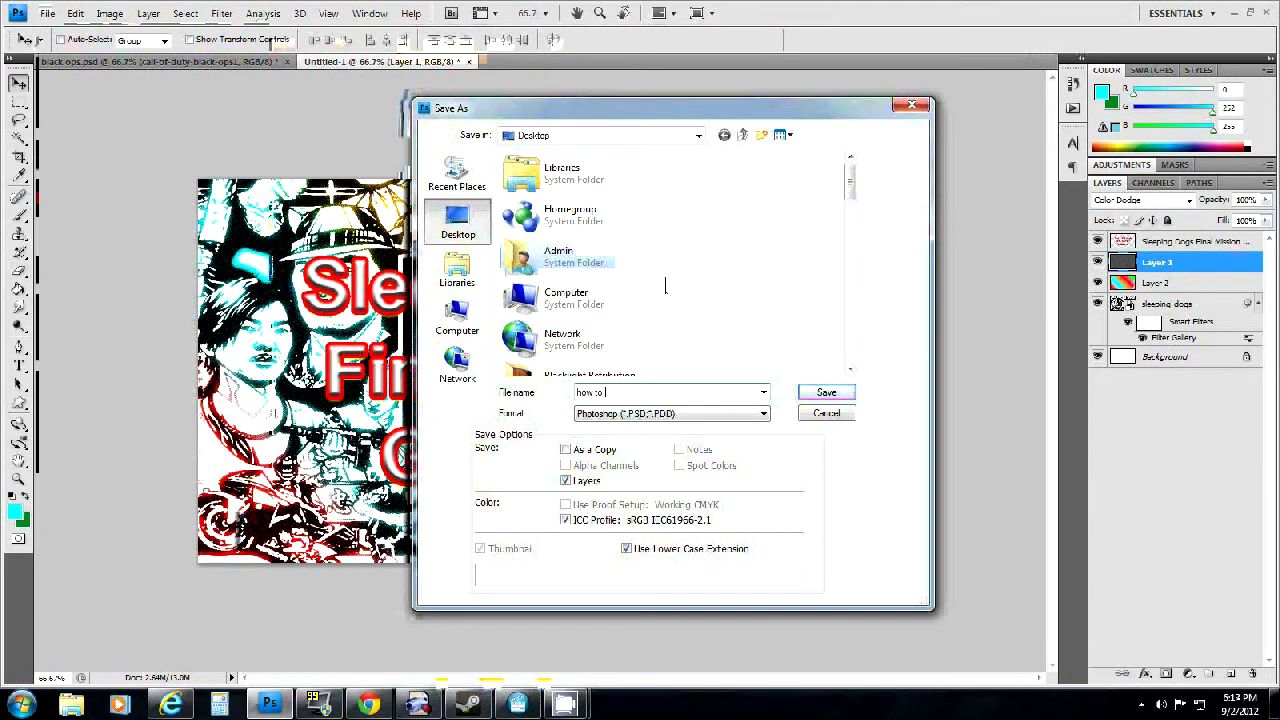
{"action": "left_click", "coordinate": [826, 392]}
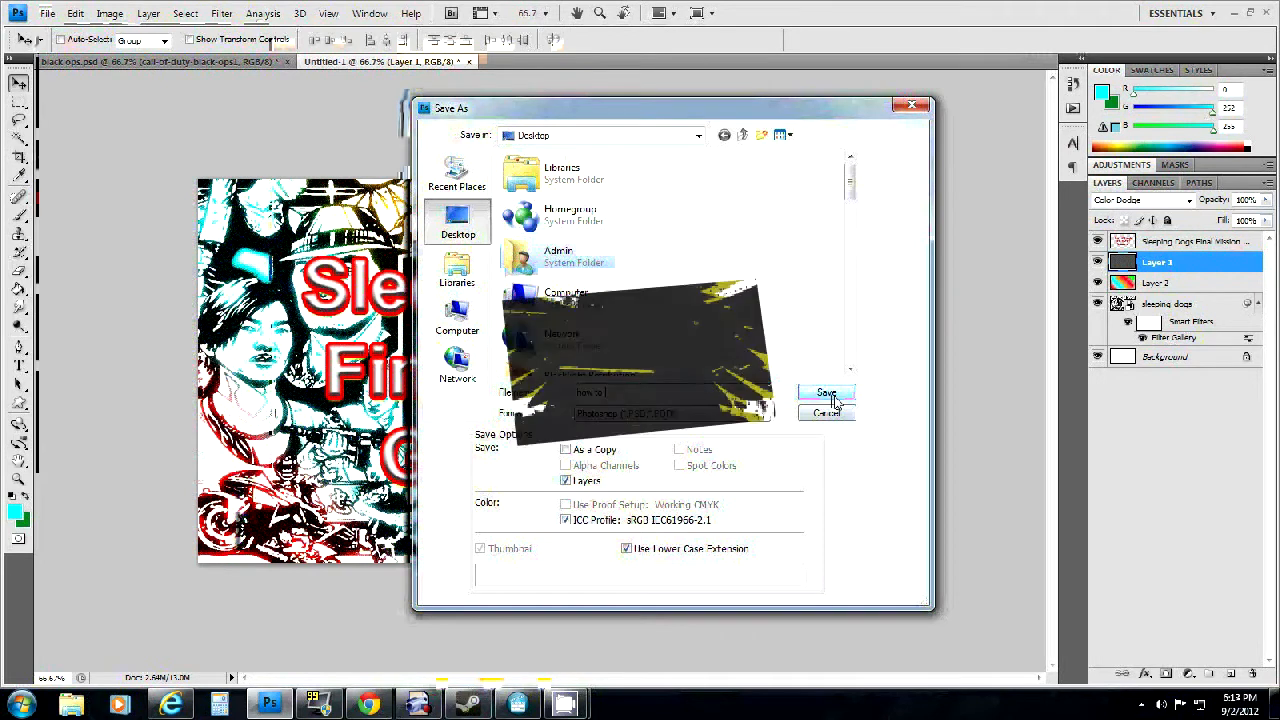
{"action": "left_click", "coordinate": [826, 392]}
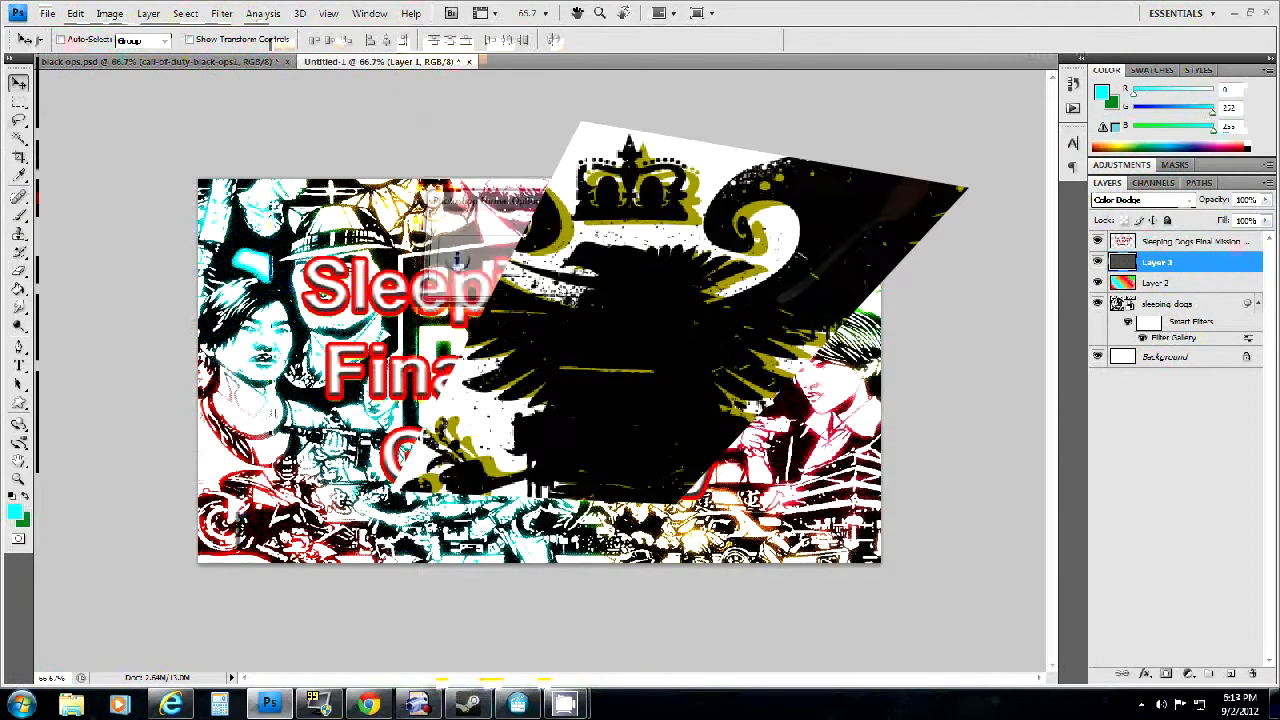